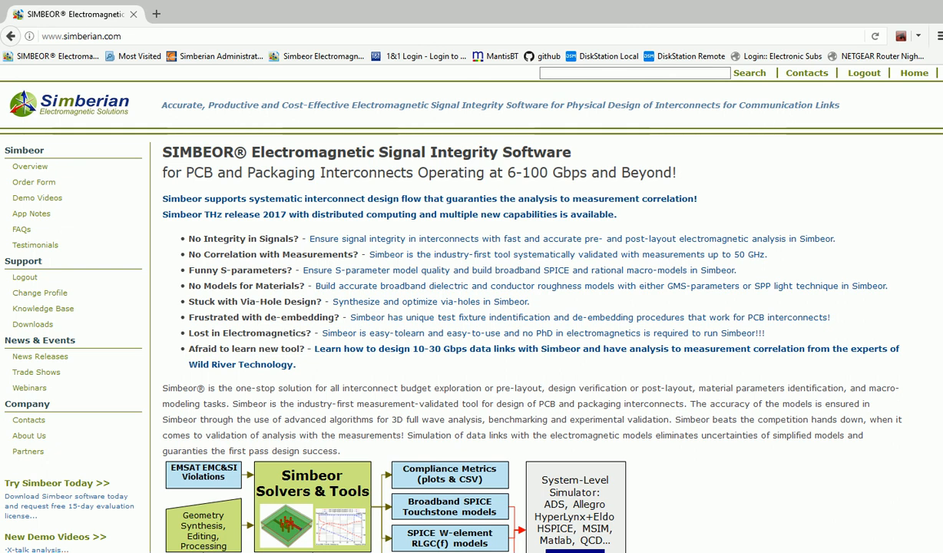
mouse_move(880, 14)
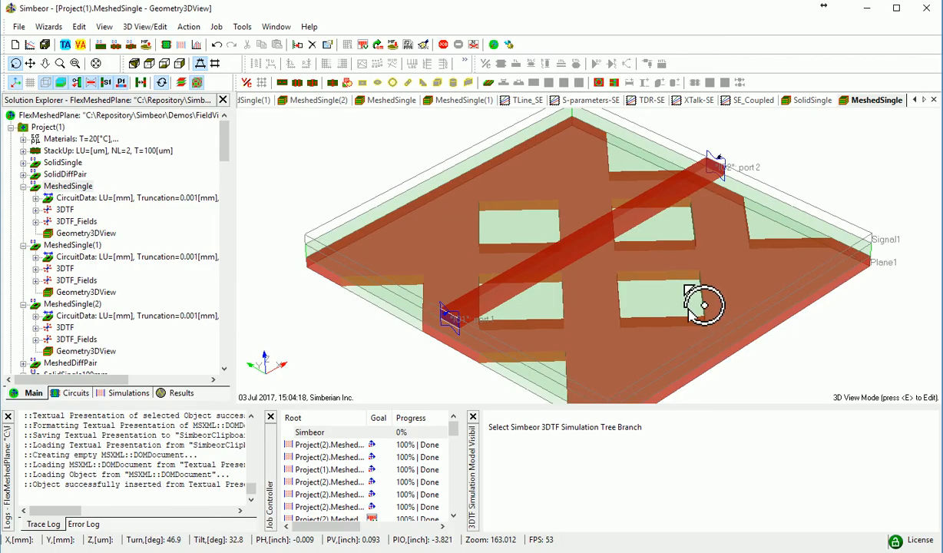
- Expand SolidSingle, orbit its solid-plane strip model, then orbit the MeshedSingle meshed-plane model
drag(704, 305, 692, 253)
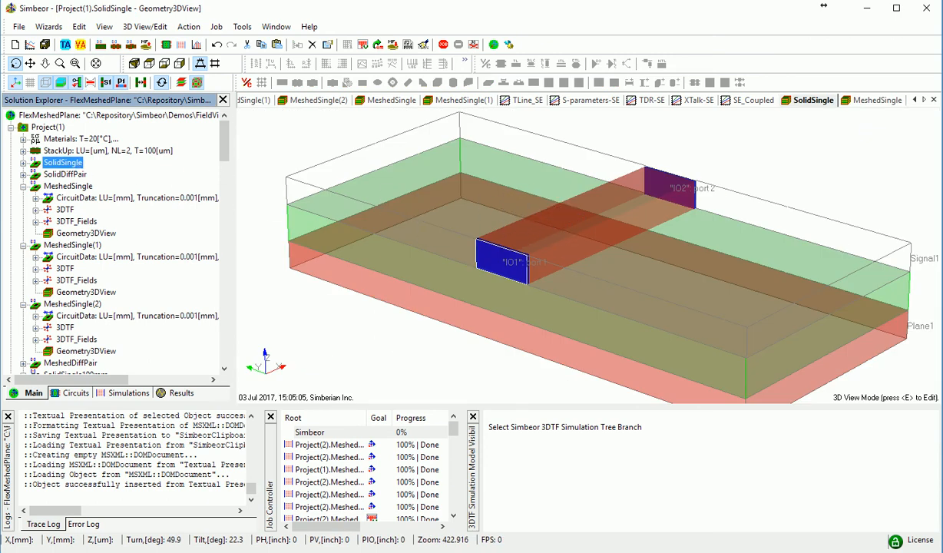
click(25, 162)
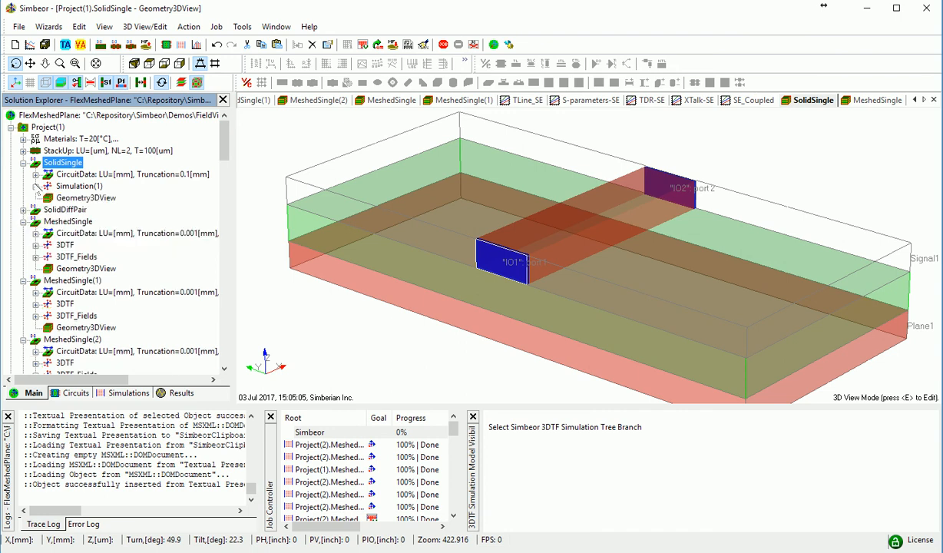
drag(522, 261, 546, 277)
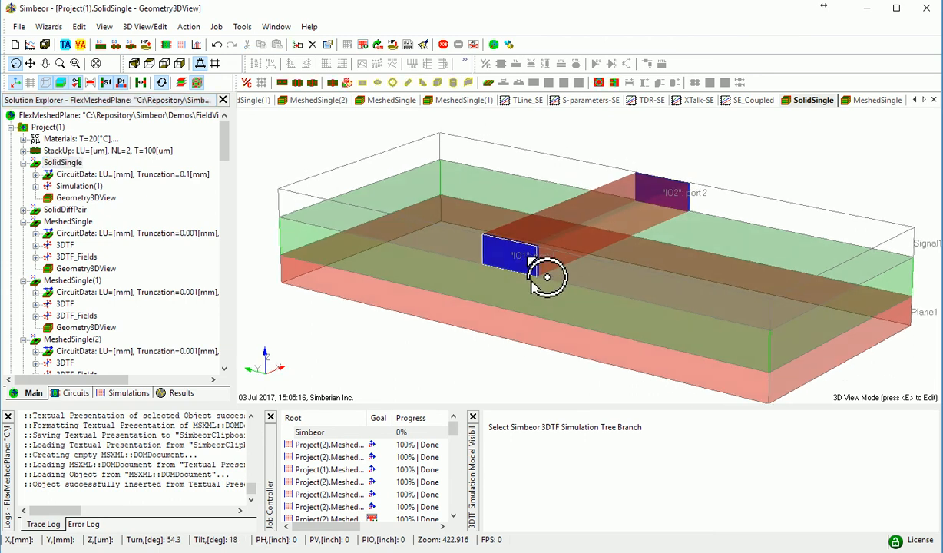
drag(545, 276, 511, 284)
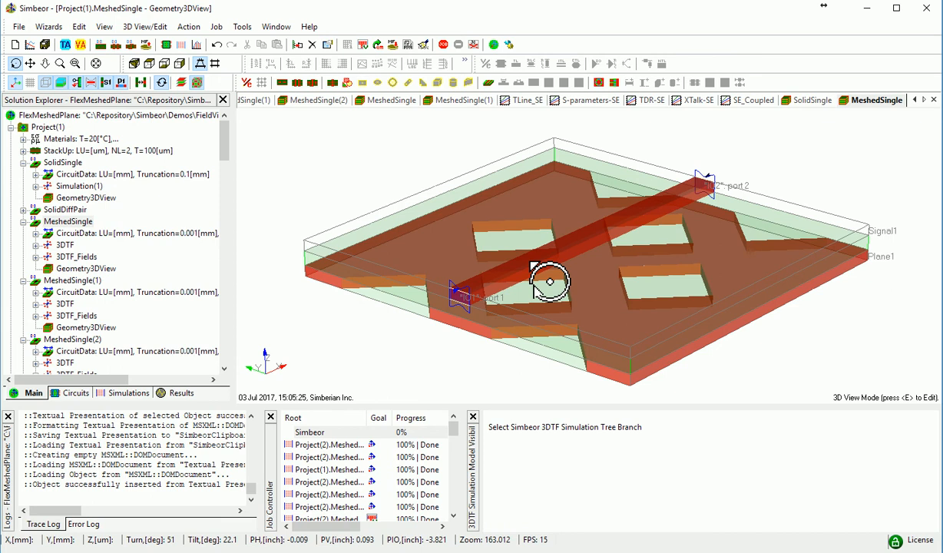
mouse_move(547, 281)
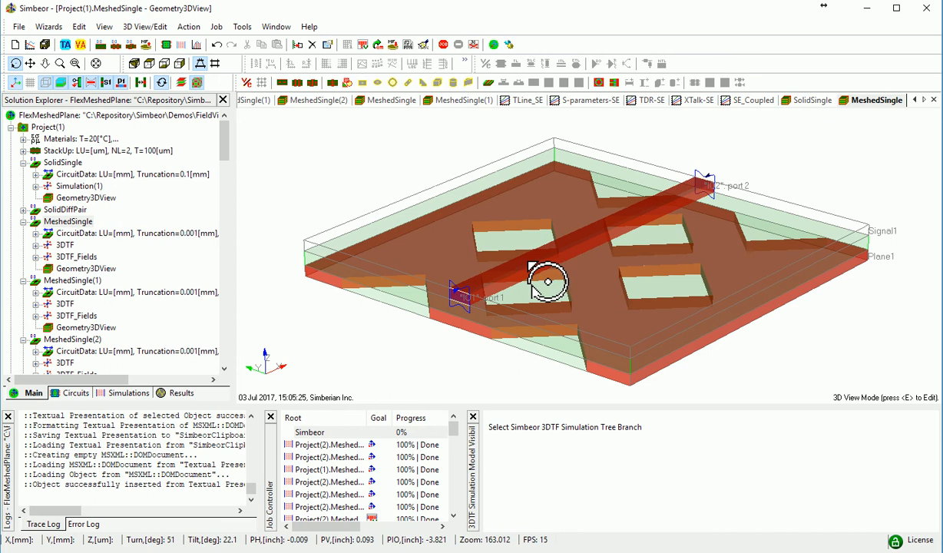
drag(548, 281, 512, 286)
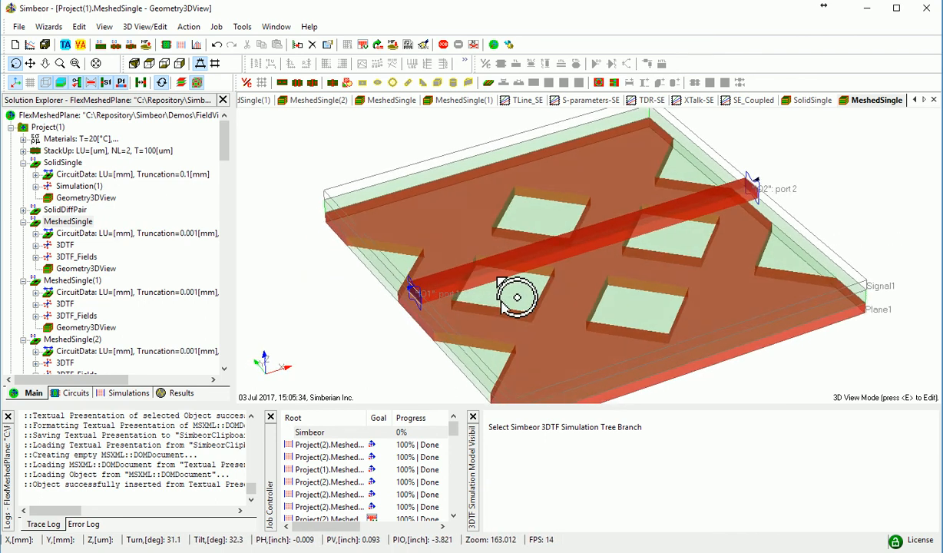
drag(518, 296, 639, 233)
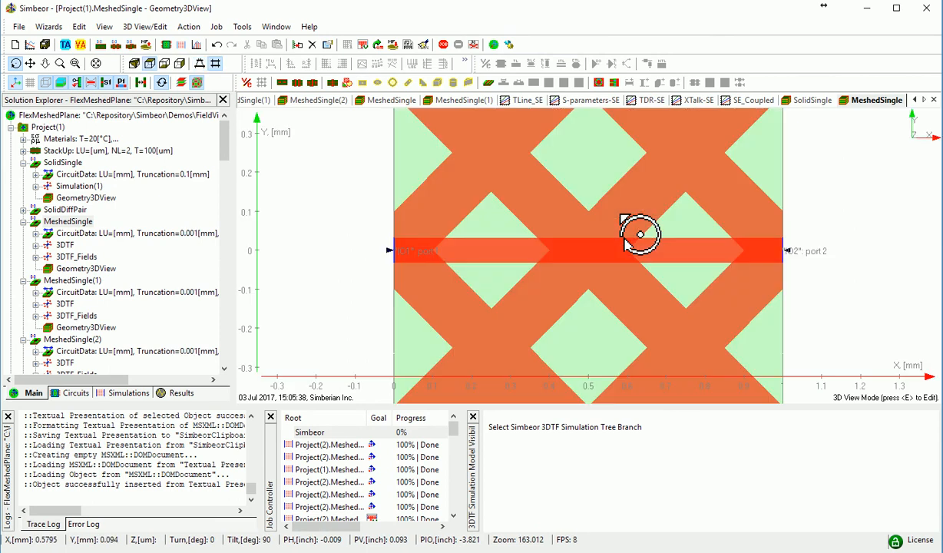
mouse_move(771, 129)
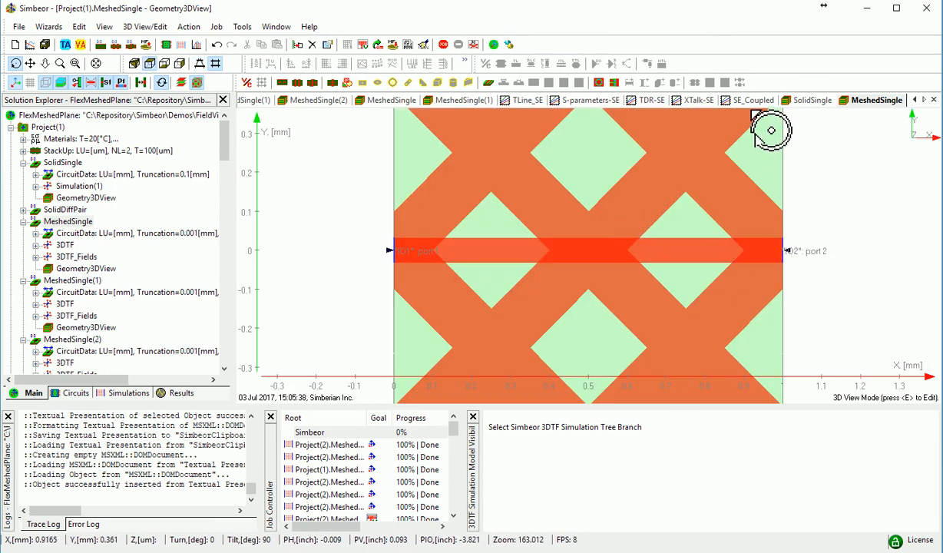
mouse_move(691, 111)
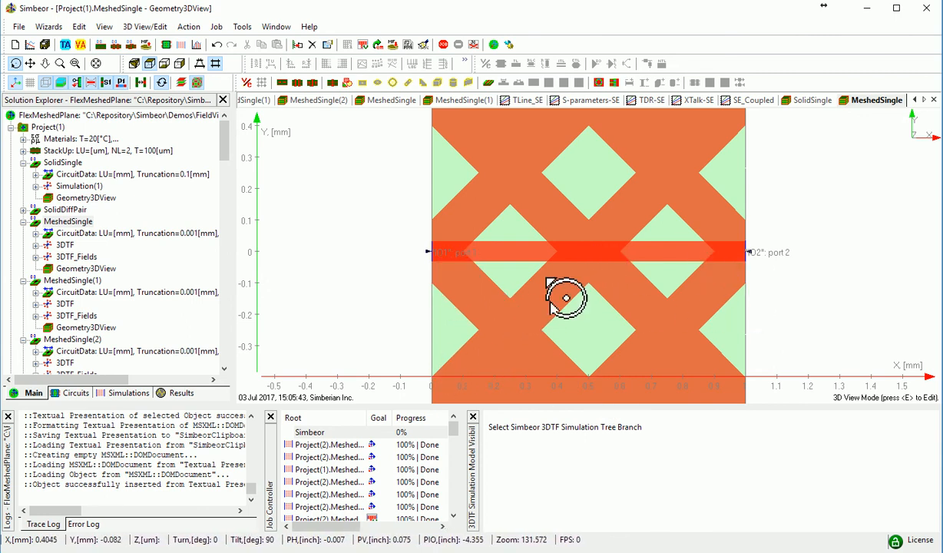
mouse_move(714, 269)
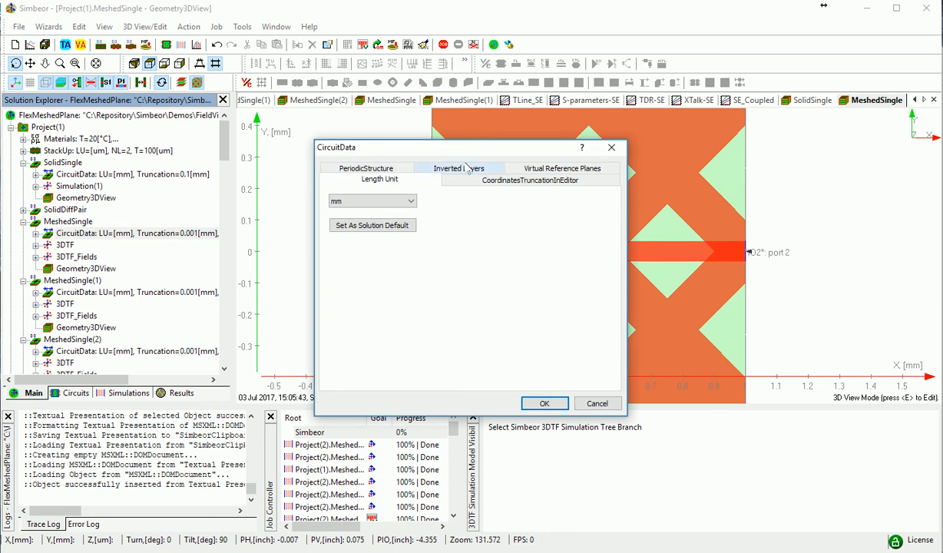
- Review the PeriodicStructure Cell Length in CircuitData and cancel without changes
click(366, 167)
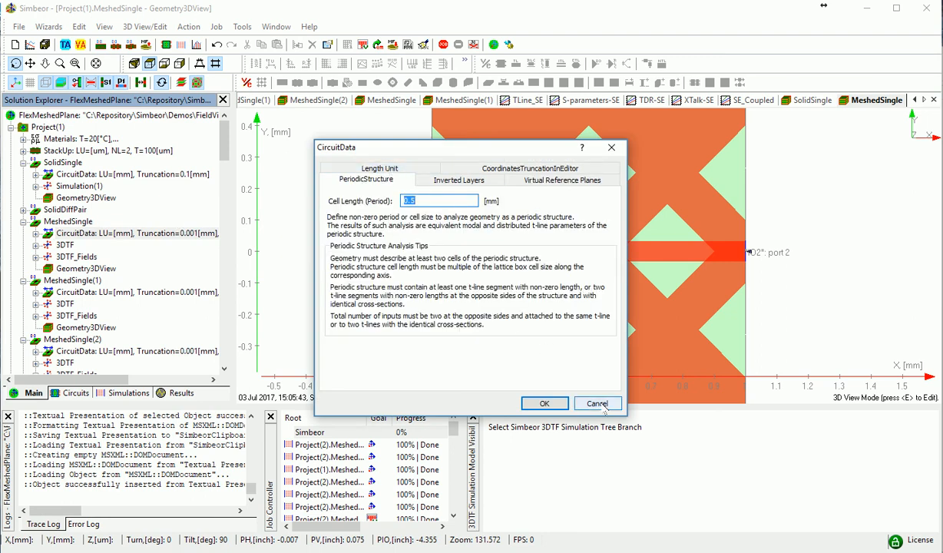
click(597, 403)
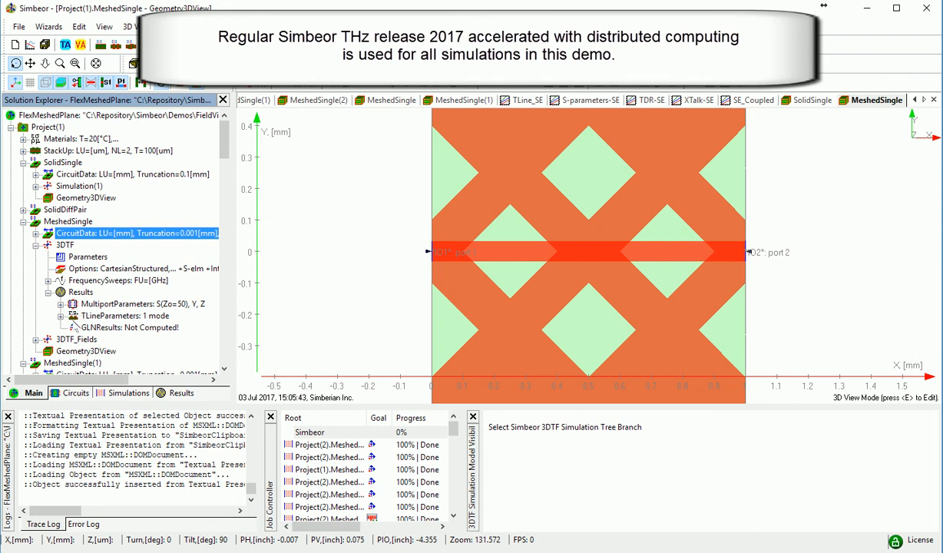
mouse_move(104, 326)
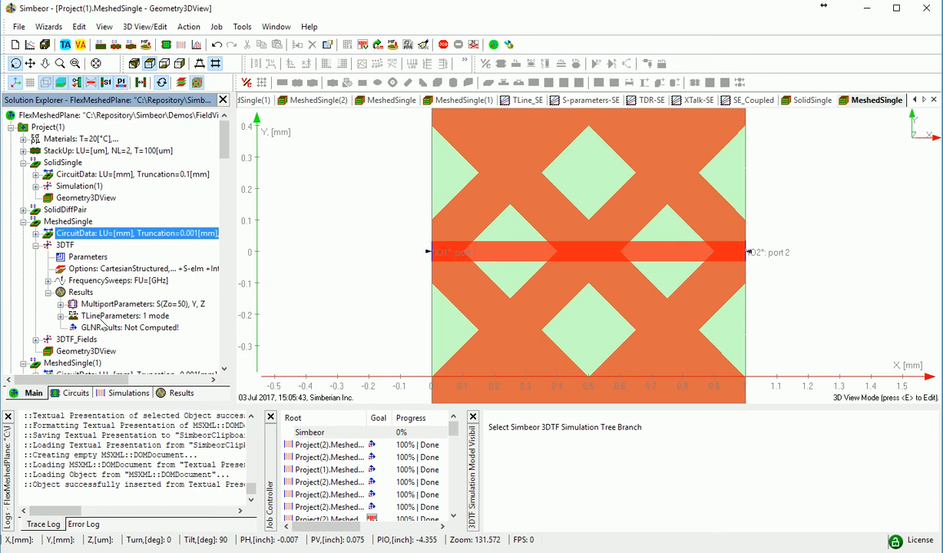
- Expand MeshedSingle's 3DTF results to reach the MeshedSingle100mm(1) network view
click(60, 244)
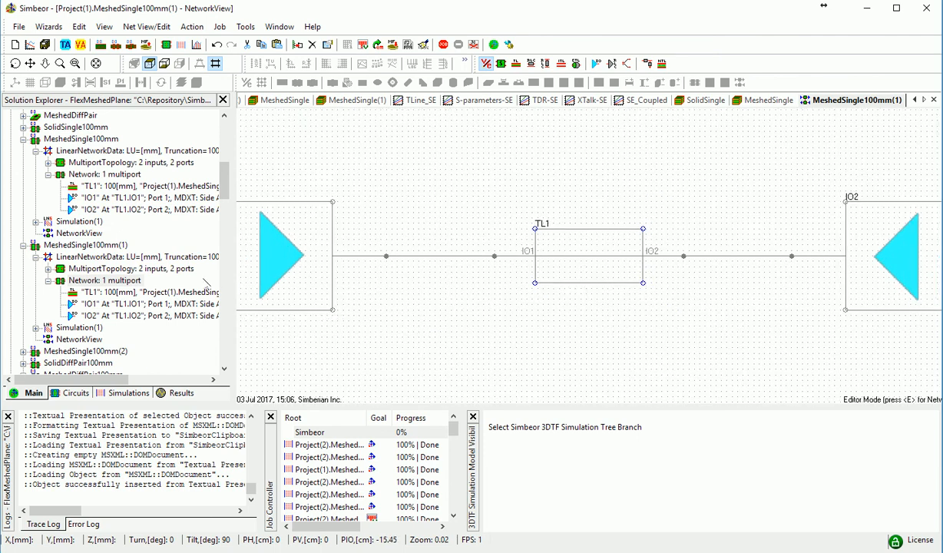
scroll(down, 3)
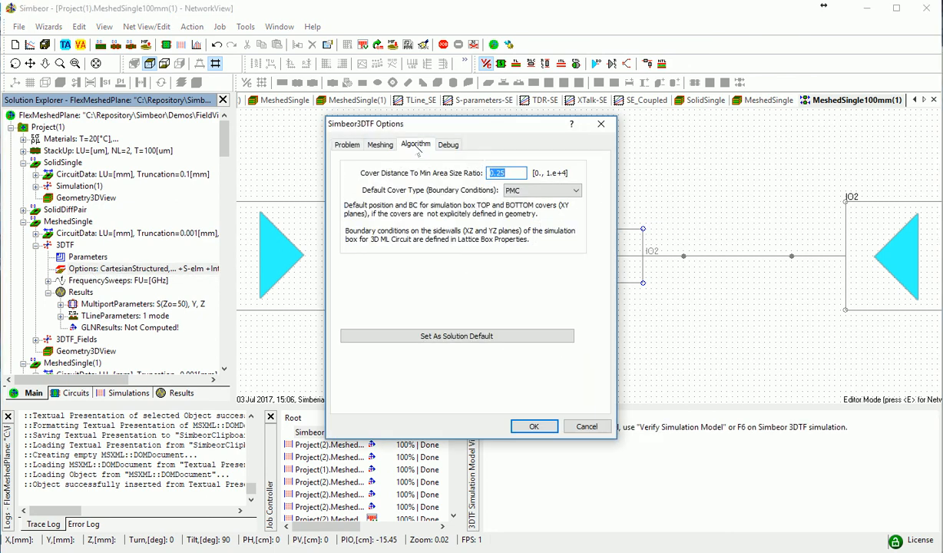
click(416, 145)
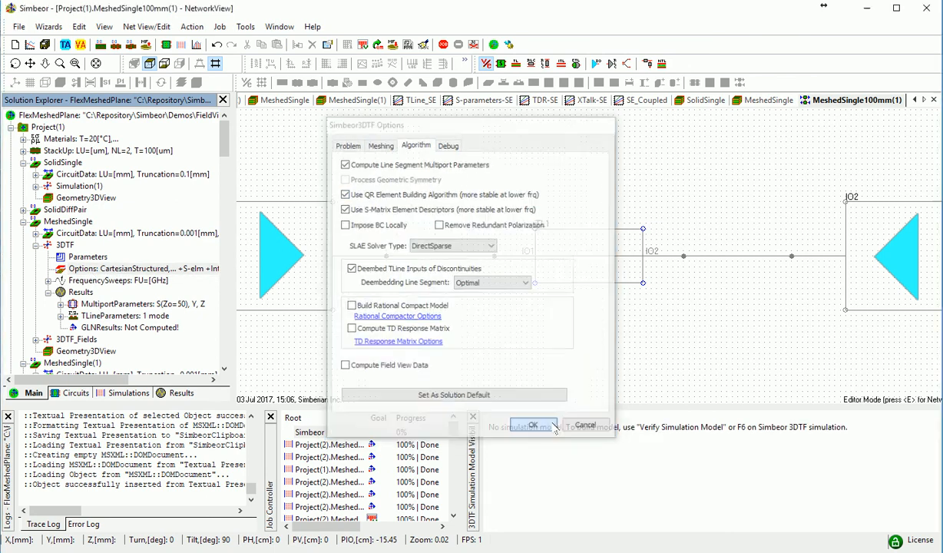
click(533, 425)
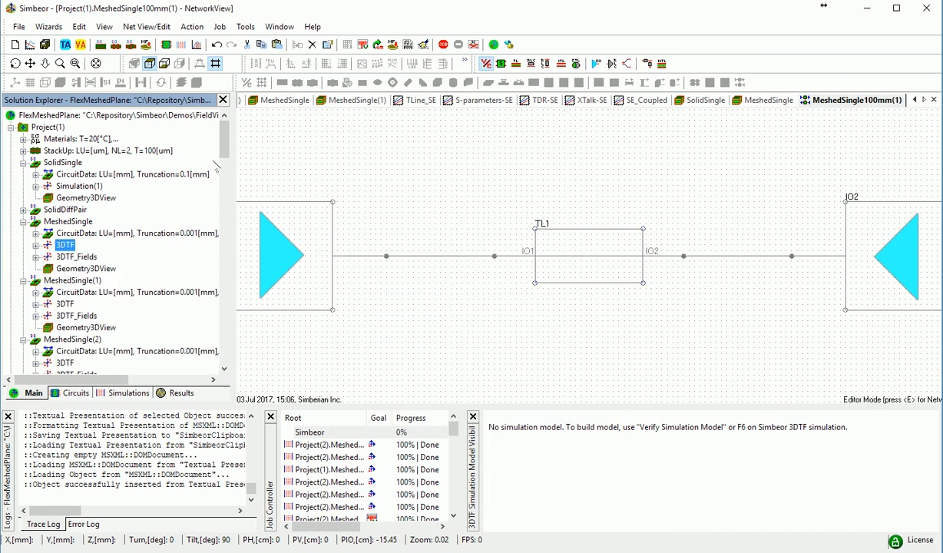
- Scroll the project tree to show Project(2) and its MeshedSingle structures
scroll(down, 3)
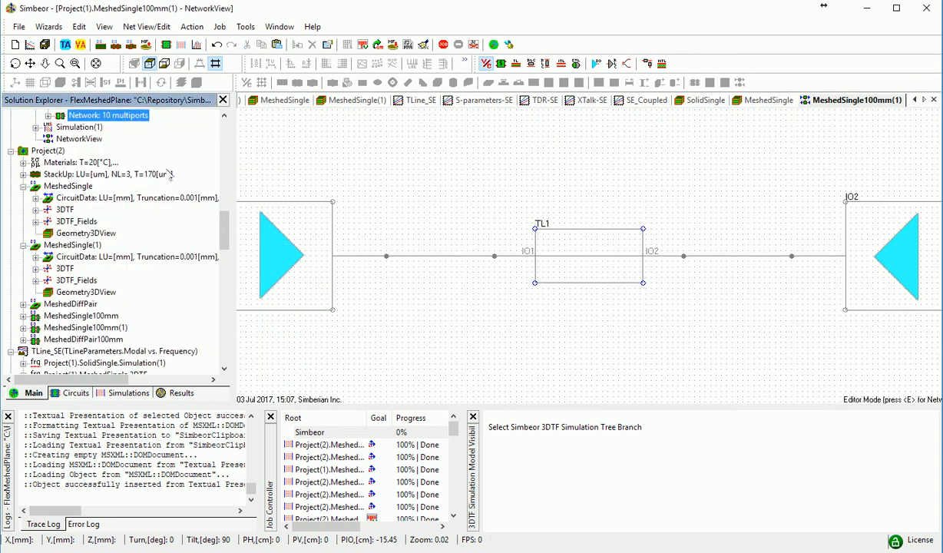
scroll(down, 3)
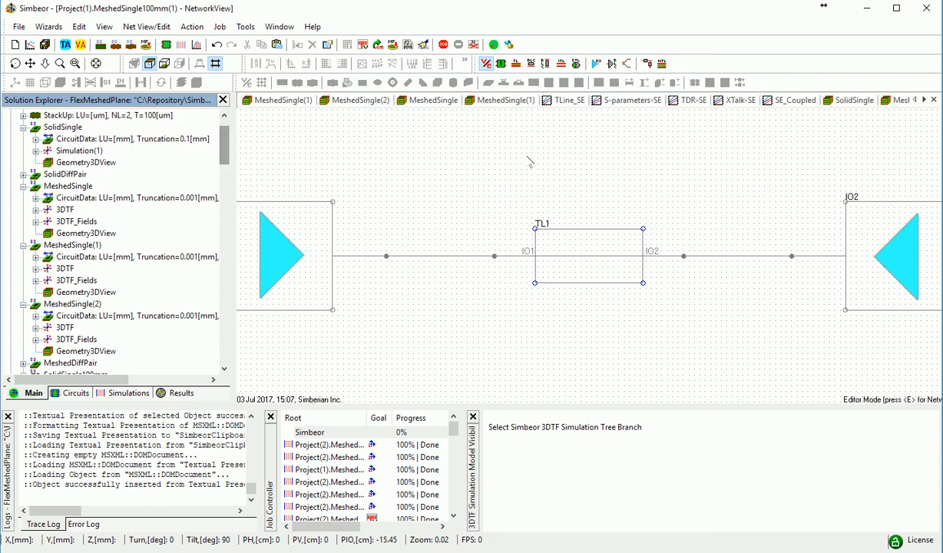
mouse_move(559, 153)
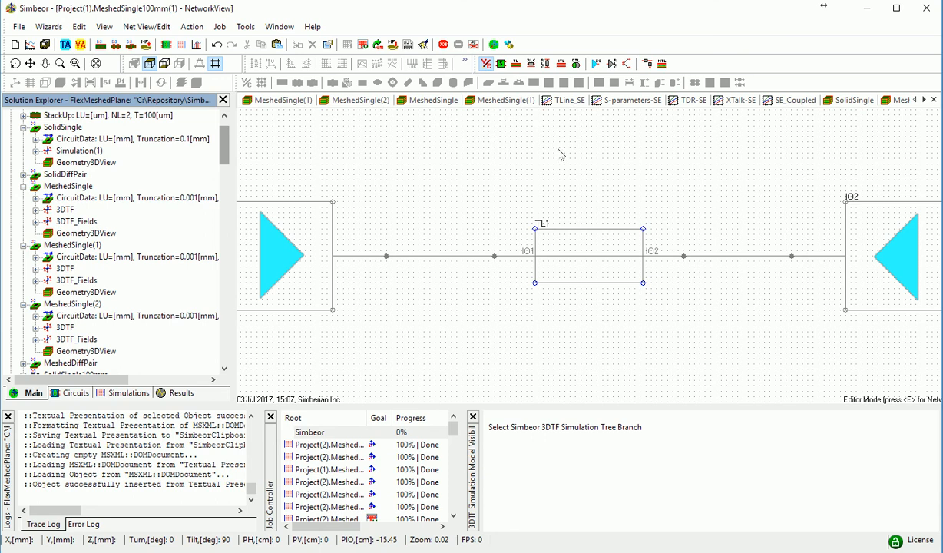
mouse_move(553, 161)
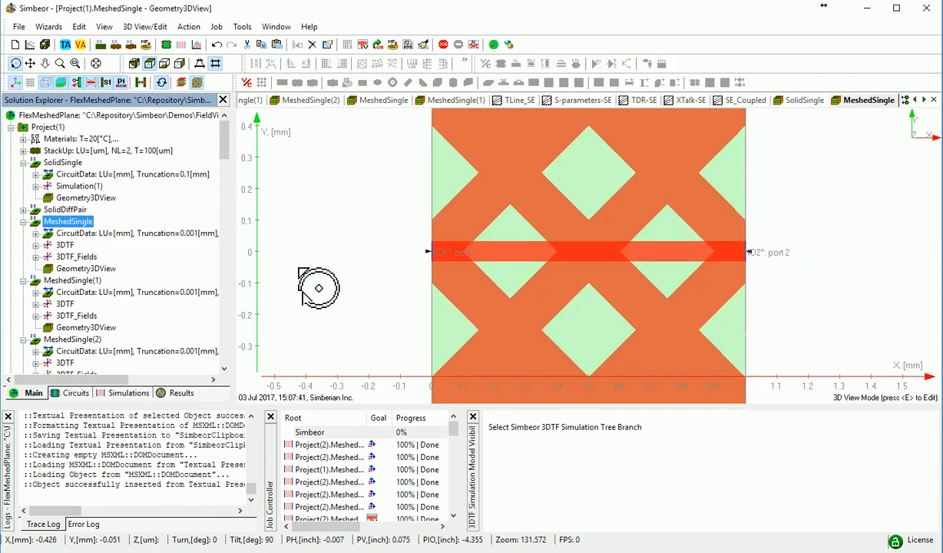
mouse_move(439, 302)
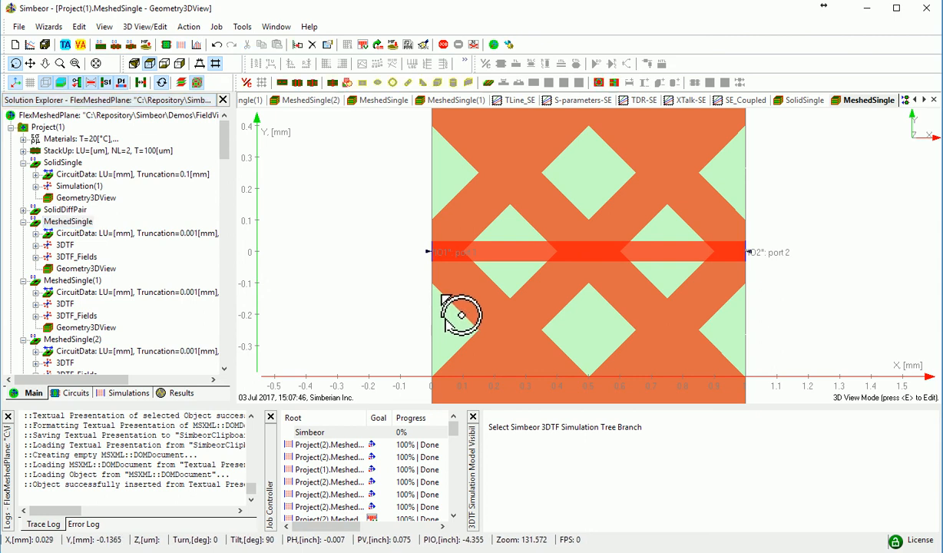
- Orbit the MeshedSingle(2) and MeshedSingle(1) meshed-plane geometries to several angles
drag(461, 315, 503, 324)
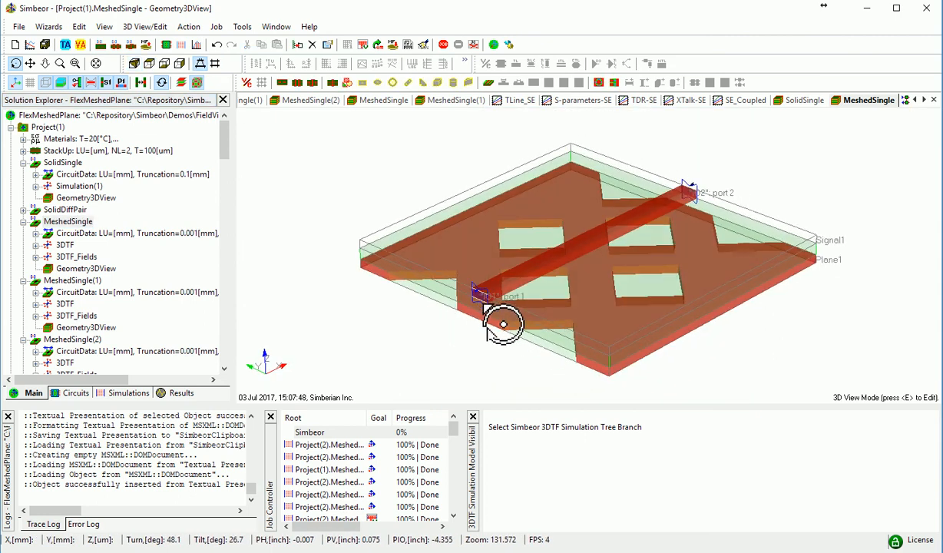
drag(503, 323, 572, 328)
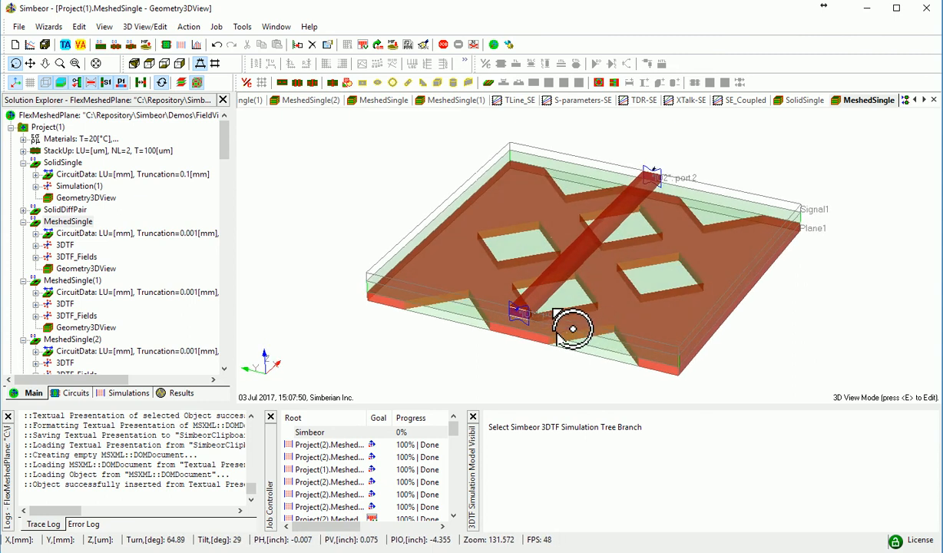
drag(572, 328, 384, 307)
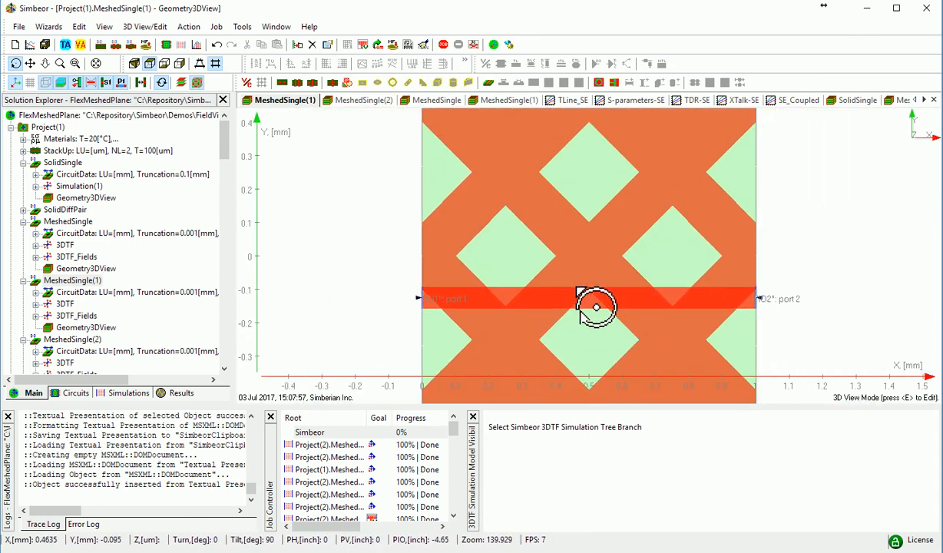
drag(594, 307, 650, 298)
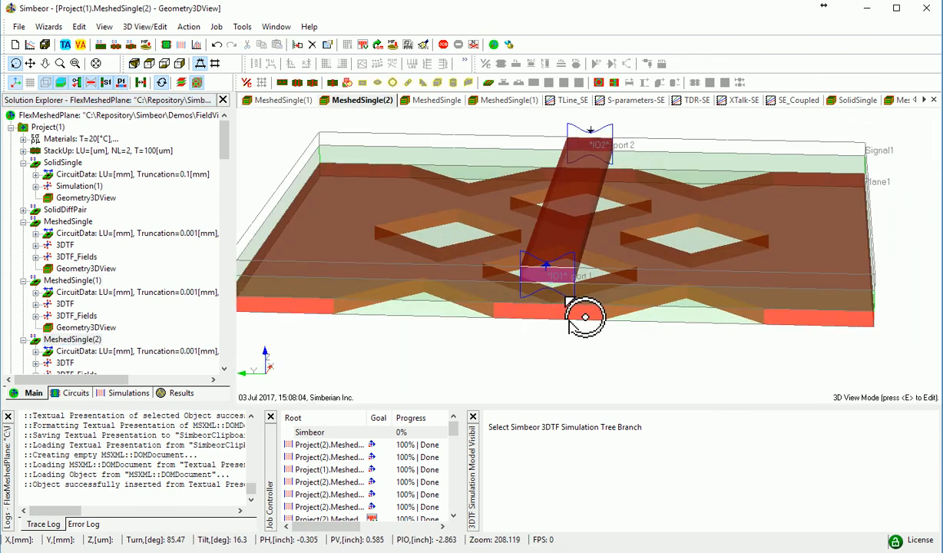
drag(585, 316, 554, 309)
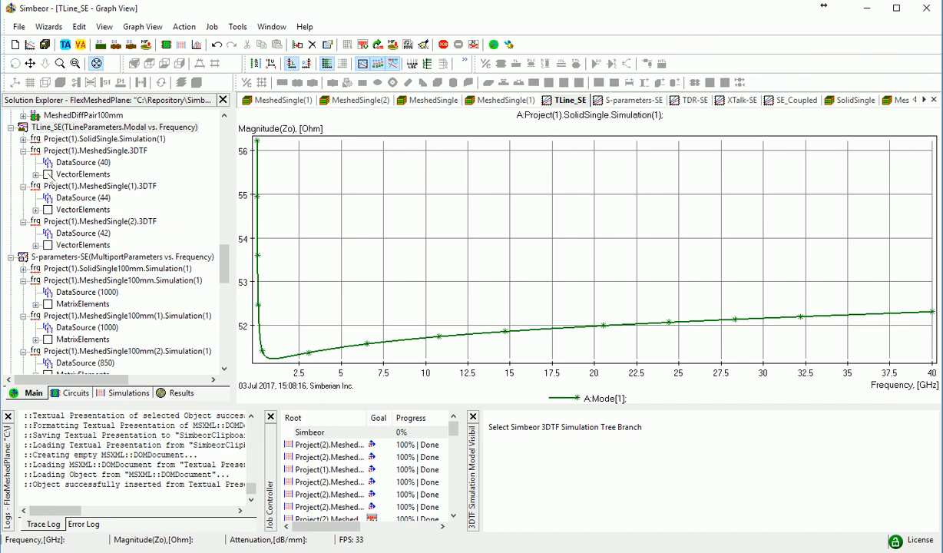
- Add MeshedSingle and MeshedSingle(2) impedance curves, then view the S-parameters-SE graph
click(48, 175)
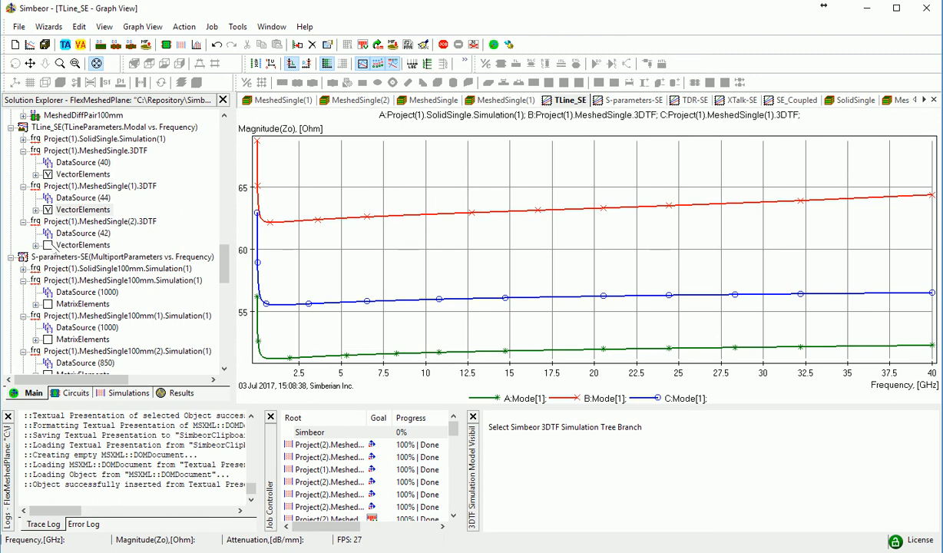
click(83, 244)
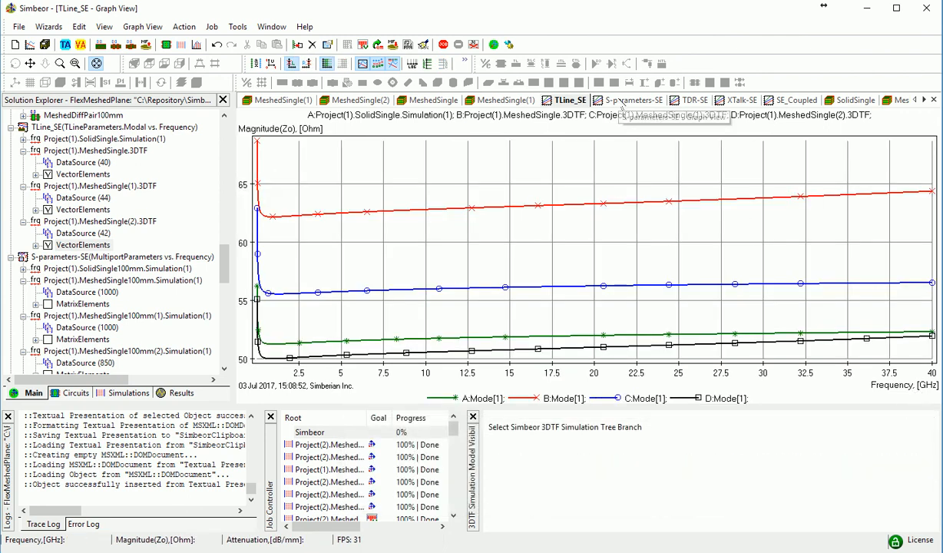
click(632, 100)
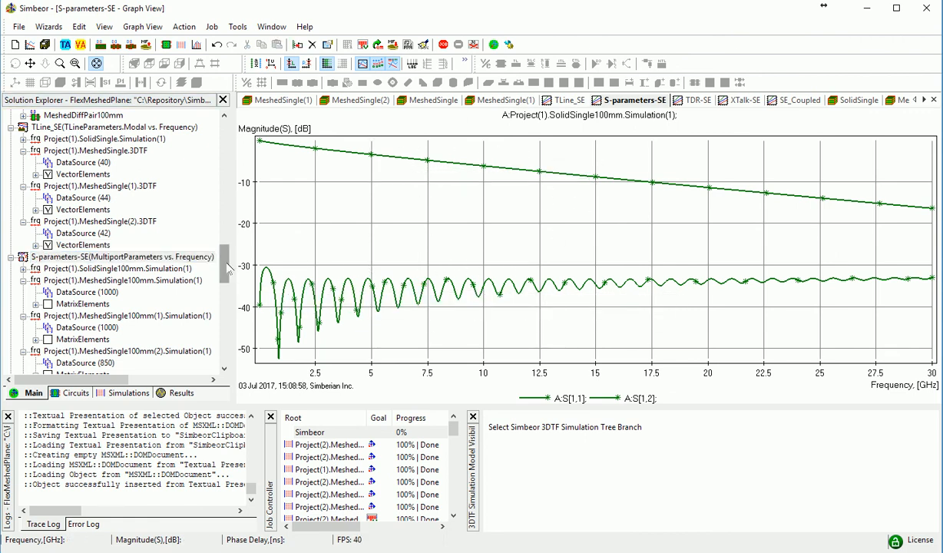
- Overlay S-parameters of MeshedSingle100mm, 100mm(1) and 100mm(2), then view the TDR-SE graph
scroll(down, 3)
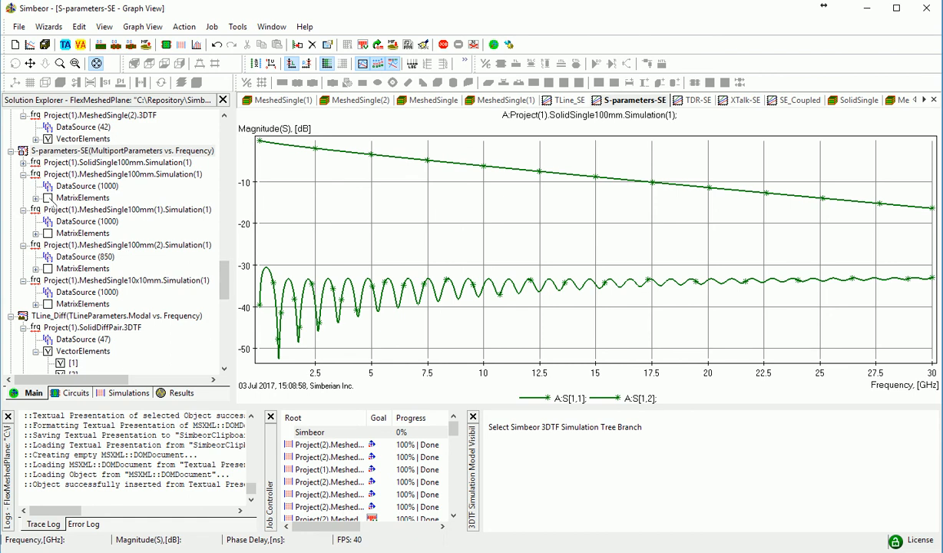
click(83, 197)
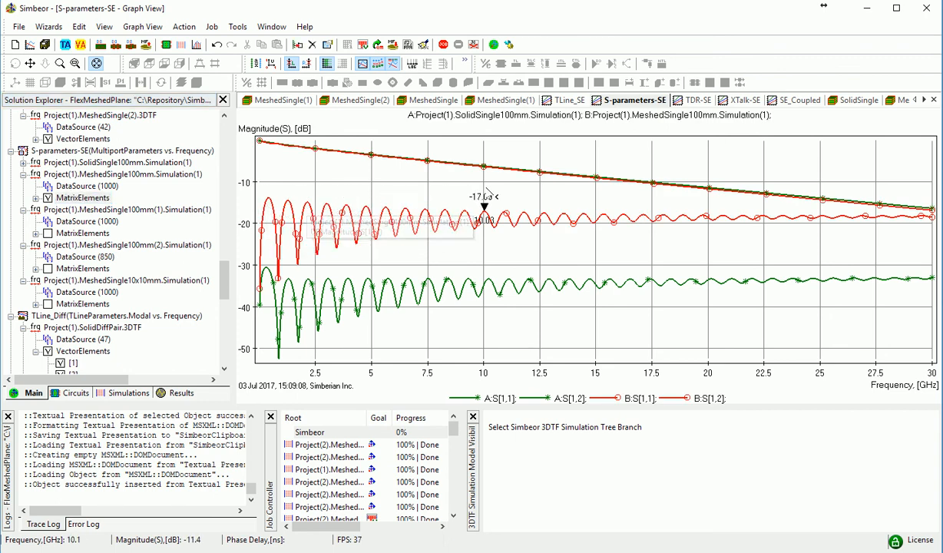
mouse_move(829, 192)
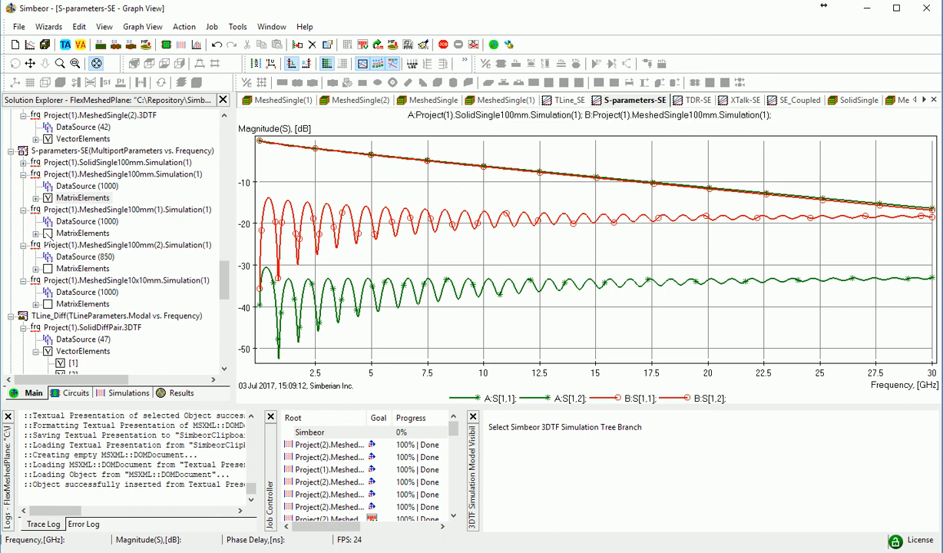
click(83, 232)
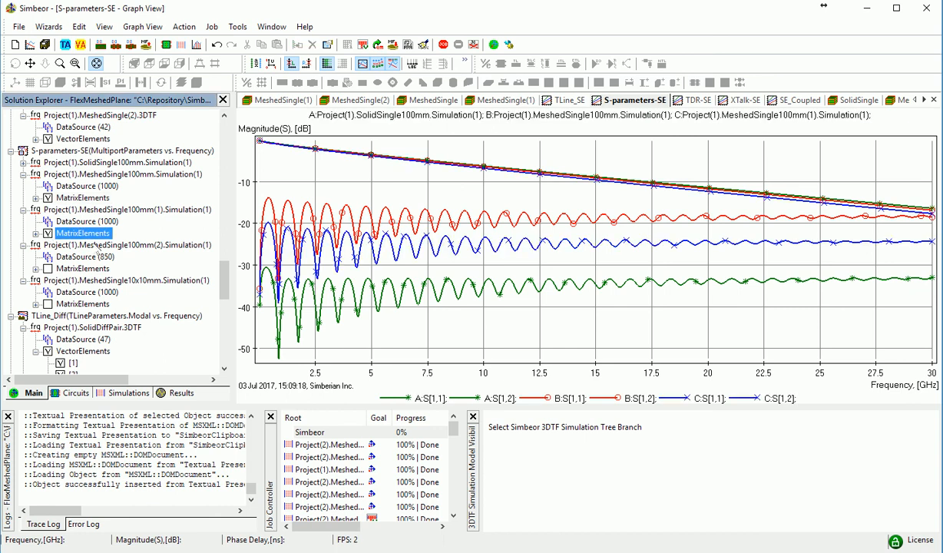
mouse_move(625, 236)
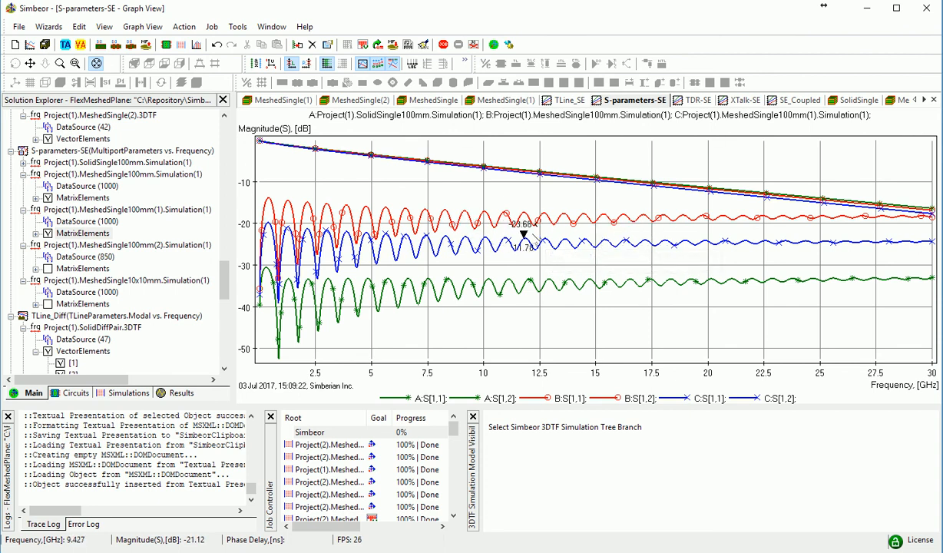
click(83, 268)
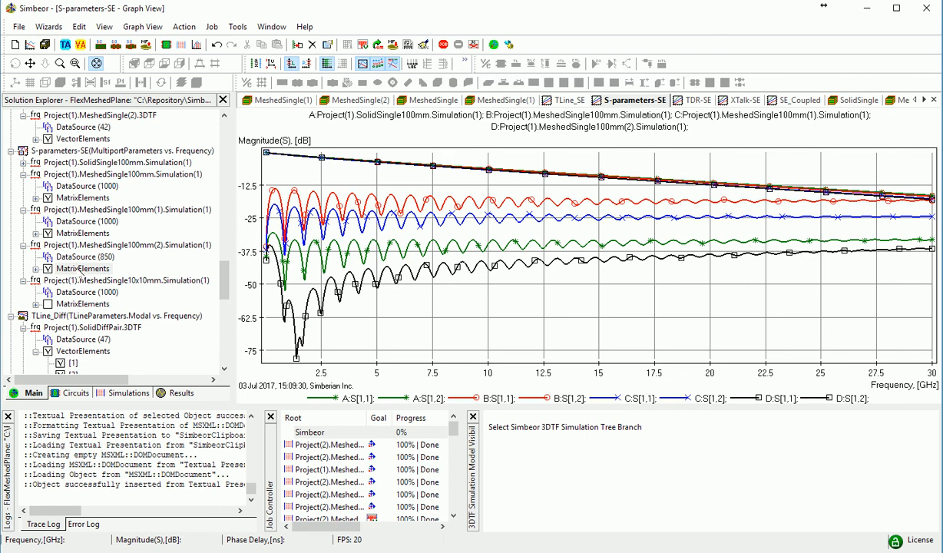
mouse_move(48, 315)
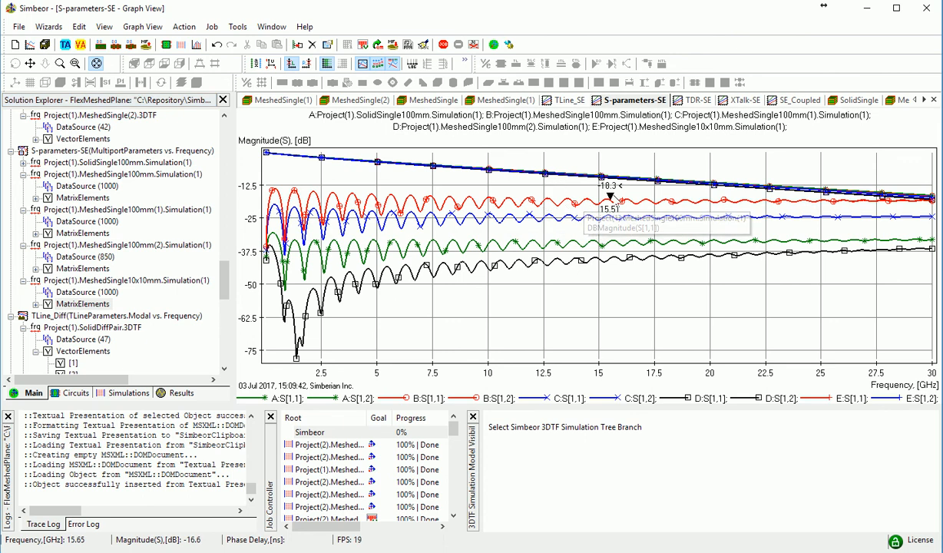
scroll(down, 3)
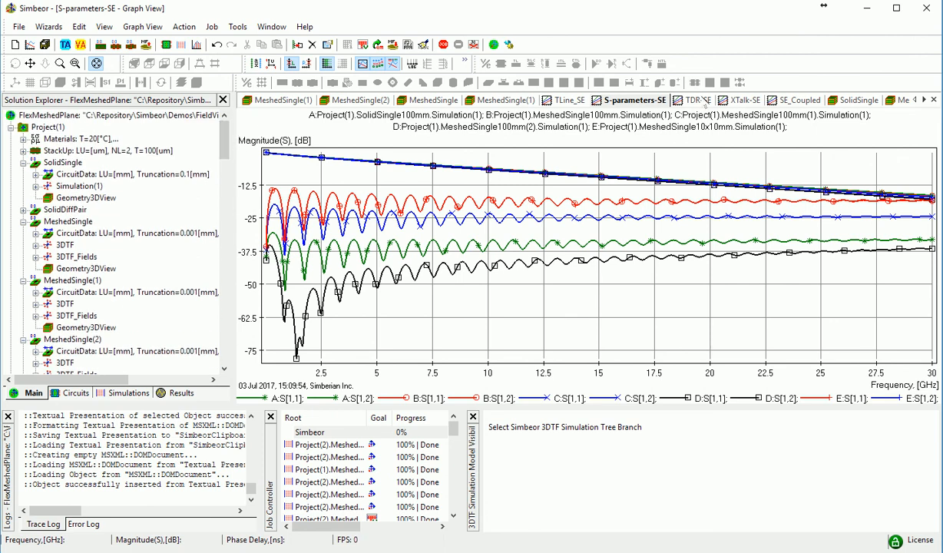
click(695, 99)
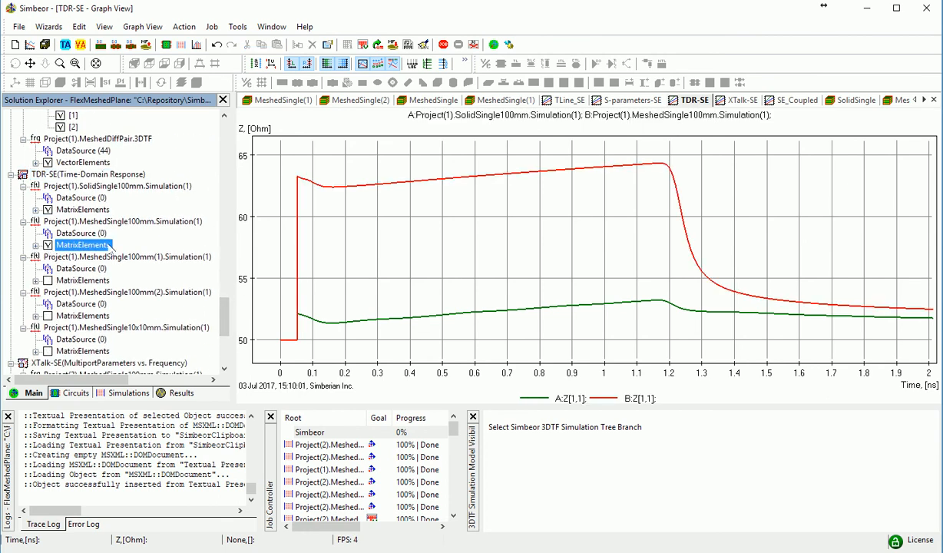
- Tick MatrixElements for MeshedSingle100mm(1) and MeshedSingle100mm(2) under TDR-SE
click(83, 279)
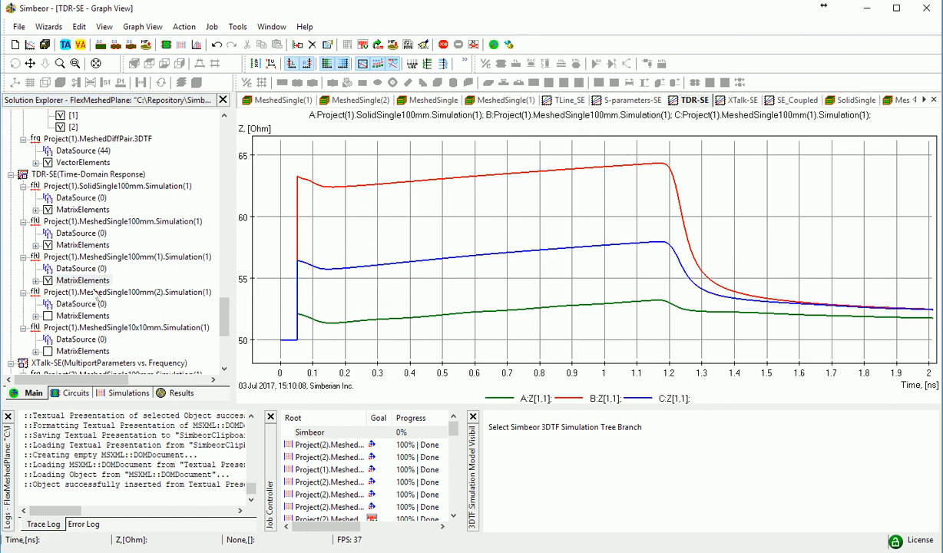
click(82, 315)
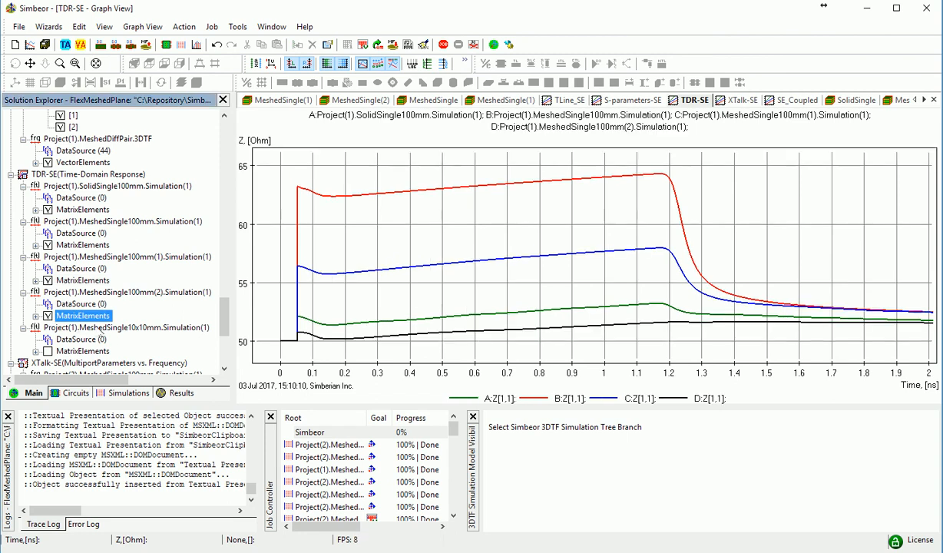
mouse_move(344, 334)
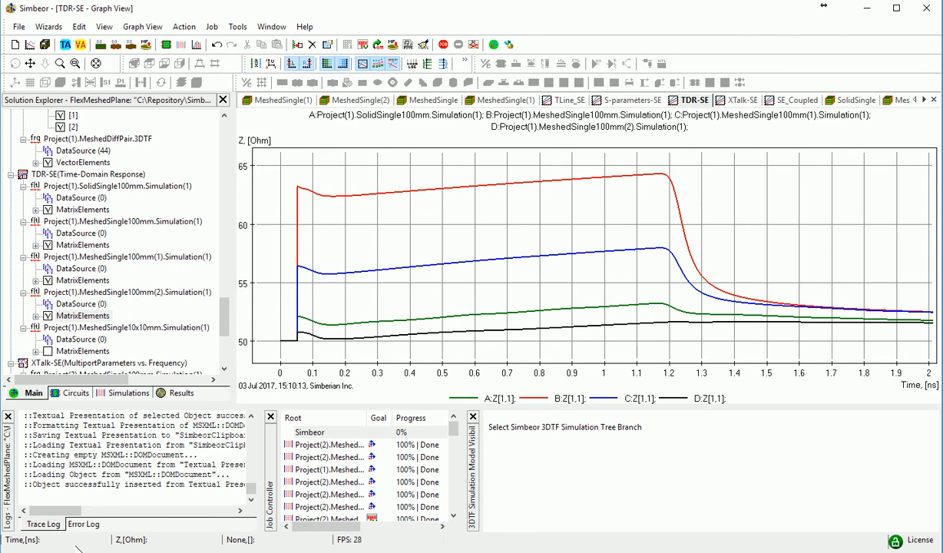
mouse_move(509, 244)
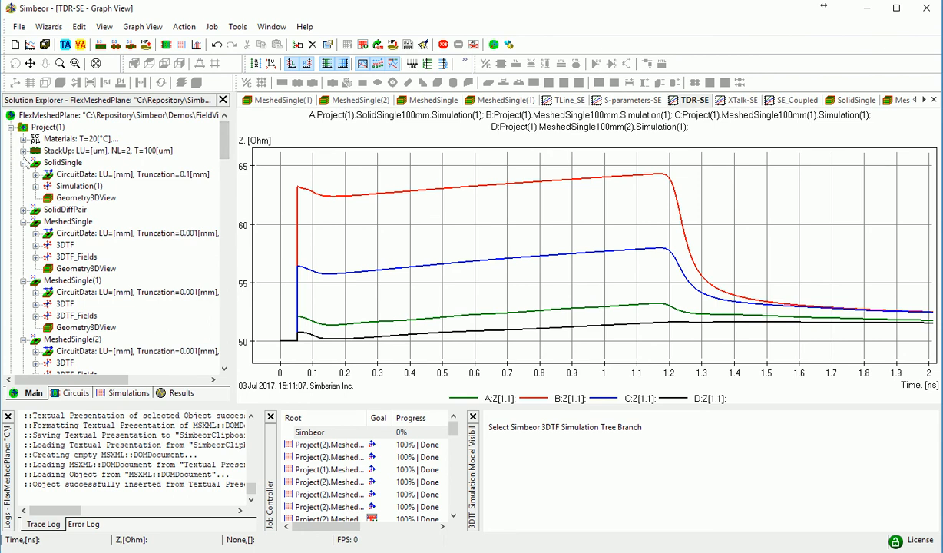
mouse_move(68, 217)
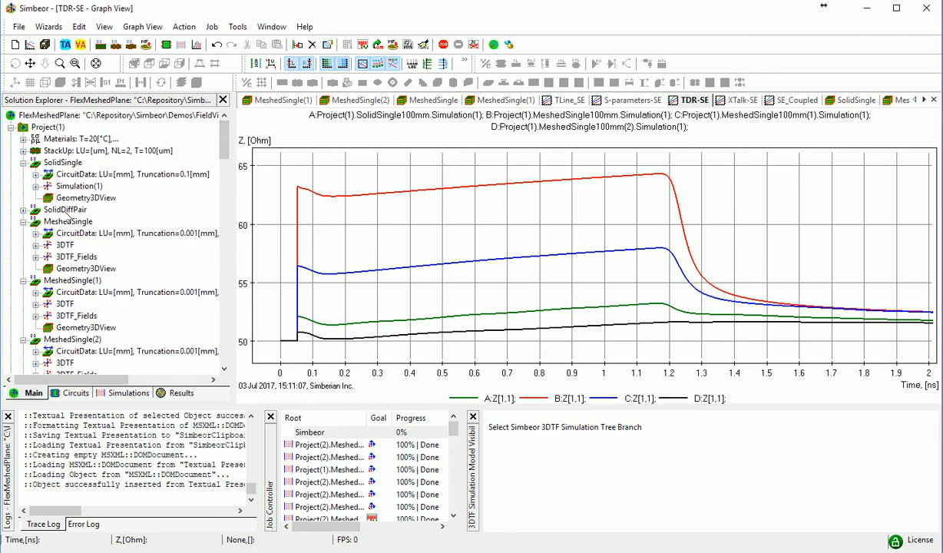
- Open and orbit MeshedSingle's Geometry3DView, then load its 3DTF_Fields current-density results
click(66, 209)
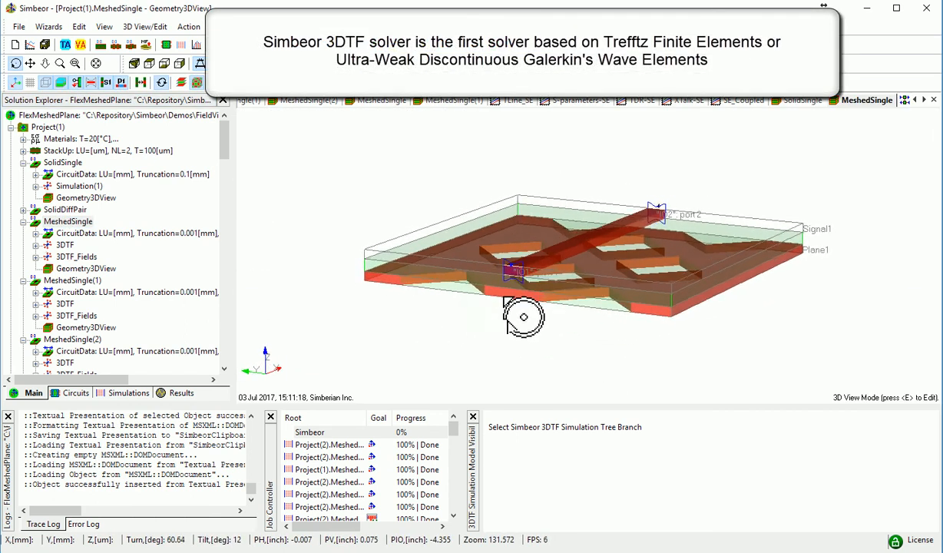
drag(524, 316, 486, 316)
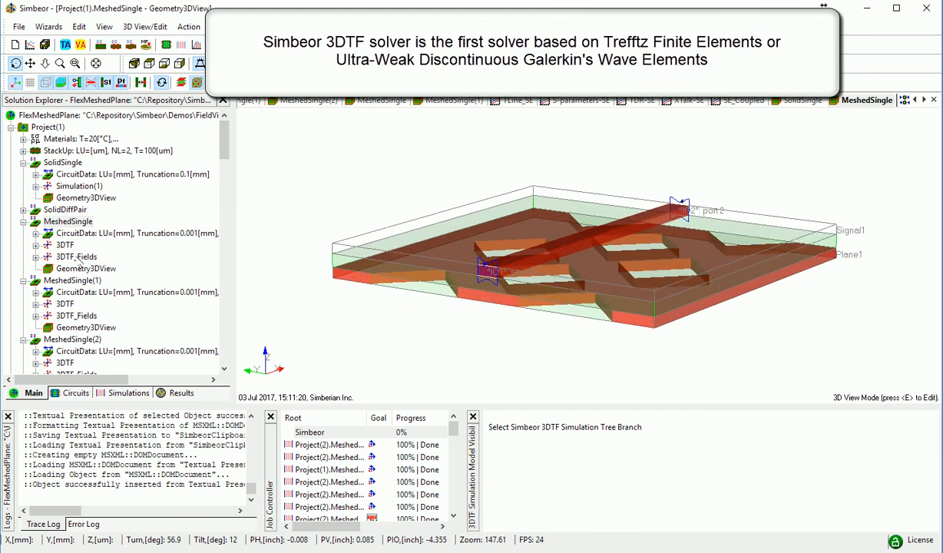
click(76, 257)
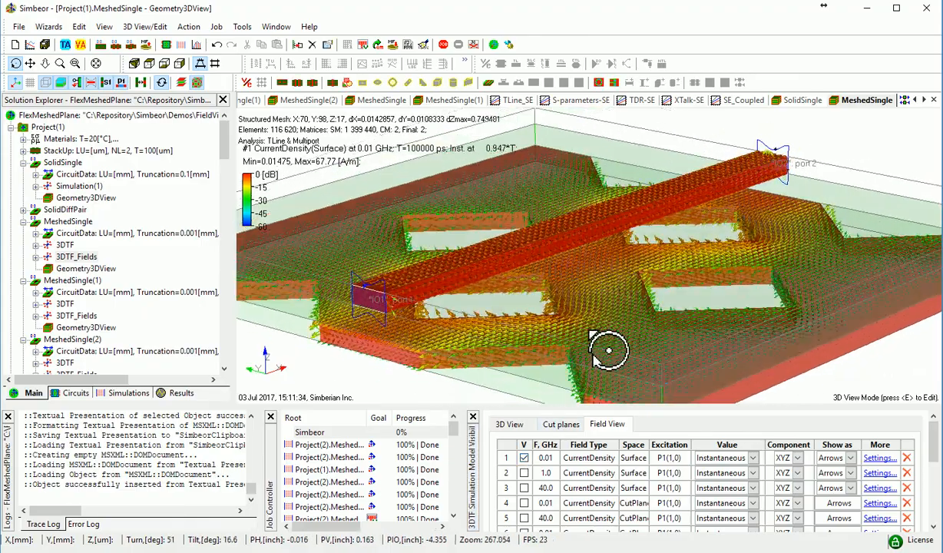
- Show the 1 GHz surface current density and orbit around the meshed-plane openings under the trace
drag(609, 350, 647, 335)
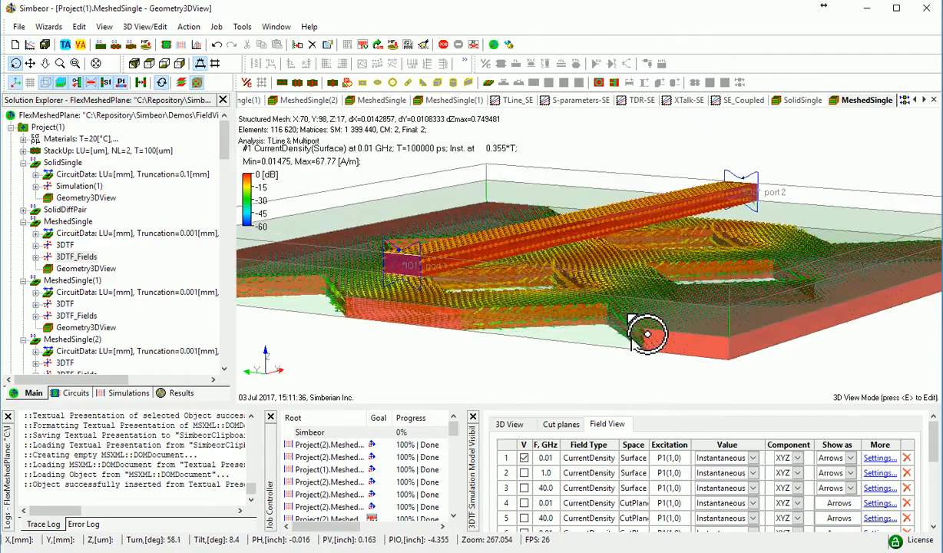
drag(647, 334, 658, 371)
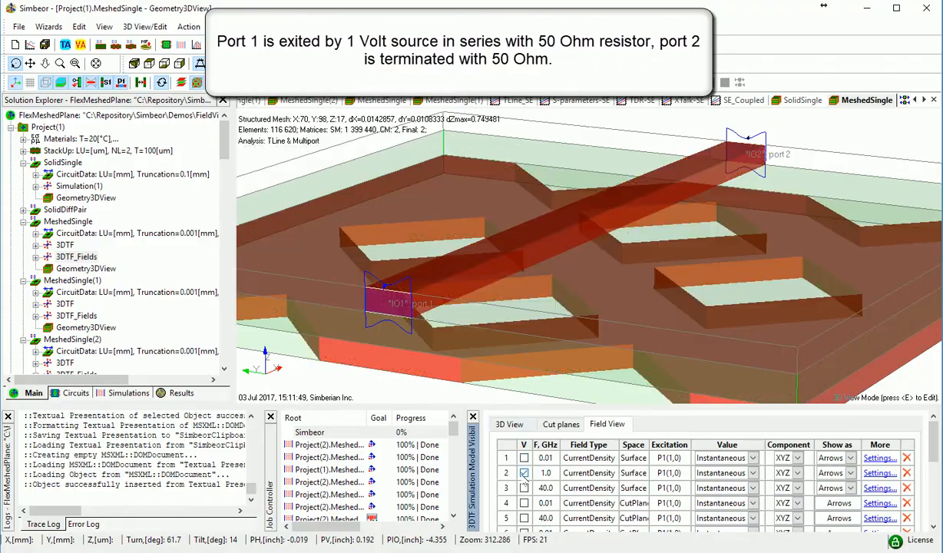
click(525, 472)
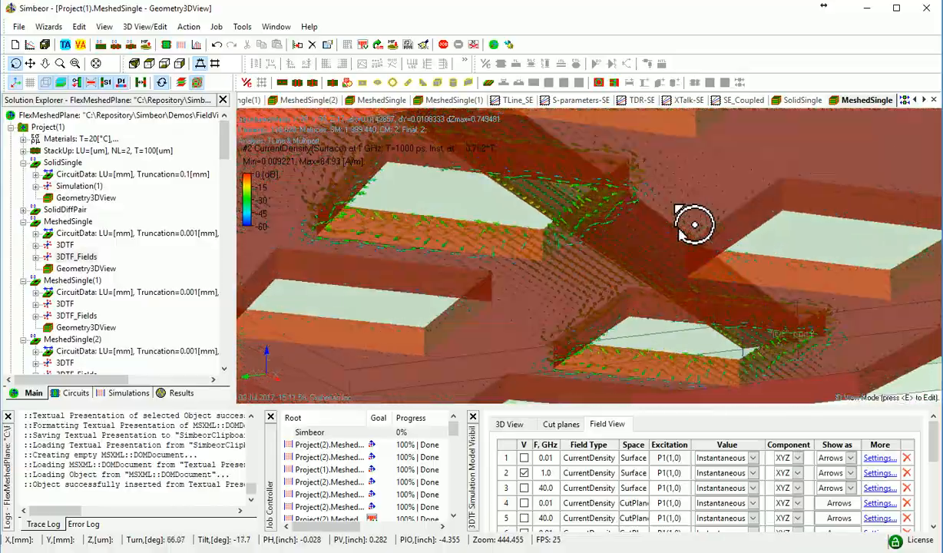
drag(694, 223, 645, 257)
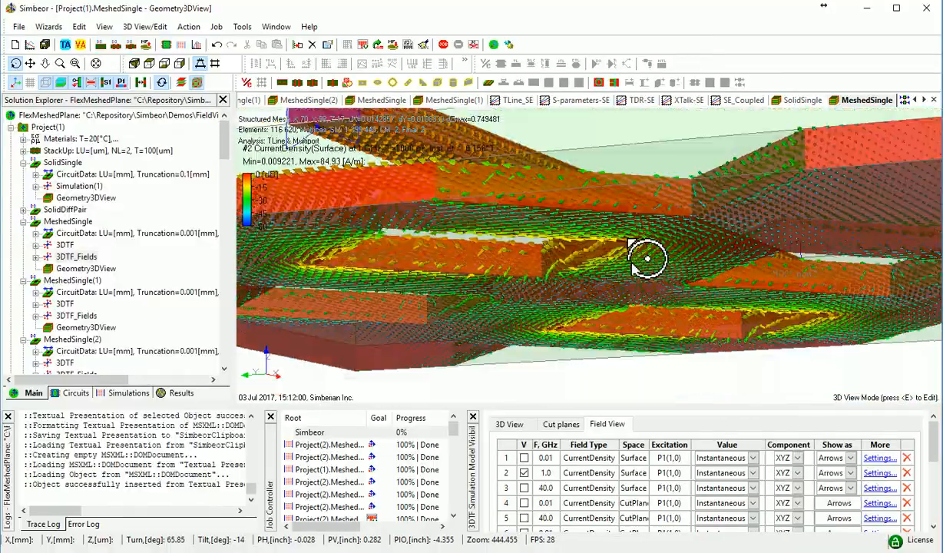
drag(648, 259, 618, 329)
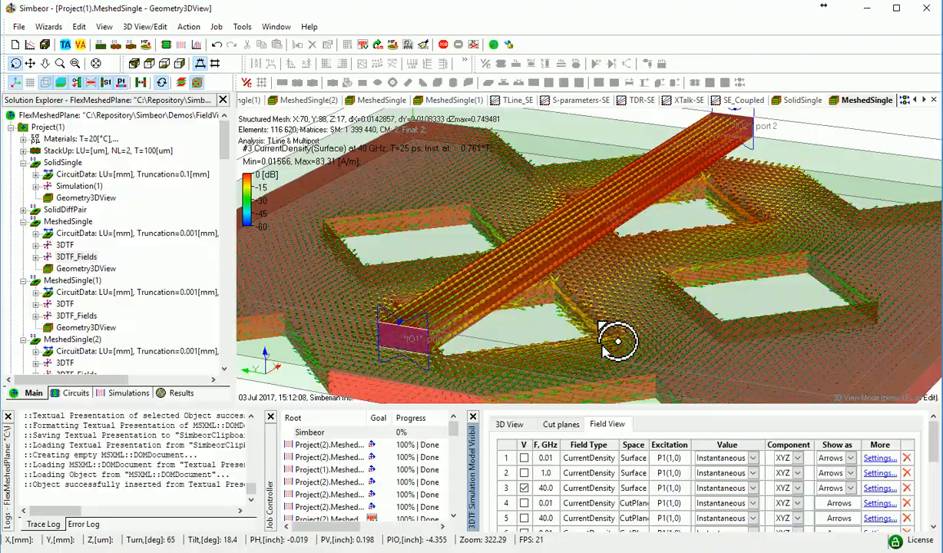
drag(618, 342, 625, 180)
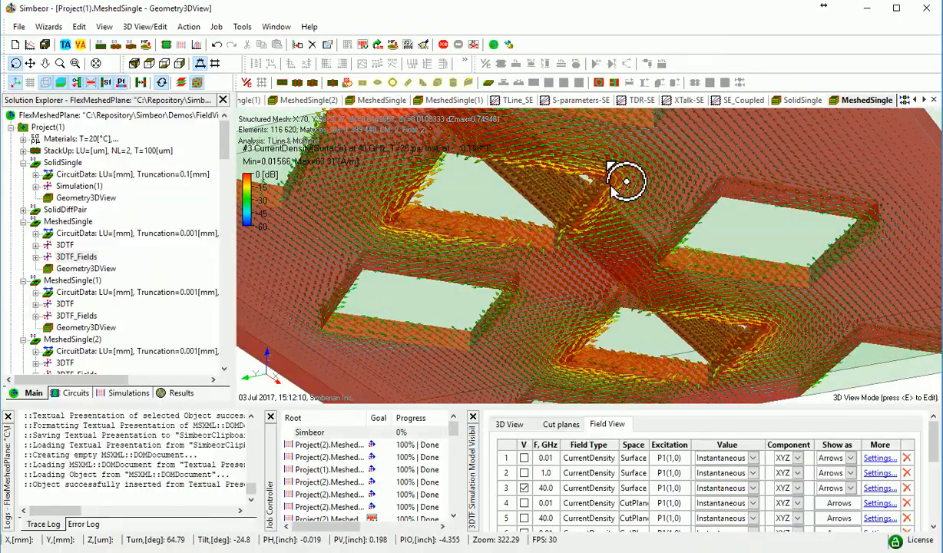
drag(626, 182, 612, 277)
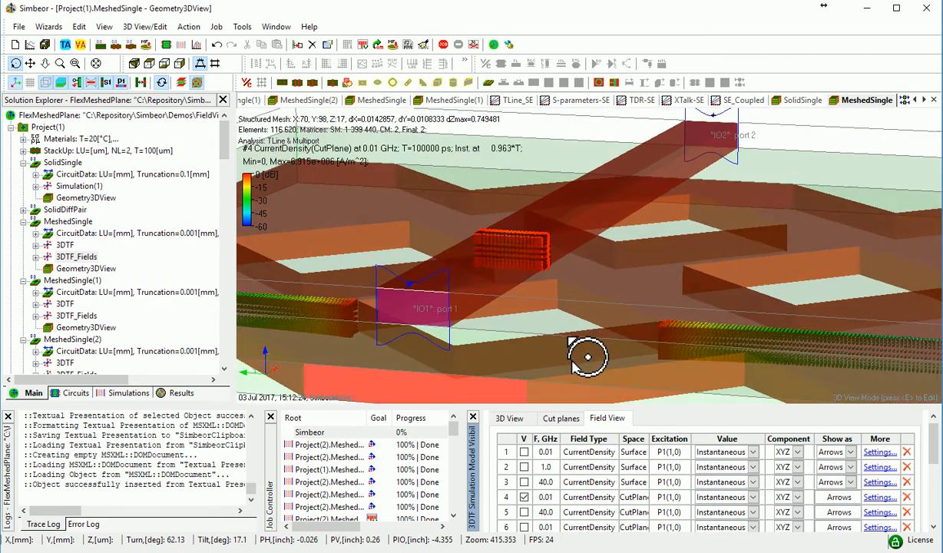
- Orbit around the 0.01 GHz cut-plane currents, then hide the trace cross-section plot
drag(588, 356, 566, 317)
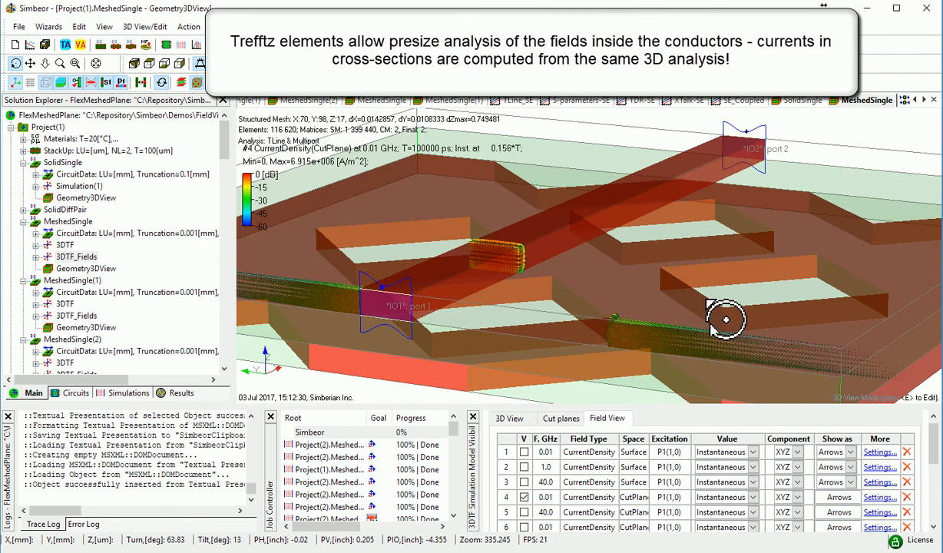
drag(726, 319, 373, 236)
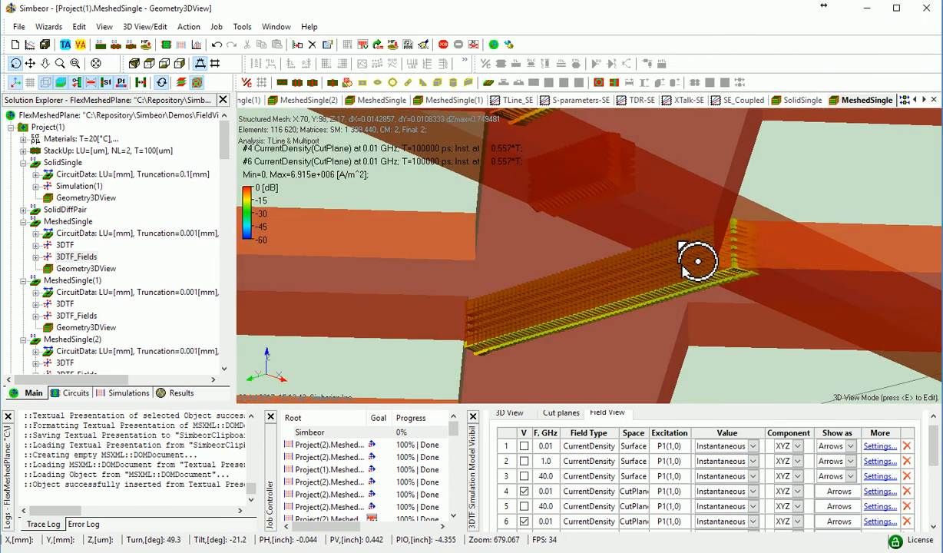
drag(698, 261, 647, 322)
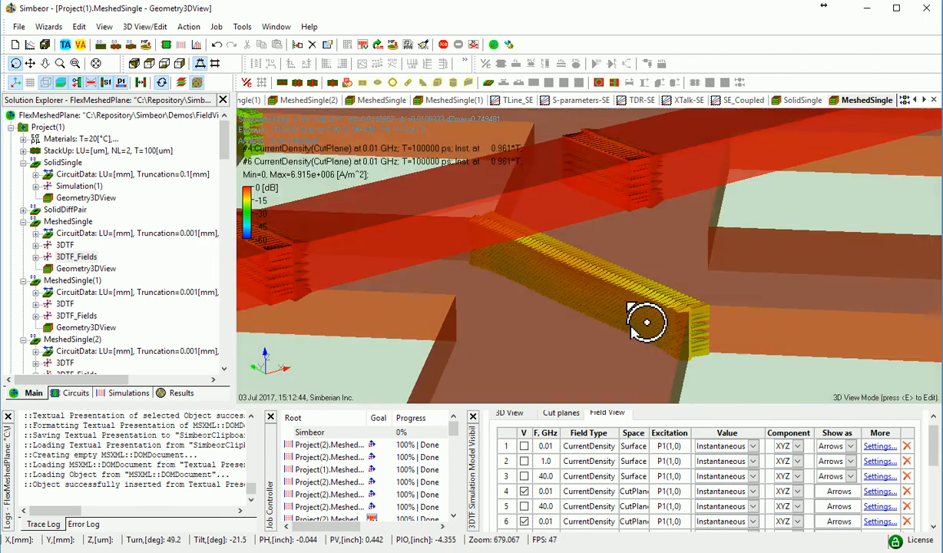
drag(647, 321, 798, 328)
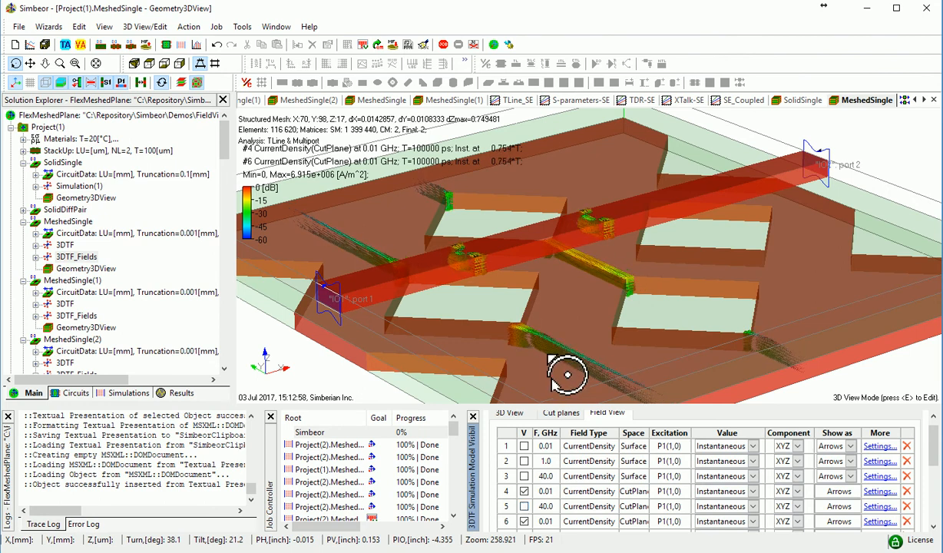
click(523, 446)
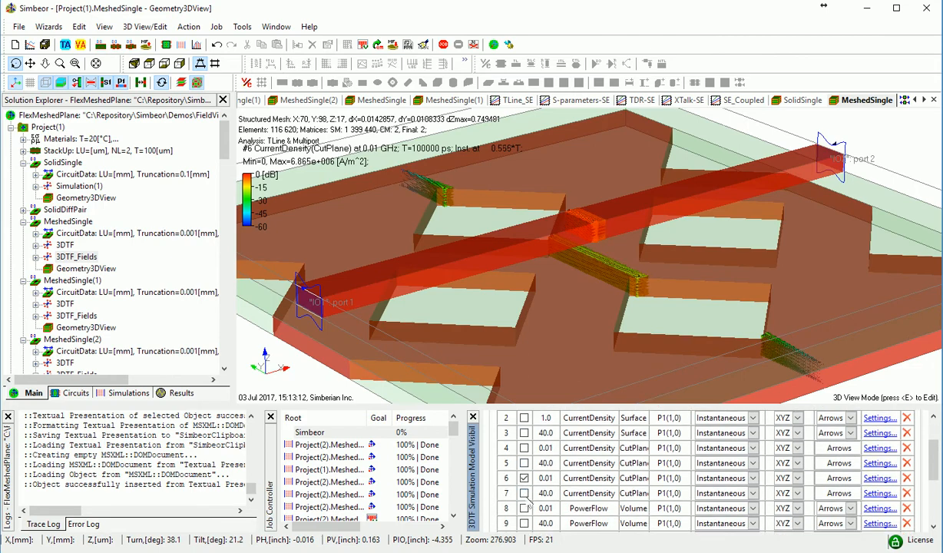
- Show the 40 GHz trace cross-section current and orbit to study skin-effect currents
click(523, 432)
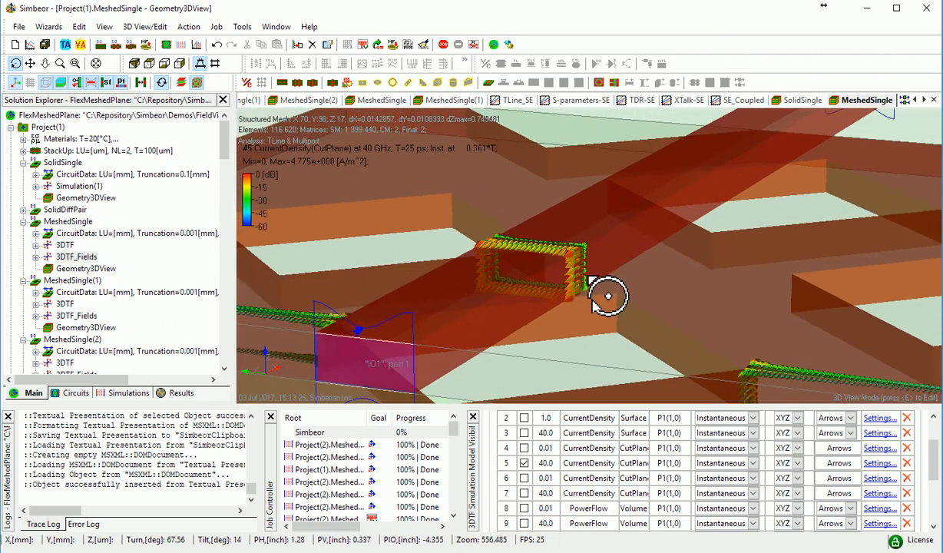
drag(606, 296, 602, 322)
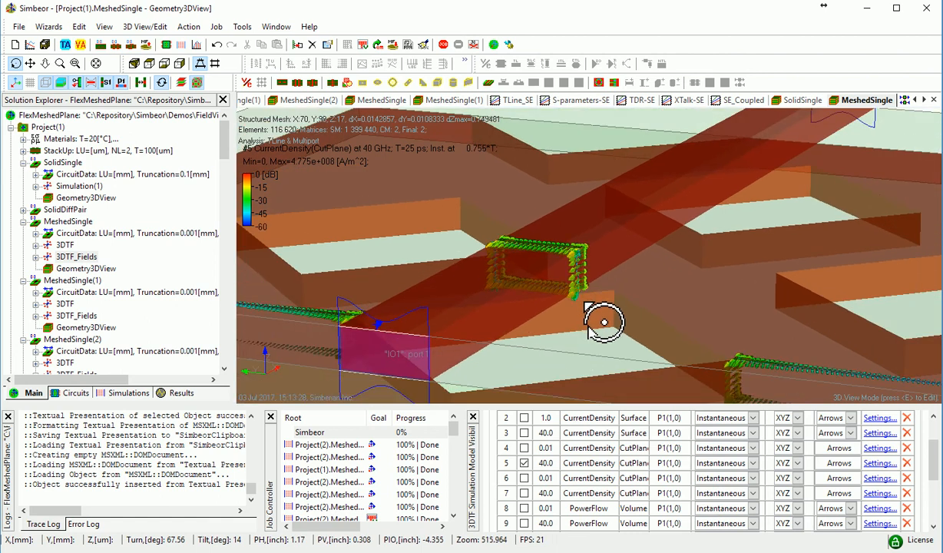
drag(603, 321, 664, 367)
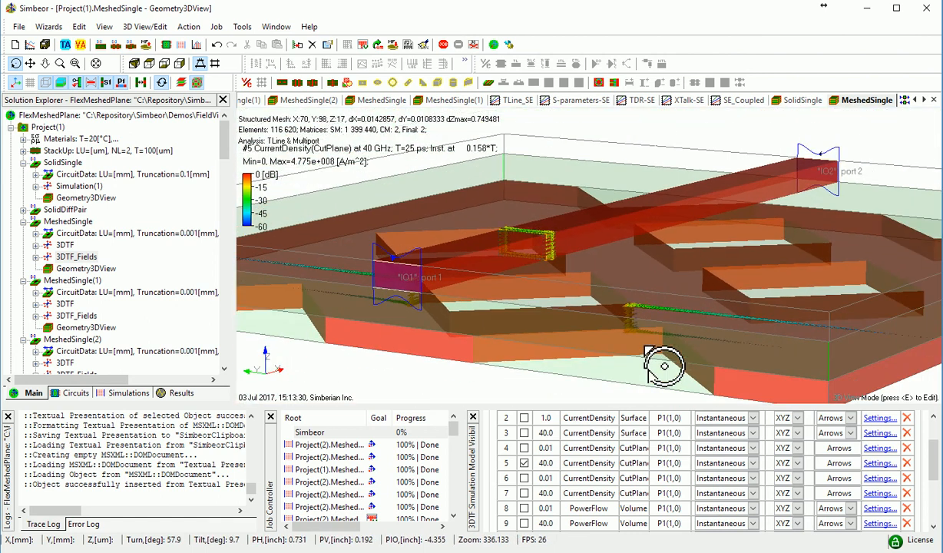
drag(664, 367, 658, 202)
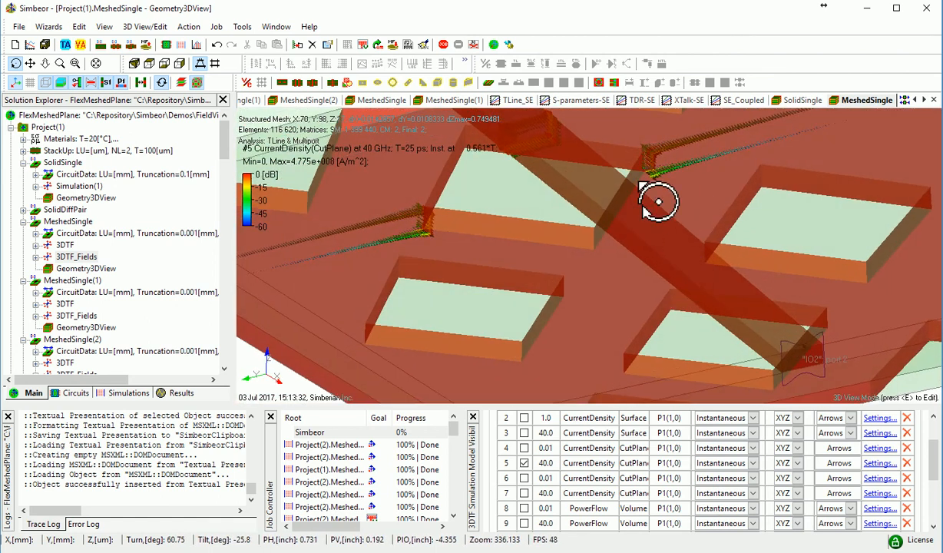
drag(658, 202, 704, 198)
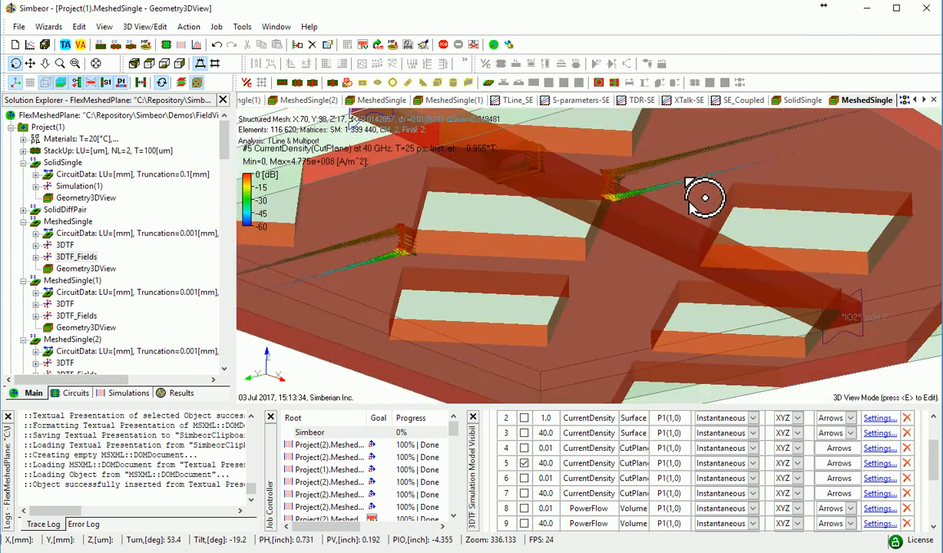
drag(704, 196, 683, 238)
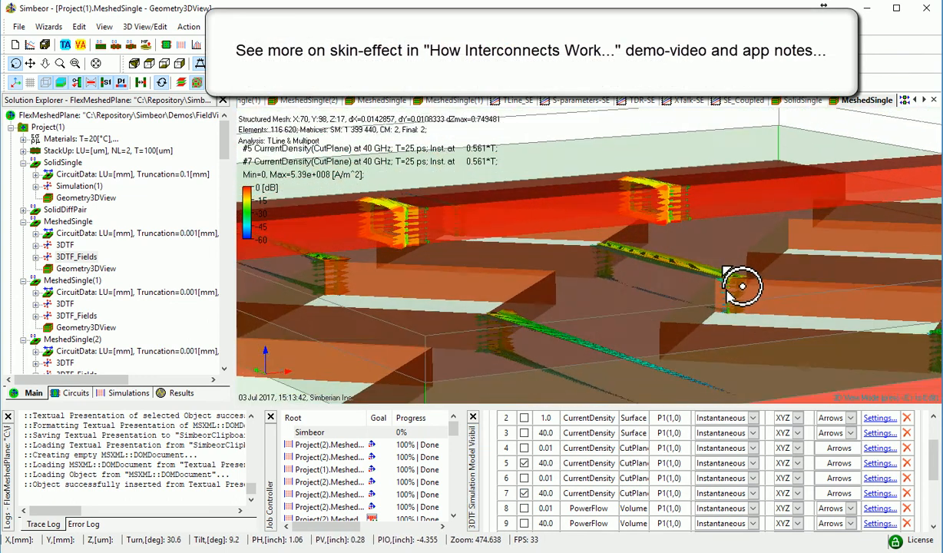
drag(742, 286, 691, 322)
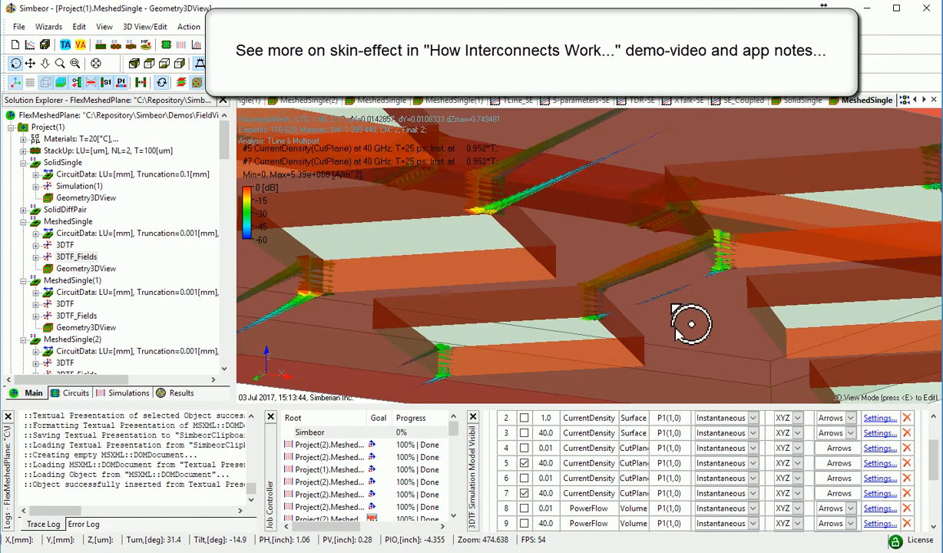
drag(691, 324, 624, 321)
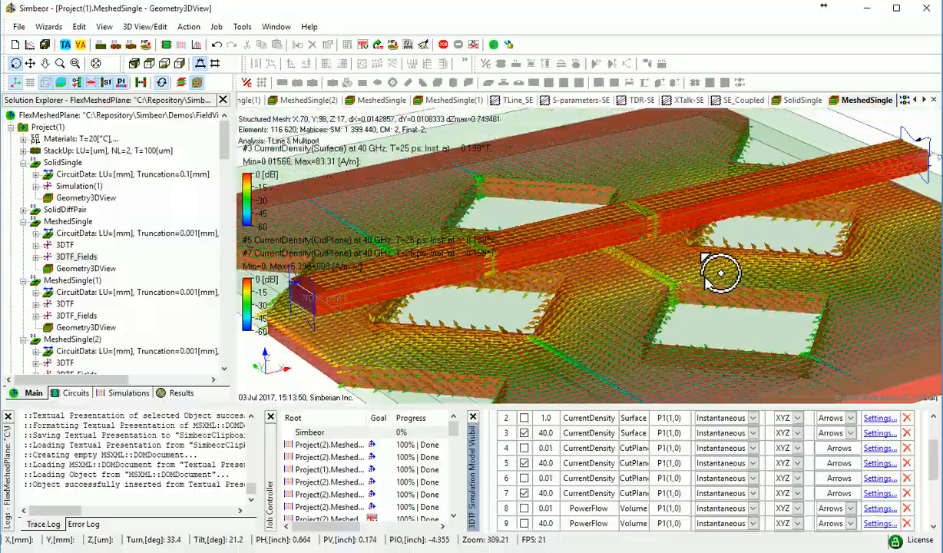
drag(720, 272, 747, 152)
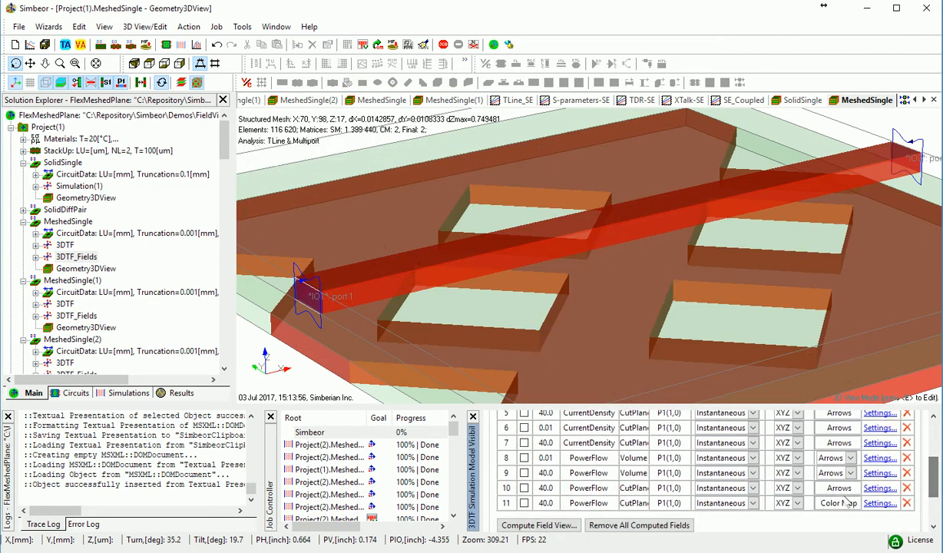
- Show 0.01 GHz then 40 GHz volume power flow, orbiting to see flow through openings
click(524, 457)
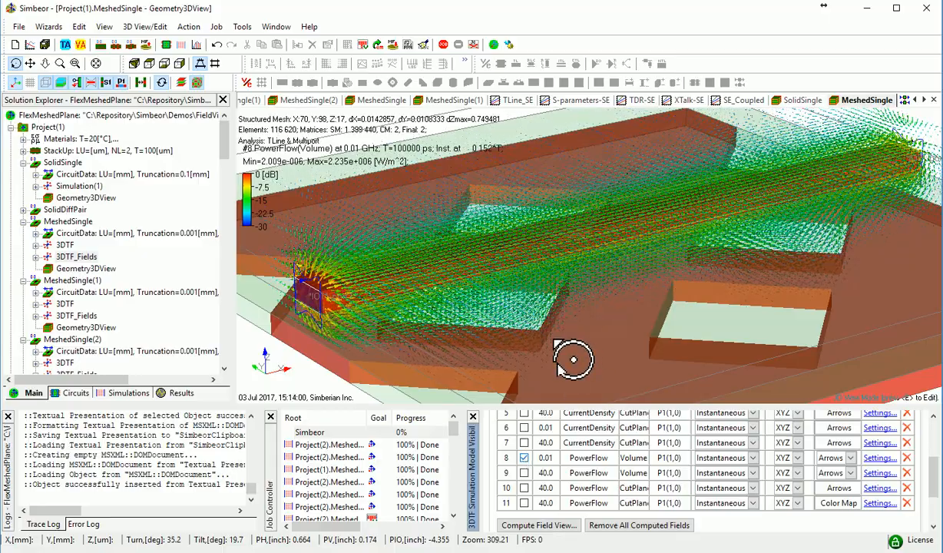
drag(573, 359, 756, 352)
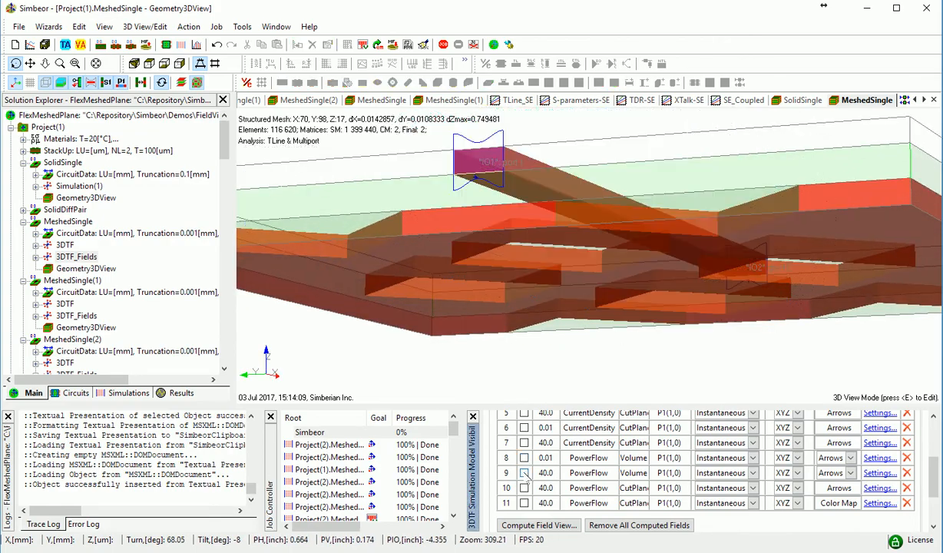
click(523, 473)
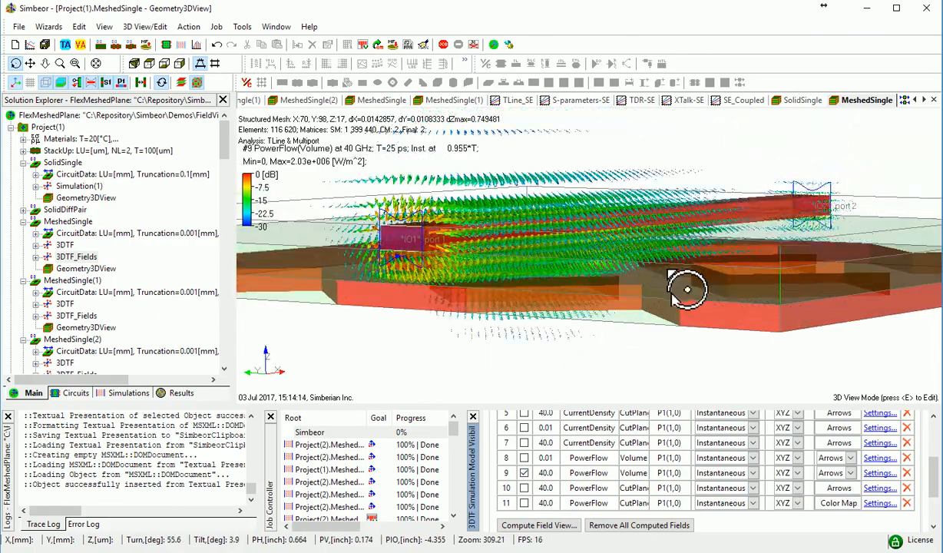
drag(687, 289, 588, 211)
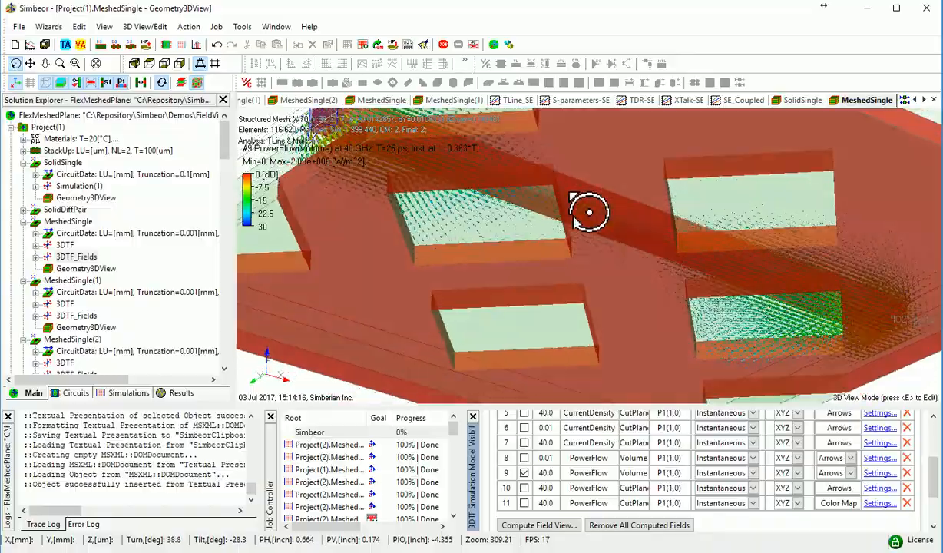
drag(589, 211, 620, 310)
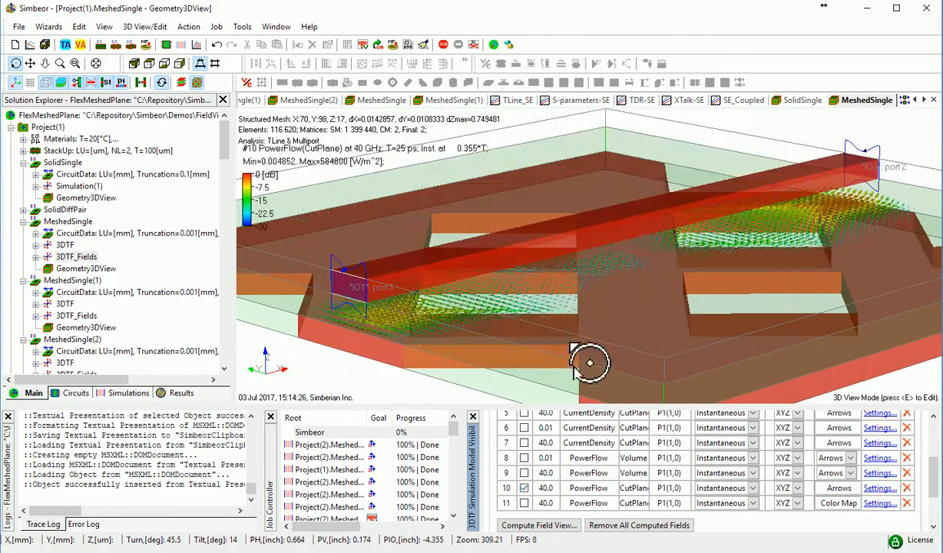
- Orbit the 40 GHz cut-plane power flow to look along the trace
drag(589, 363, 826, 374)
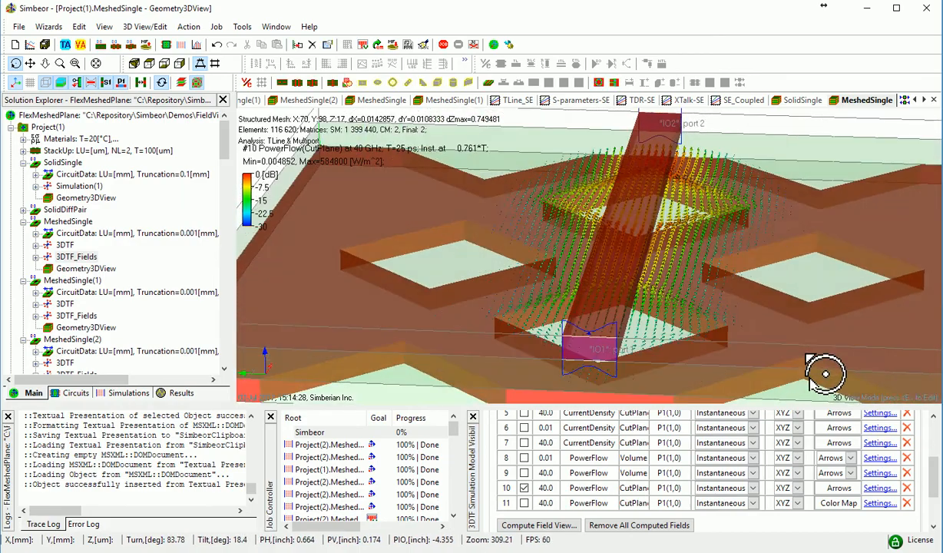
drag(825, 374, 736, 364)
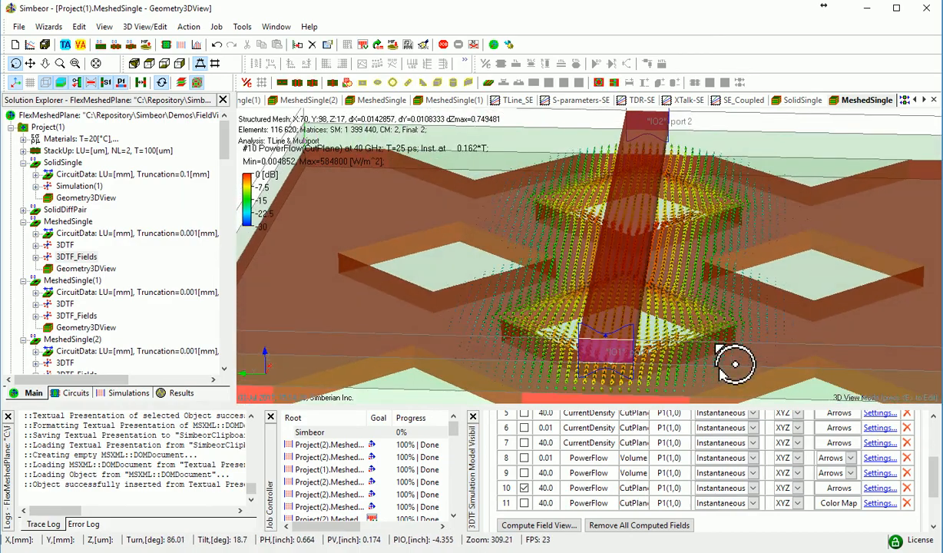
drag(734, 365, 811, 353)
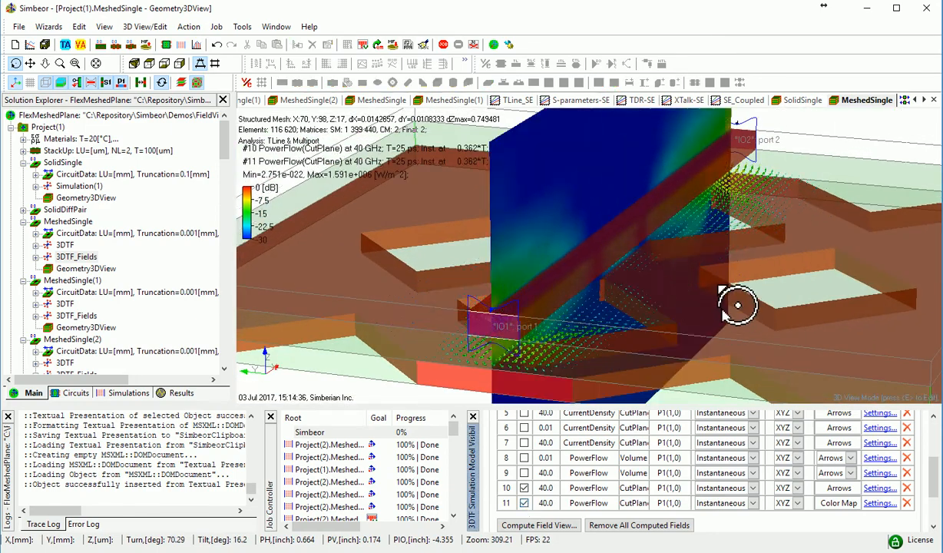
- Orbit the 40 GHz power-flow colour map to a level, side-on view
drag(737, 303, 630, 273)
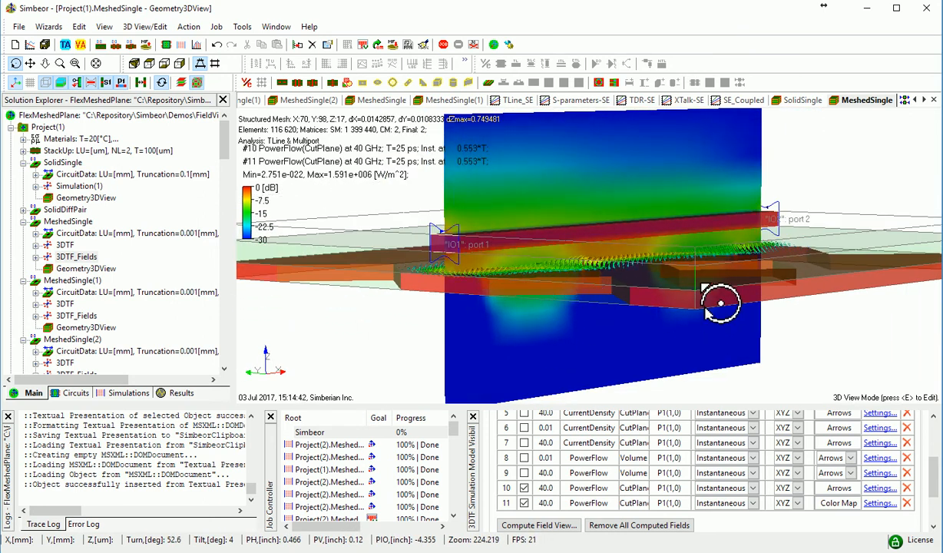
drag(722, 303, 691, 312)
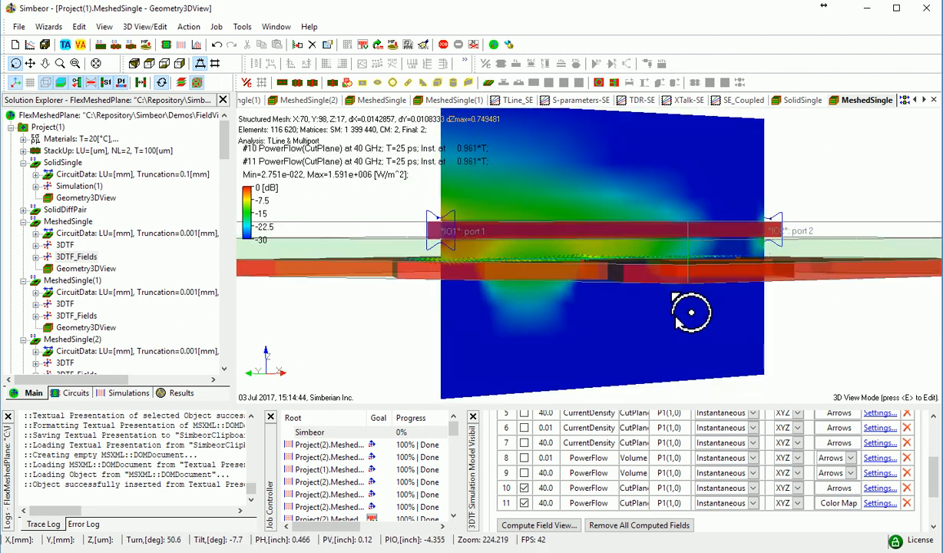
drag(691, 312, 680, 323)
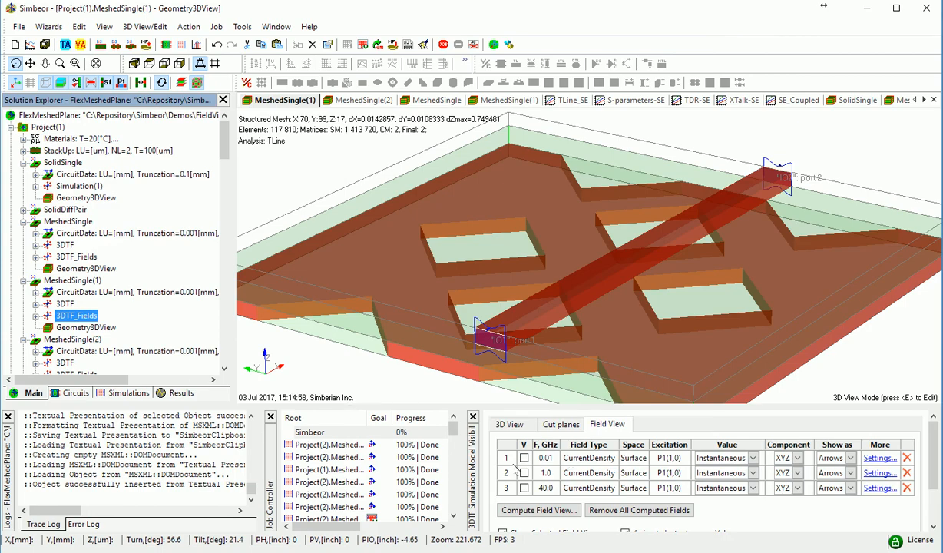
- Show MeshedSingle(1) current density and view the trace edge-on and from port 1
click(523, 457)
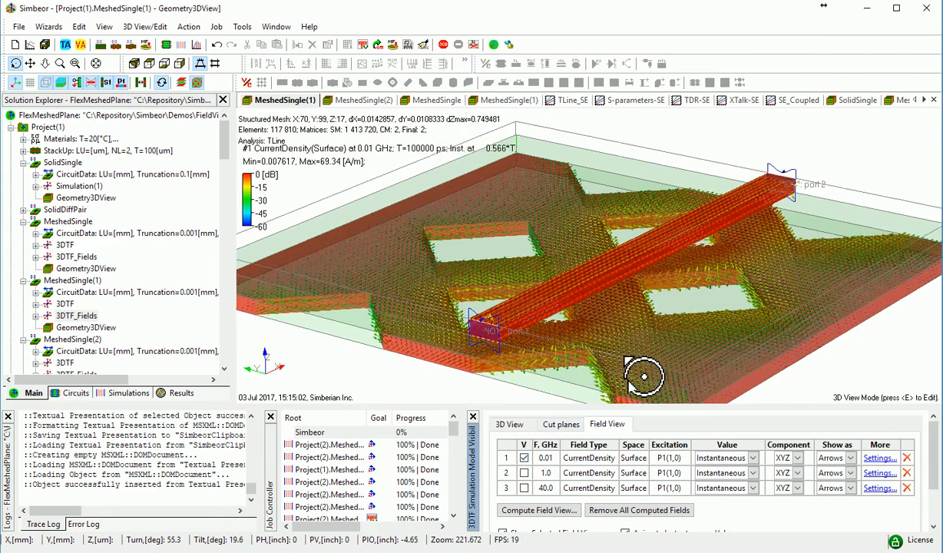
drag(645, 376, 638, 320)
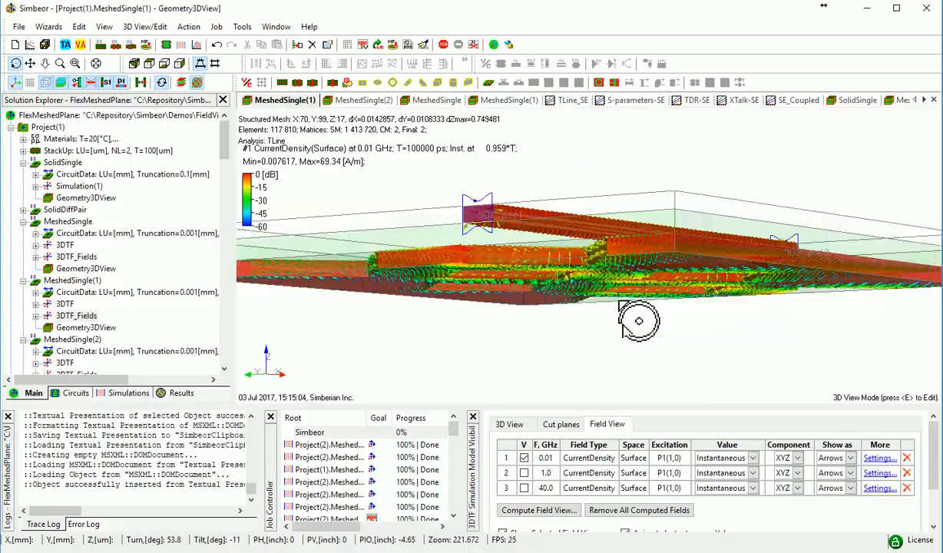
drag(637, 321, 668, 372)
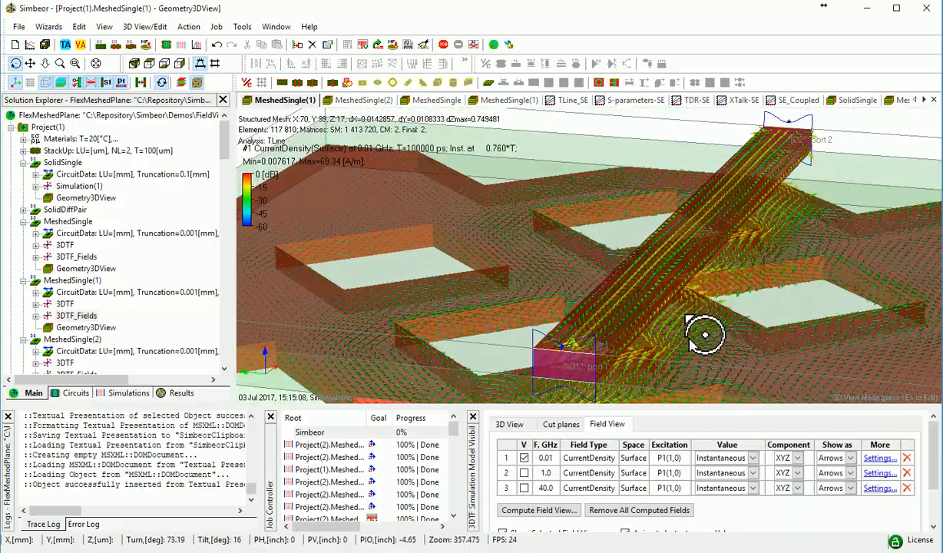
drag(704, 334, 913, 320)
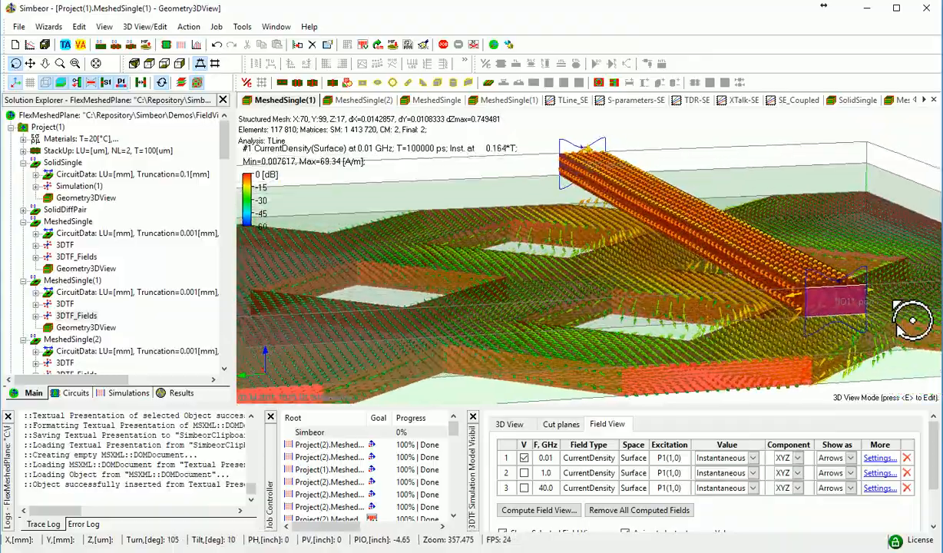
drag(914, 319, 798, 361)
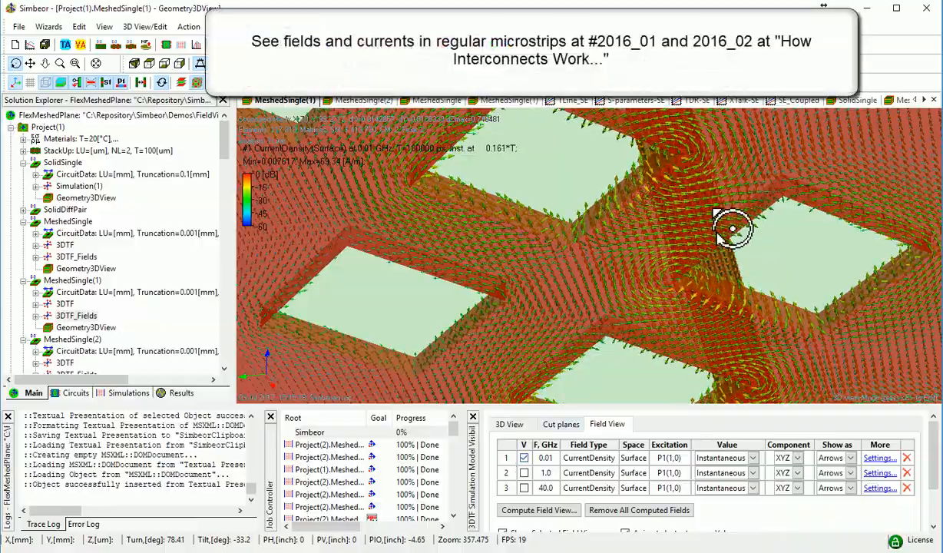
- Inspect the mesh openings from below, then open the MeshedSingle(2) geometry view
drag(730, 228, 639, 319)
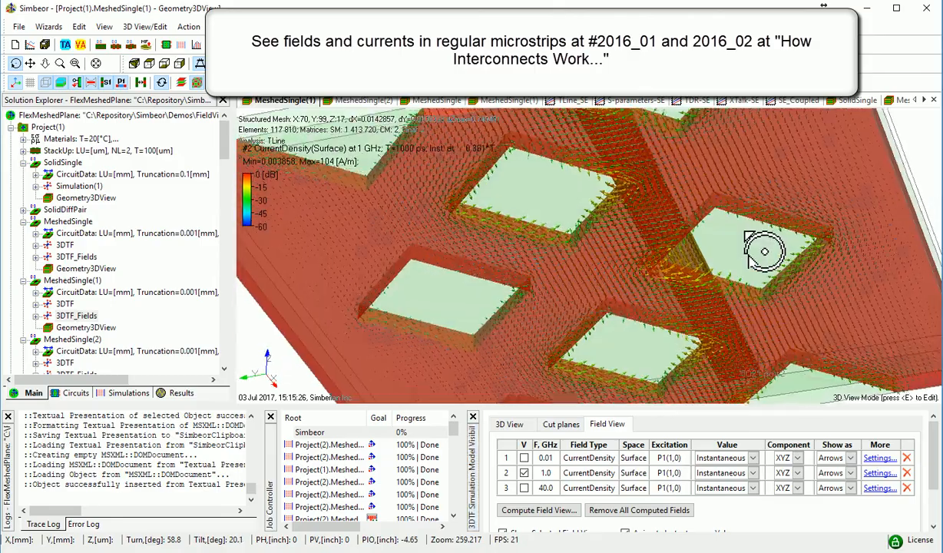
drag(764, 251, 741, 231)
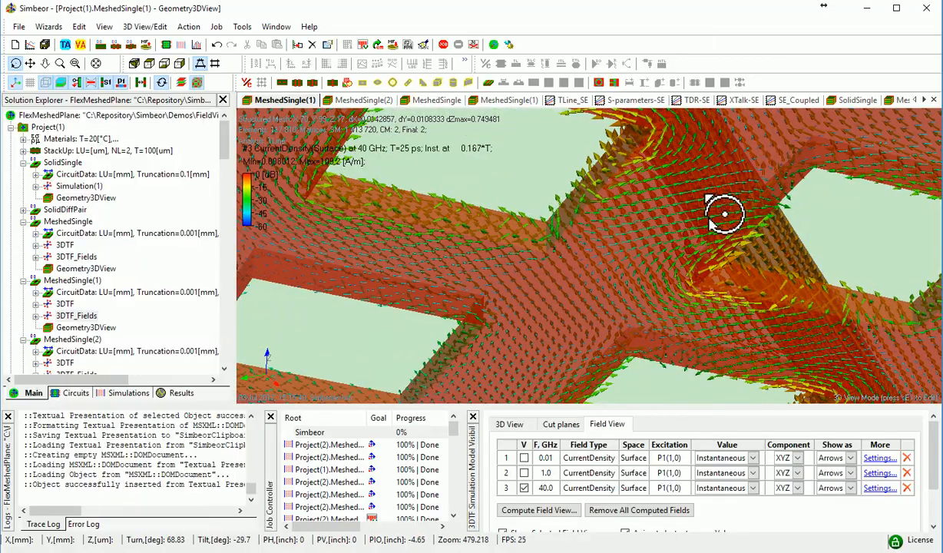
drag(726, 213, 718, 252)
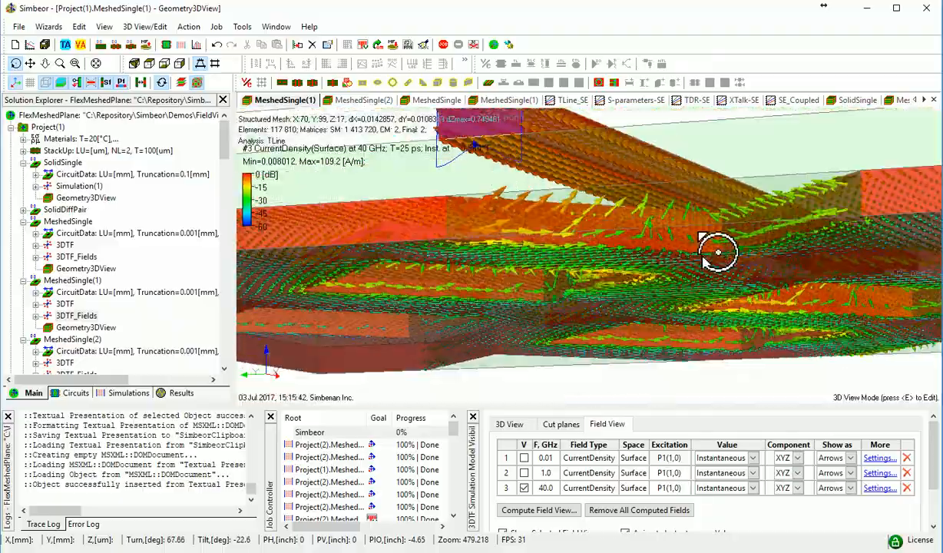
drag(717, 252, 644, 288)
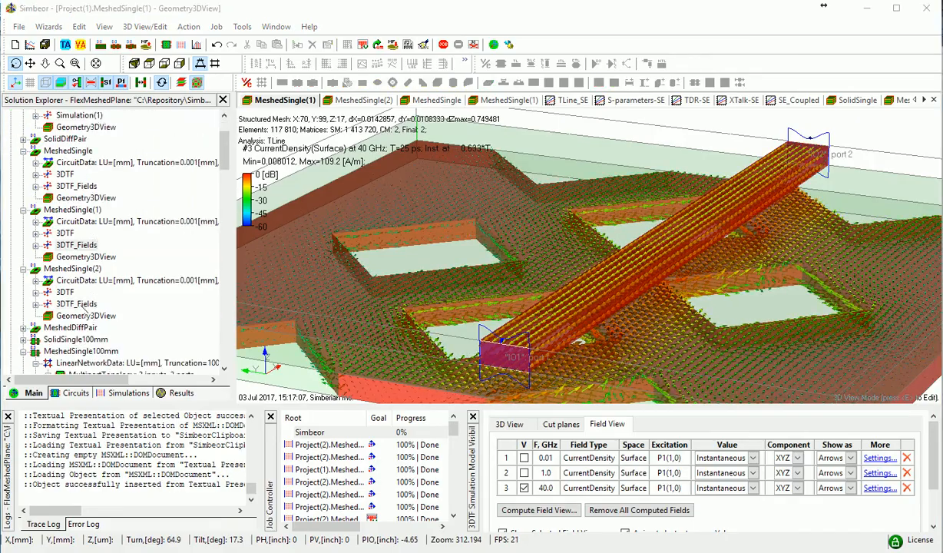
click(363, 100)
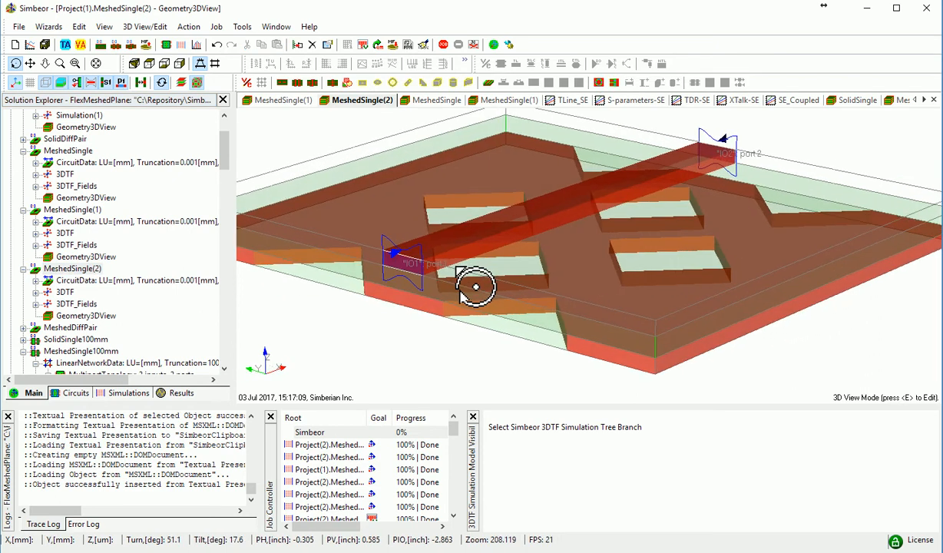
- Show MeshedSingle(2)'s 0.01 GHz current density and orbit over and under the mesh
click(77, 303)
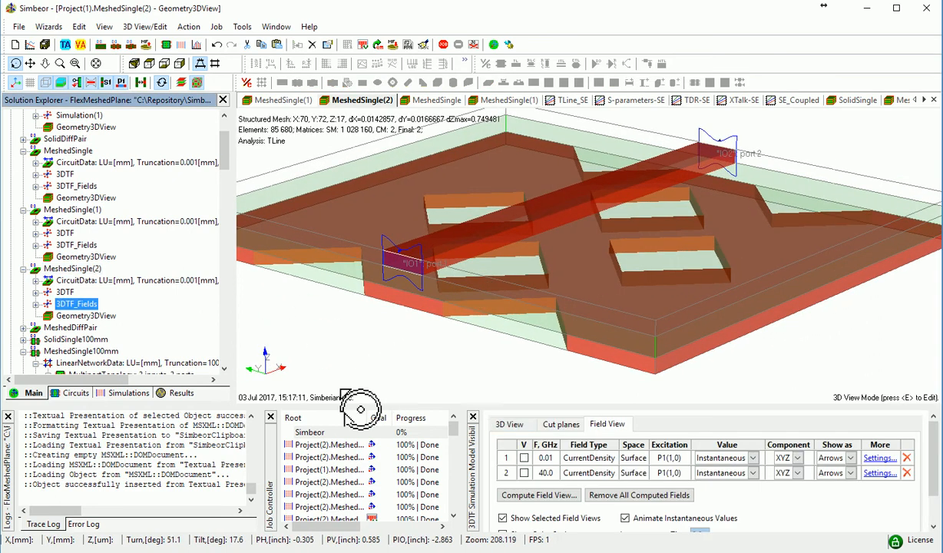
click(524, 457)
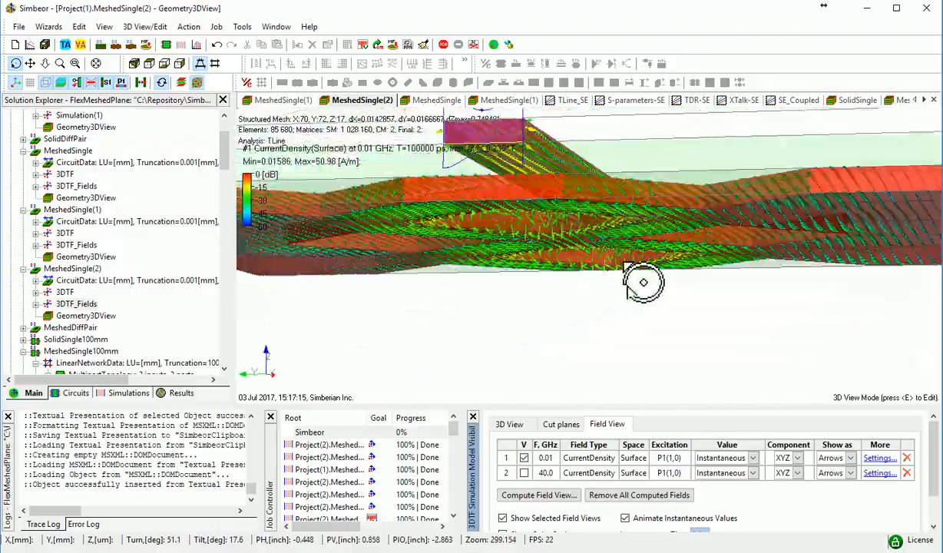
drag(643, 281, 790, 350)
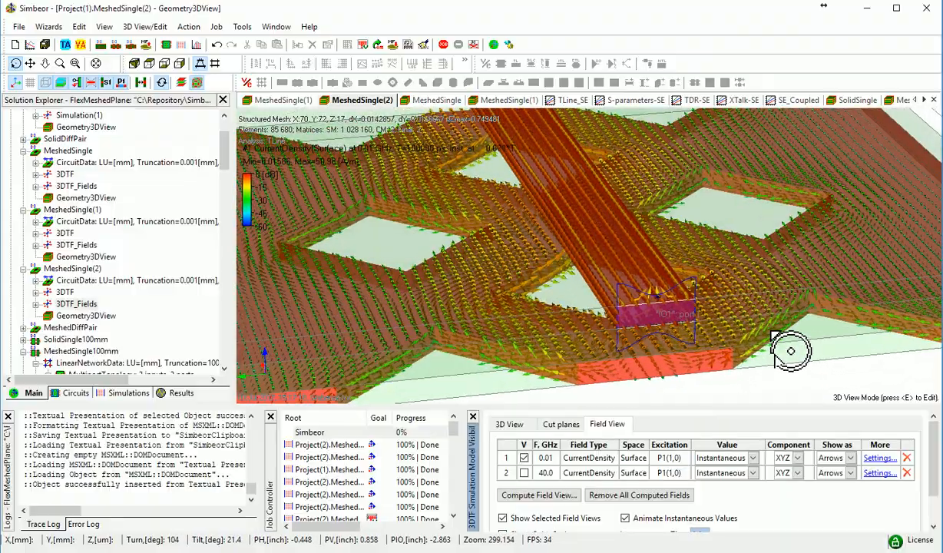
drag(791, 351, 678, 354)
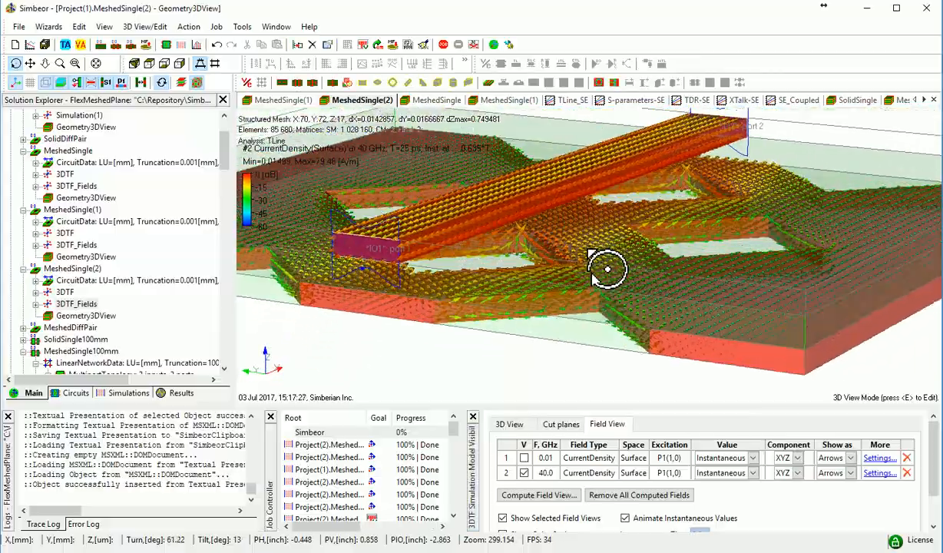
drag(607, 269, 534, 296)
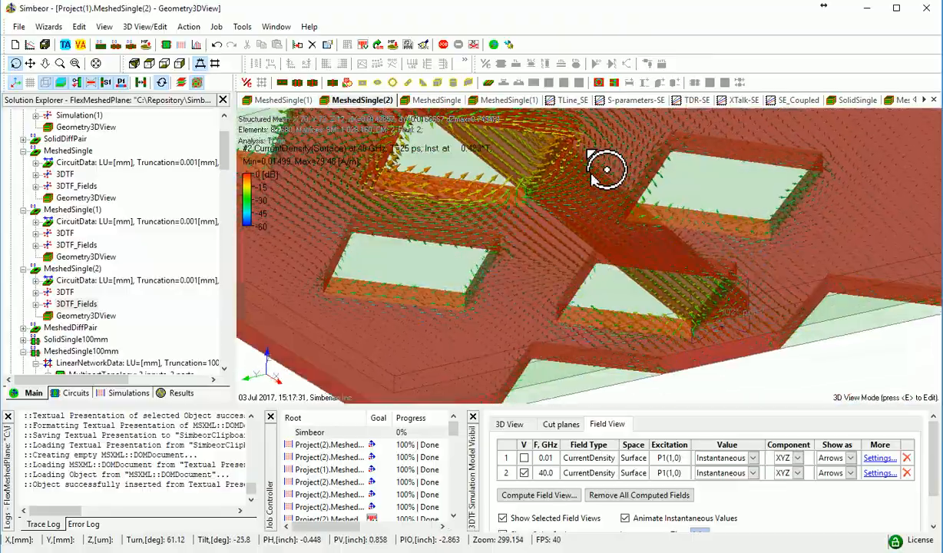
drag(606, 168, 570, 300)
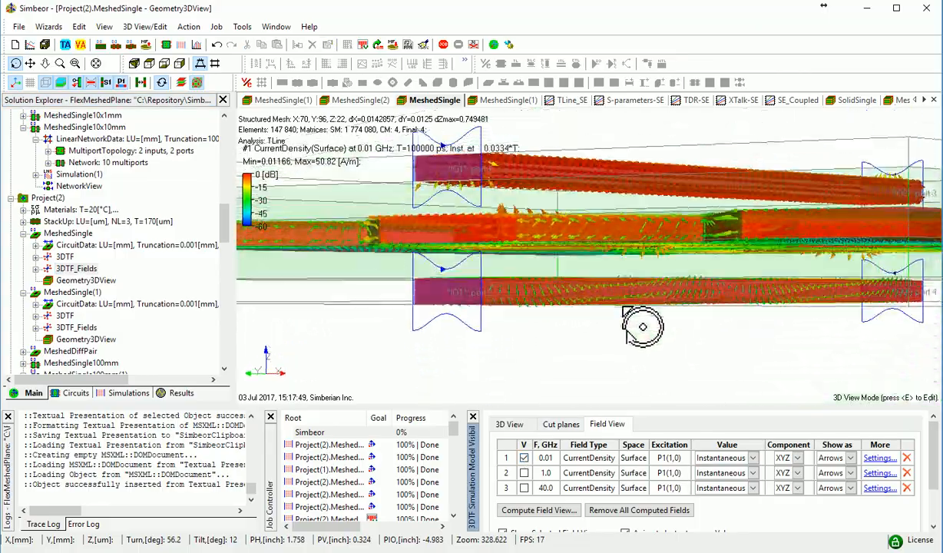
- Orbit the Project(2) MeshedSingle coupled traces edge-on and along their length
drag(642, 326, 637, 271)
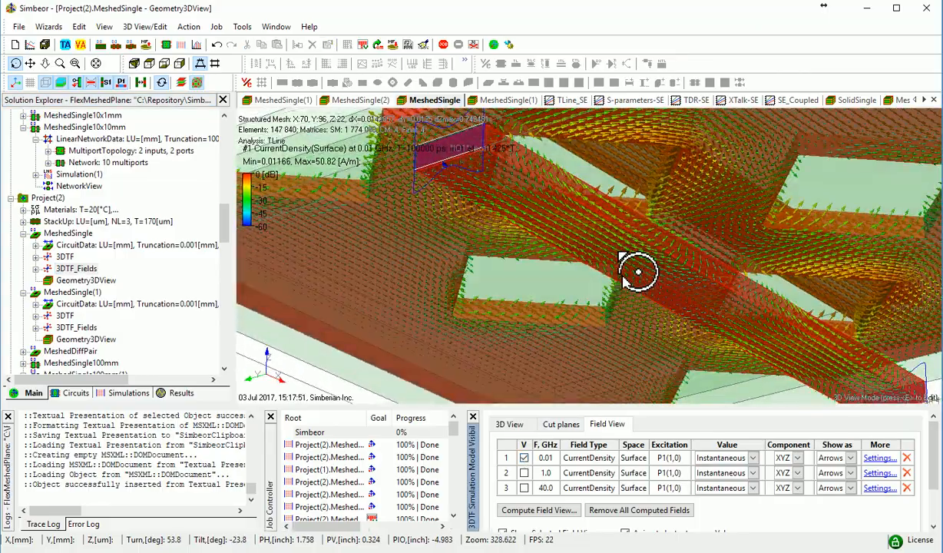
drag(637, 271, 583, 311)
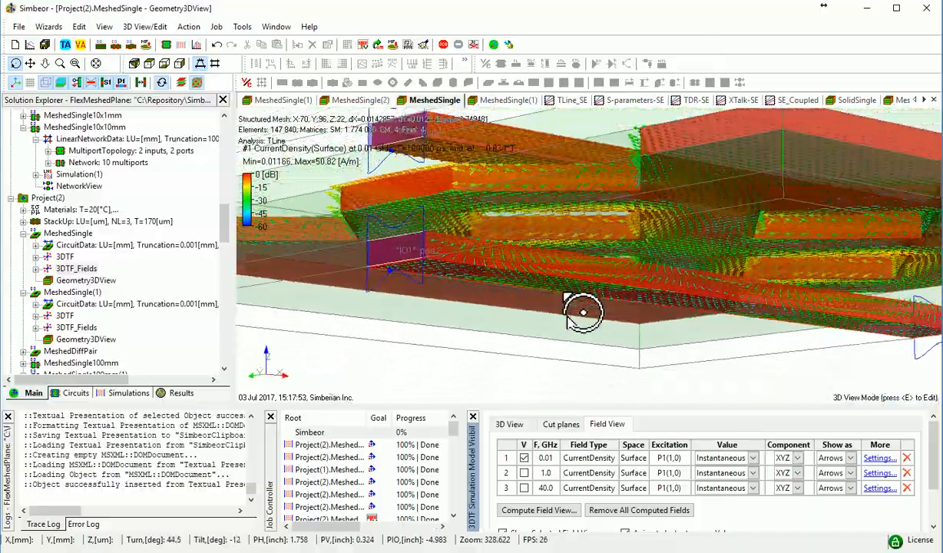
drag(584, 313, 581, 377)
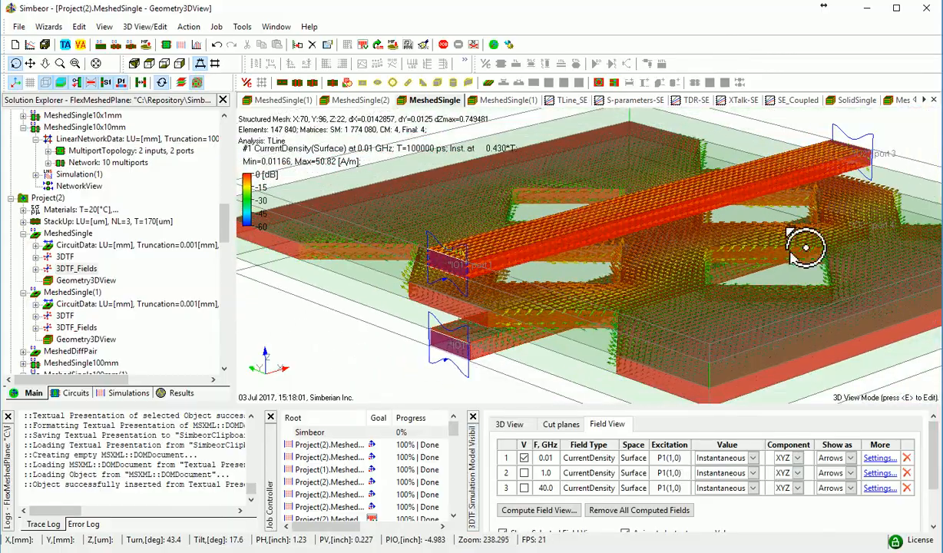
drag(806, 248, 743, 205)
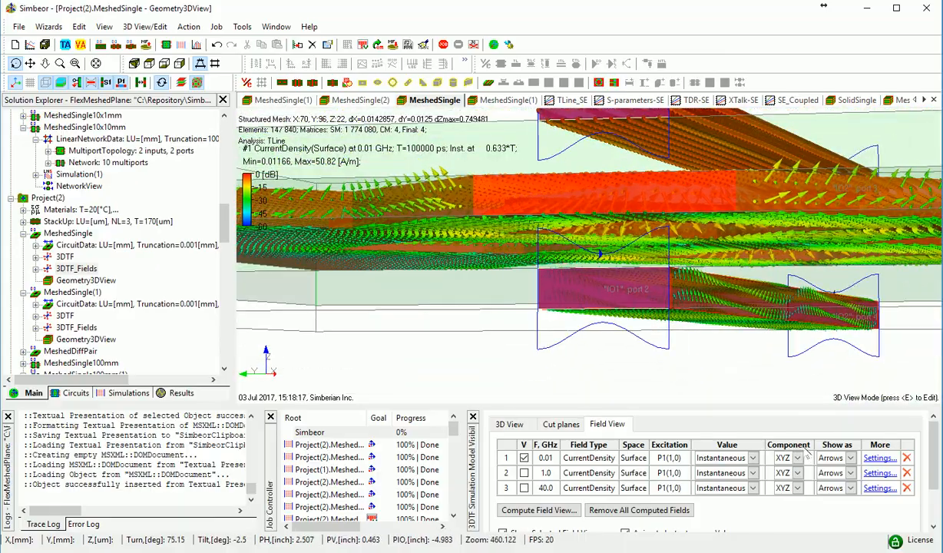
click(796, 457)
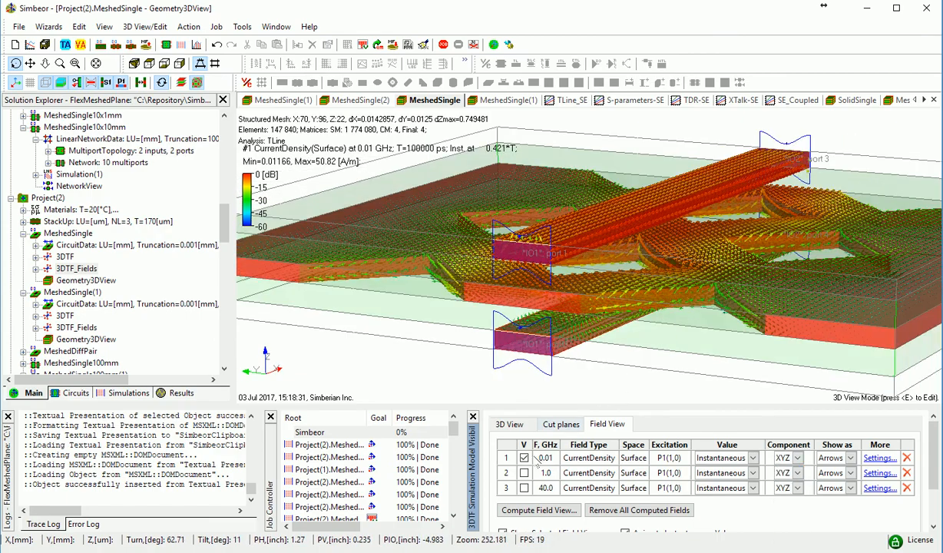
- Switch the field display to 1 GHz and orbit the structure from several angles
click(524, 472)
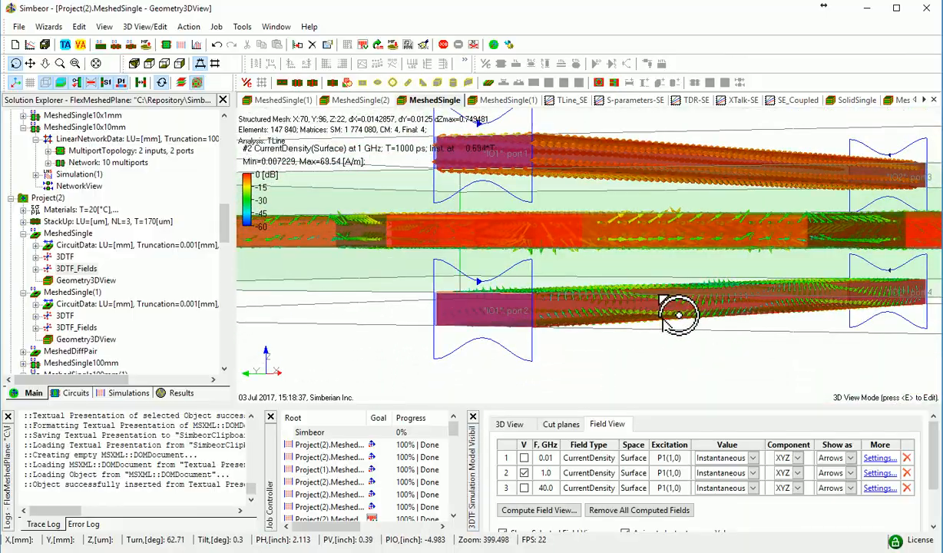
drag(680, 315, 638, 280)
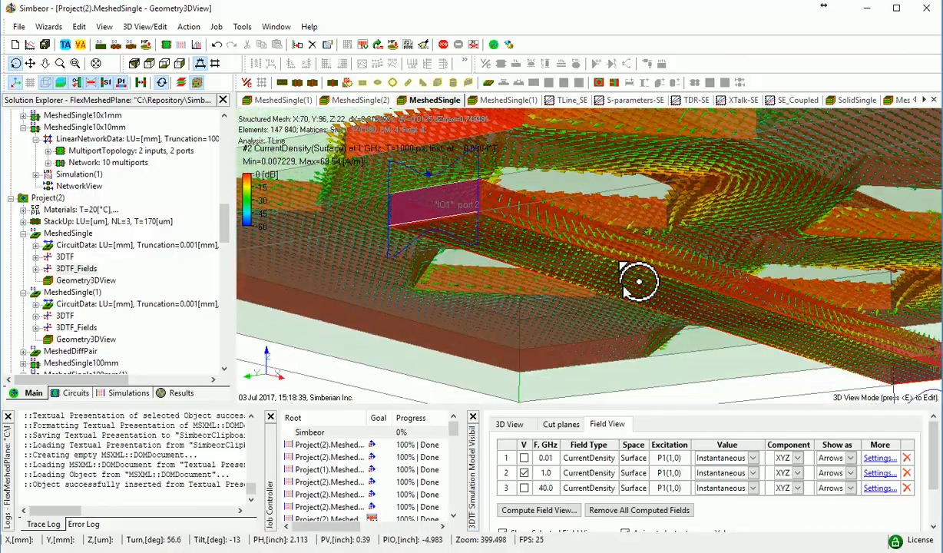
drag(637, 282, 671, 281)
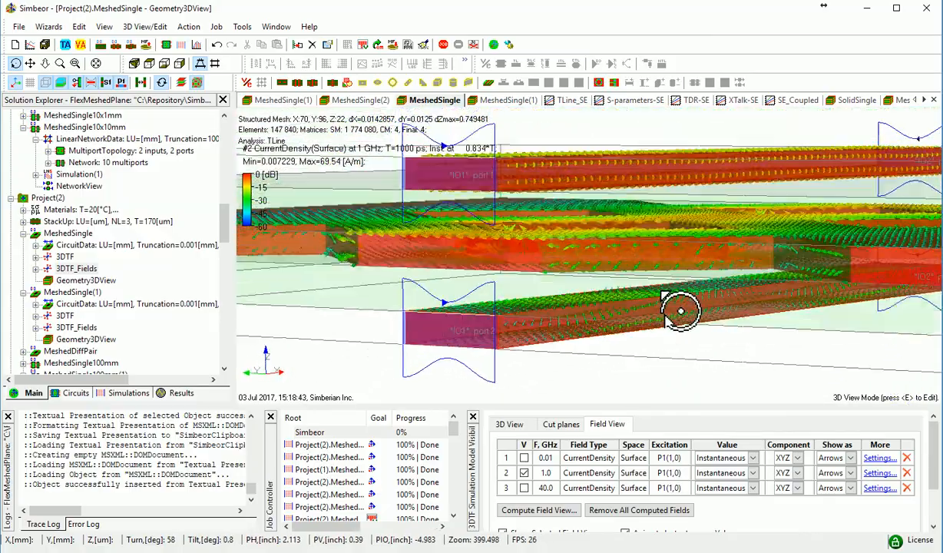
drag(680, 311, 685, 313)
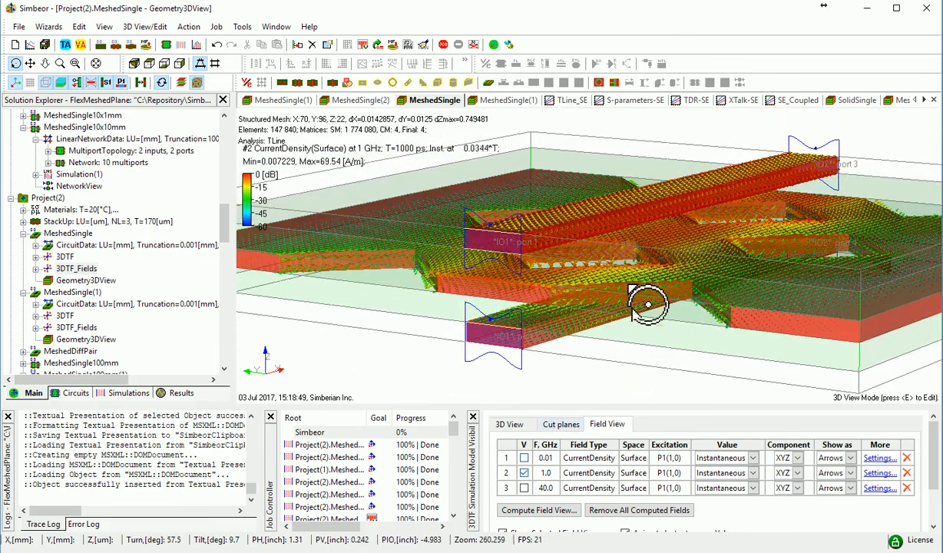
drag(649, 304, 570, 353)
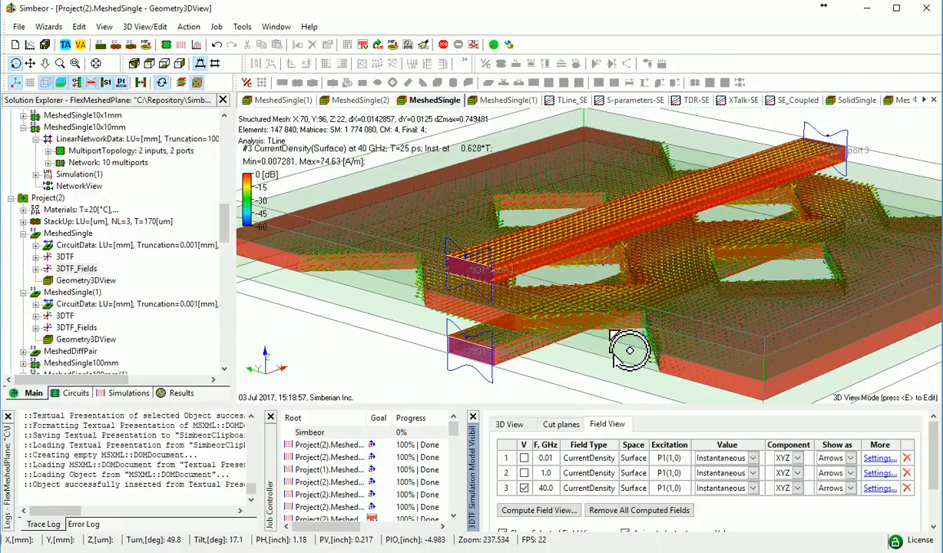
drag(630, 350, 622, 251)
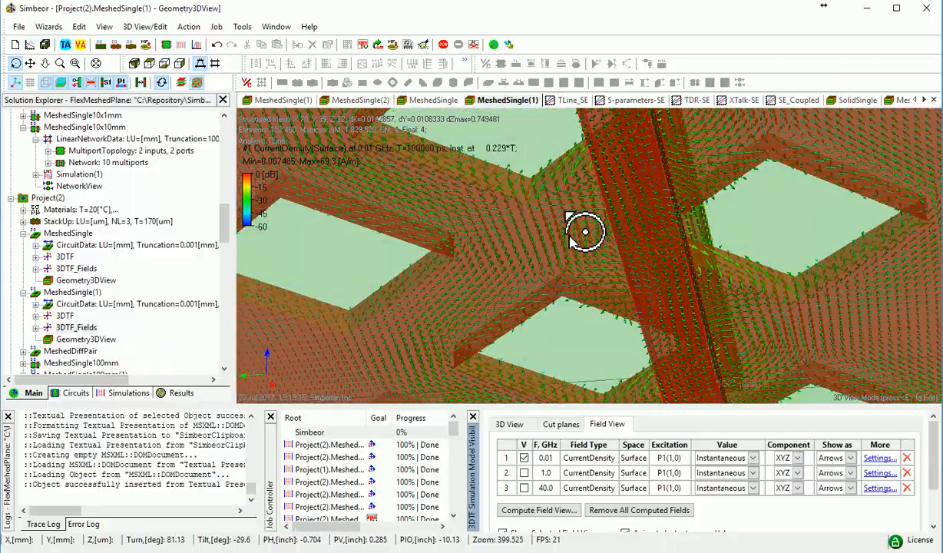
- Replace the 0.01 GHz current field with the 40 GHz field and orbit to a side view
drag(585, 232, 664, 227)
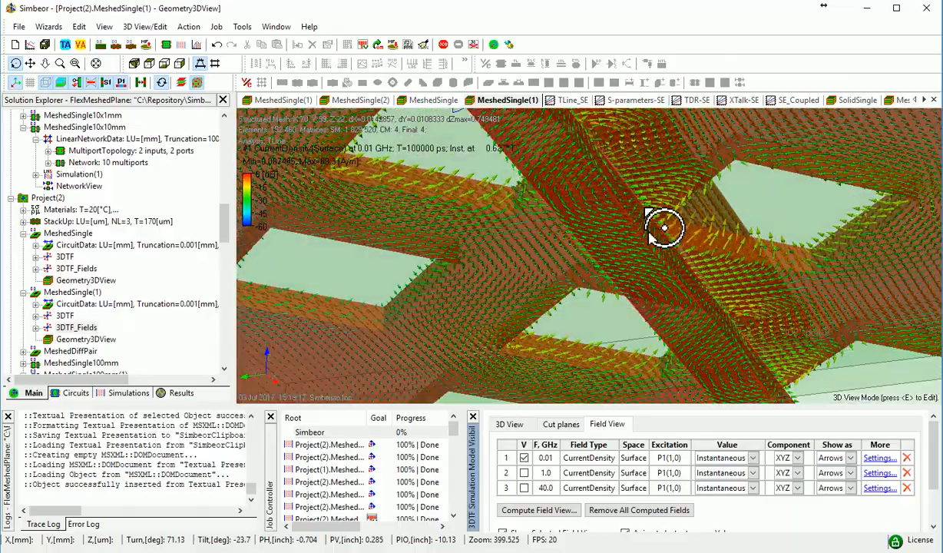
drag(665, 227, 619, 336)
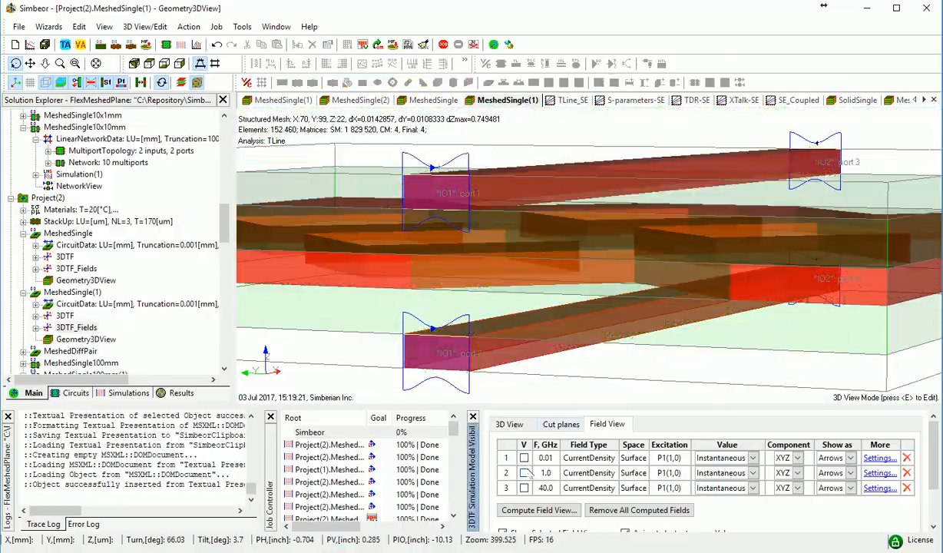
click(523, 472)
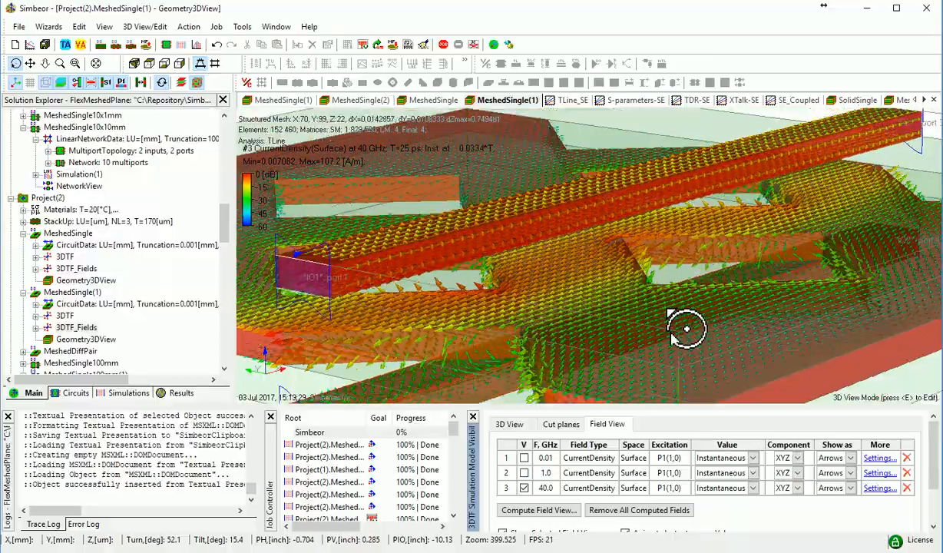
drag(687, 328, 682, 301)
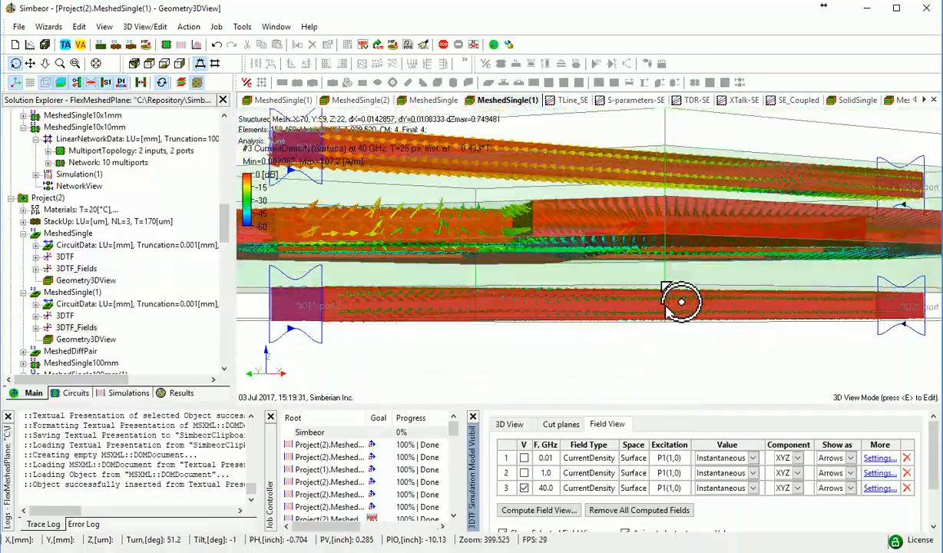
drag(681, 301, 742, 168)
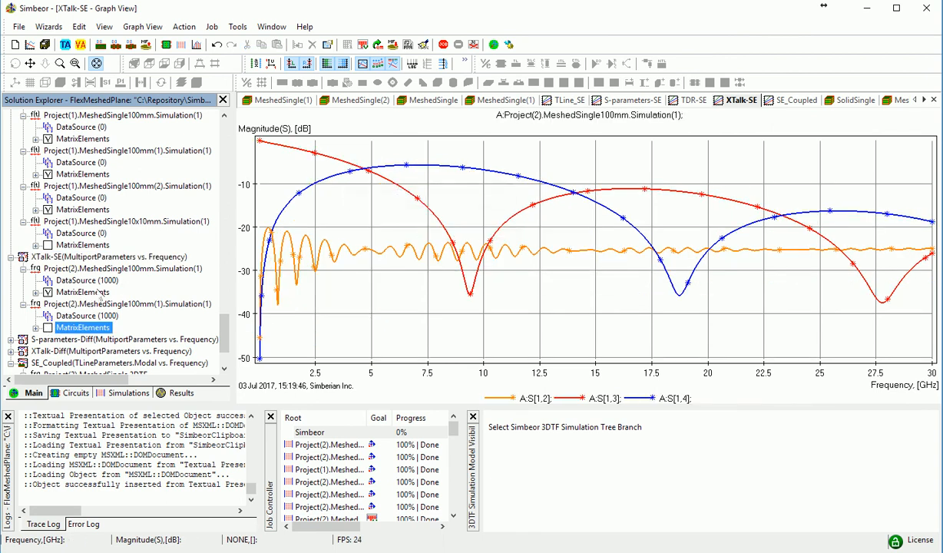
mouse_move(295, 162)
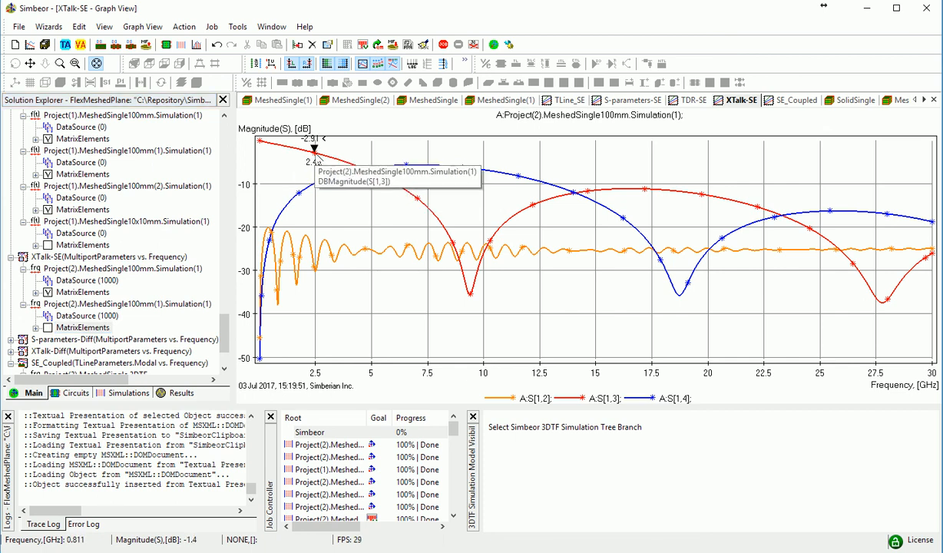
mouse_move(450, 162)
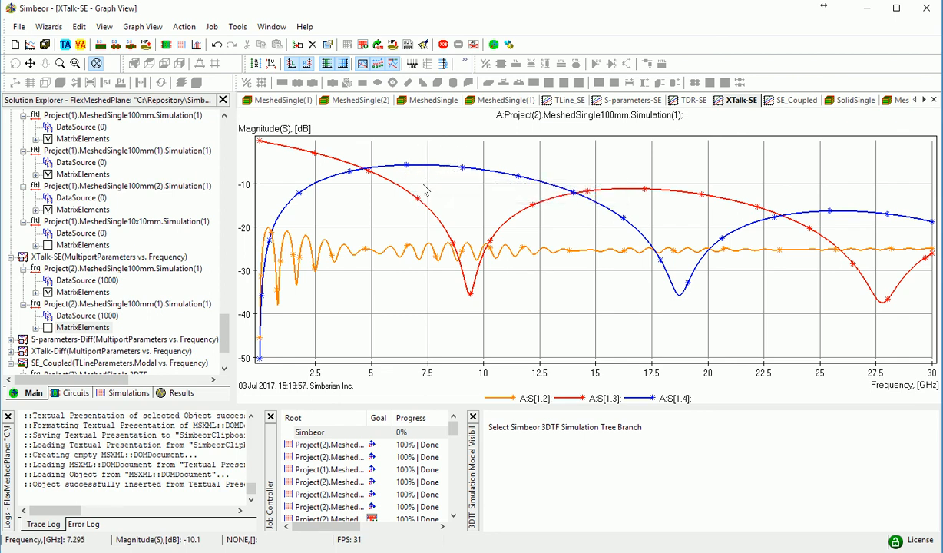
mouse_move(467, 168)
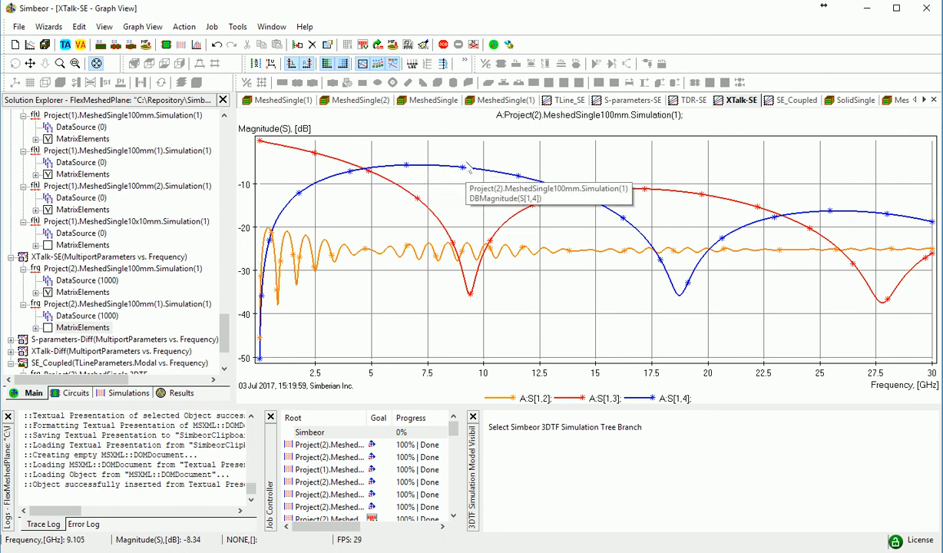
mouse_move(370, 182)
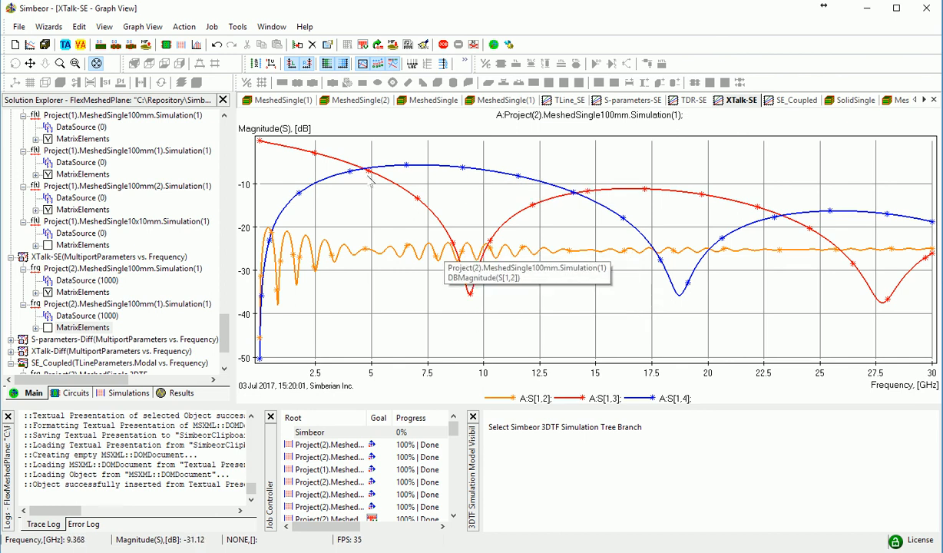
mouse_move(418, 221)
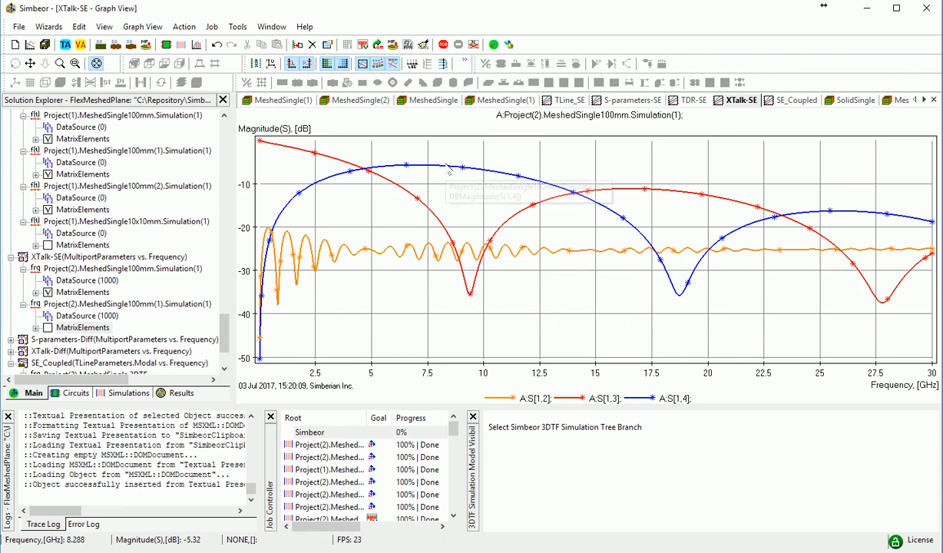
mouse_move(474, 306)
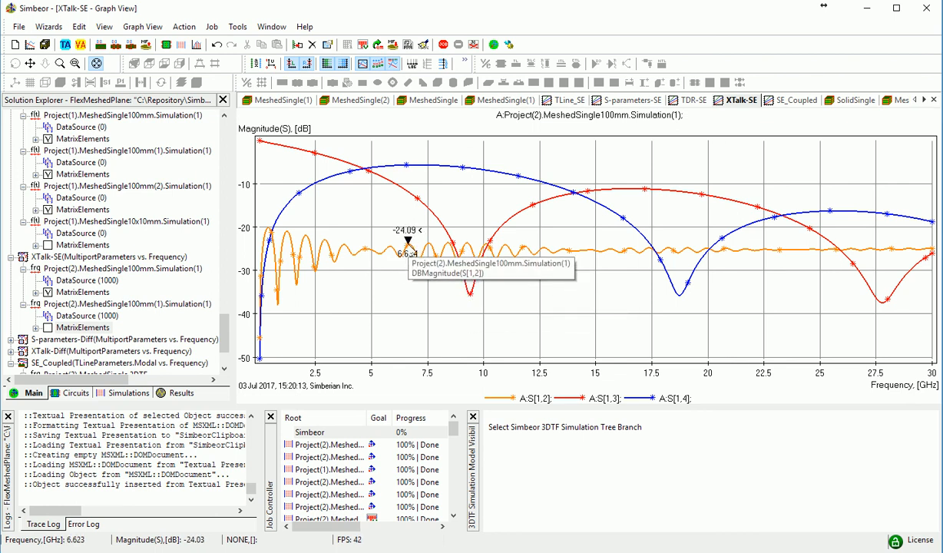
mouse_move(61, 338)
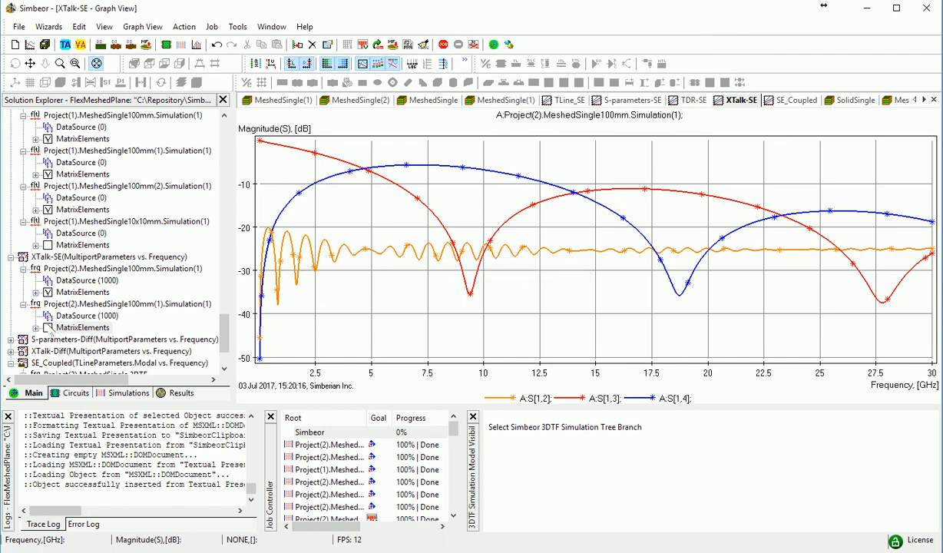
- Enable the second meshed simulation's crosstalk curves in the graph
click(83, 292)
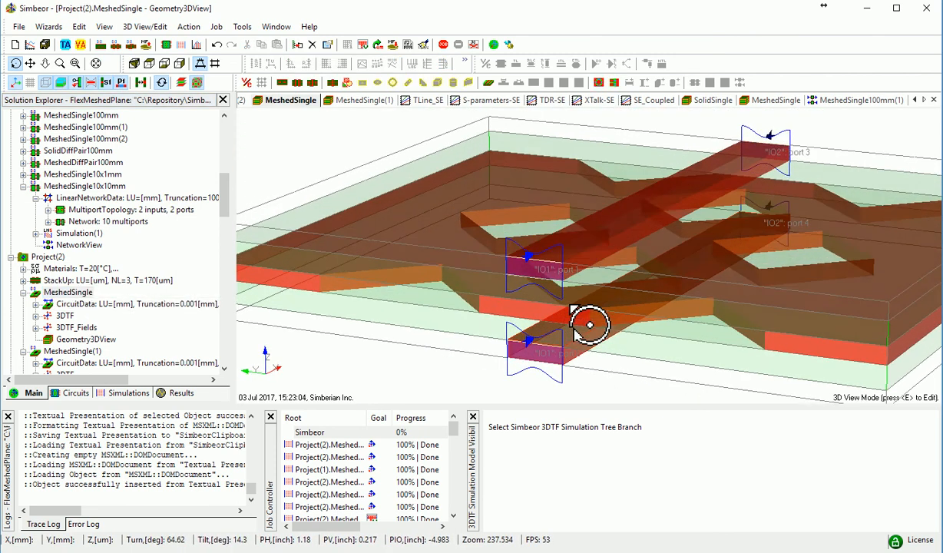
- Orbit the MeshedSingle trace geometry, then open the SE_Coupled phase-delay graph
drag(590, 324, 732, 240)
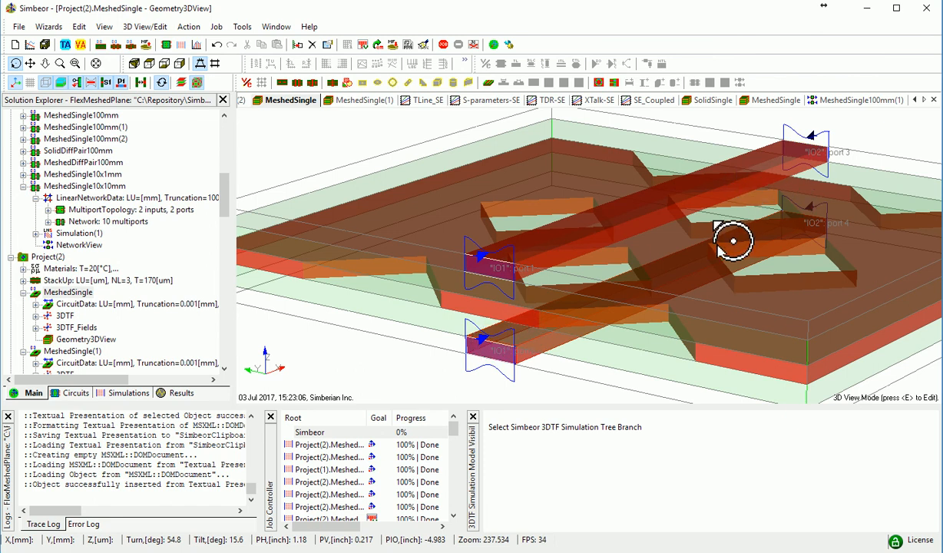
drag(734, 240, 695, 246)
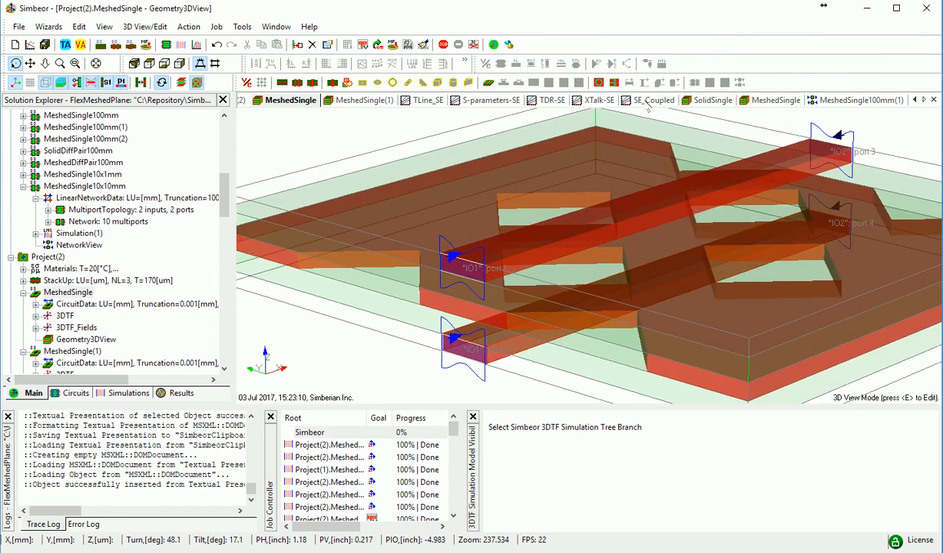
click(652, 100)
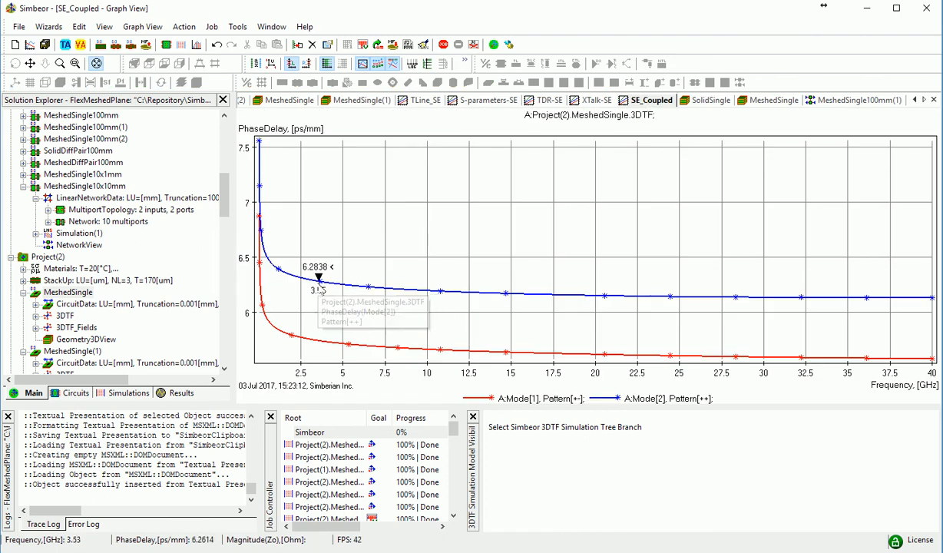
mouse_move(327, 288)
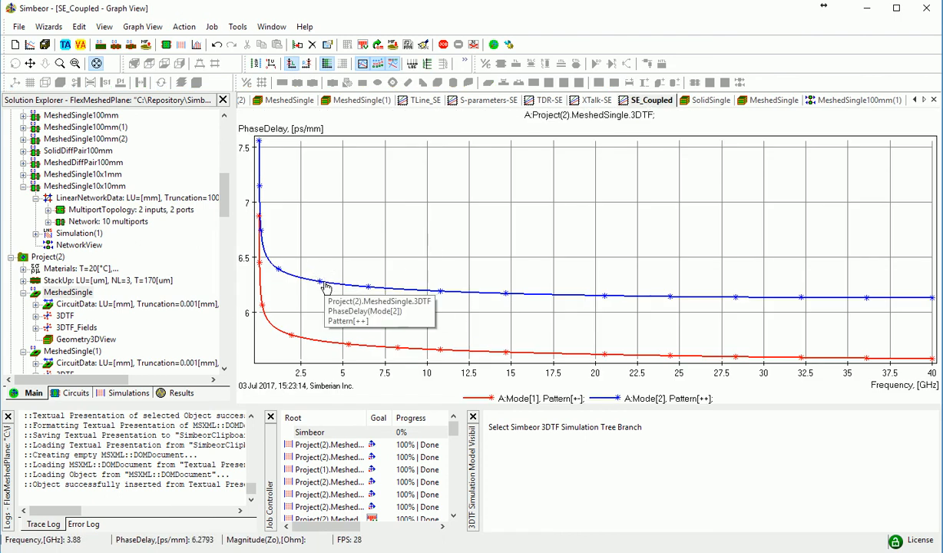
mouse_move(340, 339)
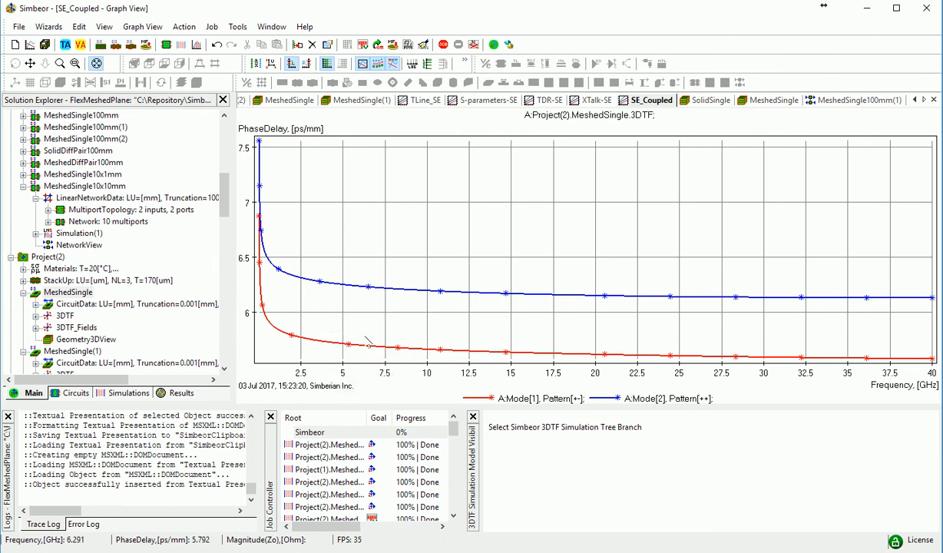
mouse_move(318, 338)
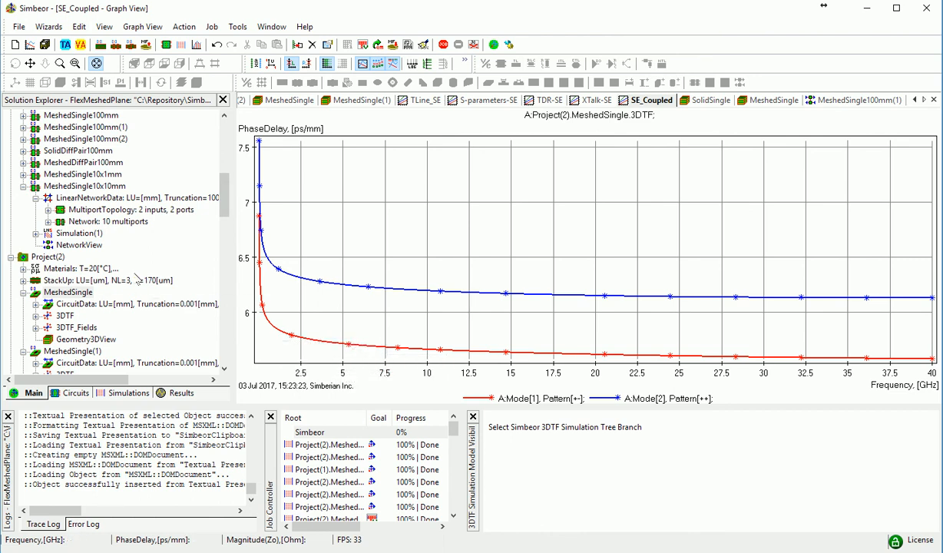
mouse_move(134, 279)
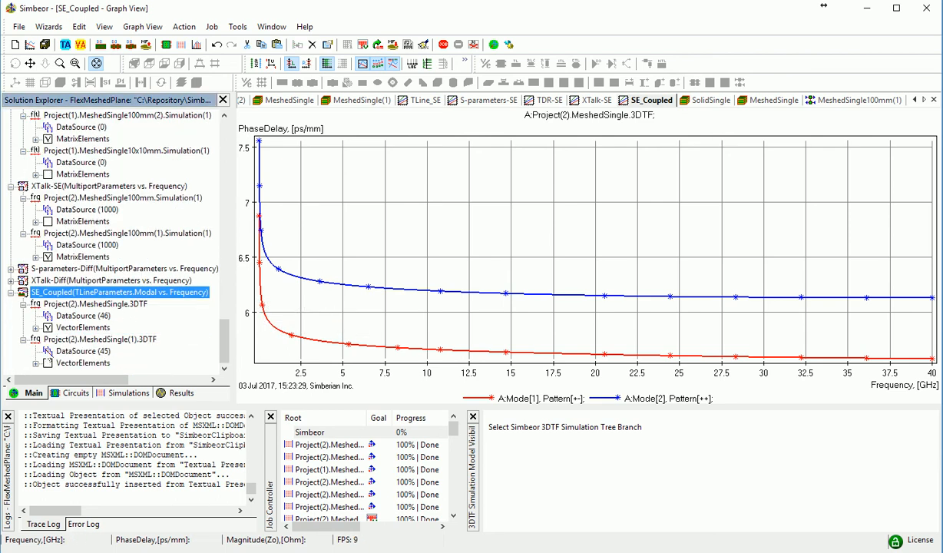
- Plot MeshedSingle(1) modal phase delays, then show the XTalk-SE crosstalk graph for MeshedSingle100mm(1)
click(83, 327)
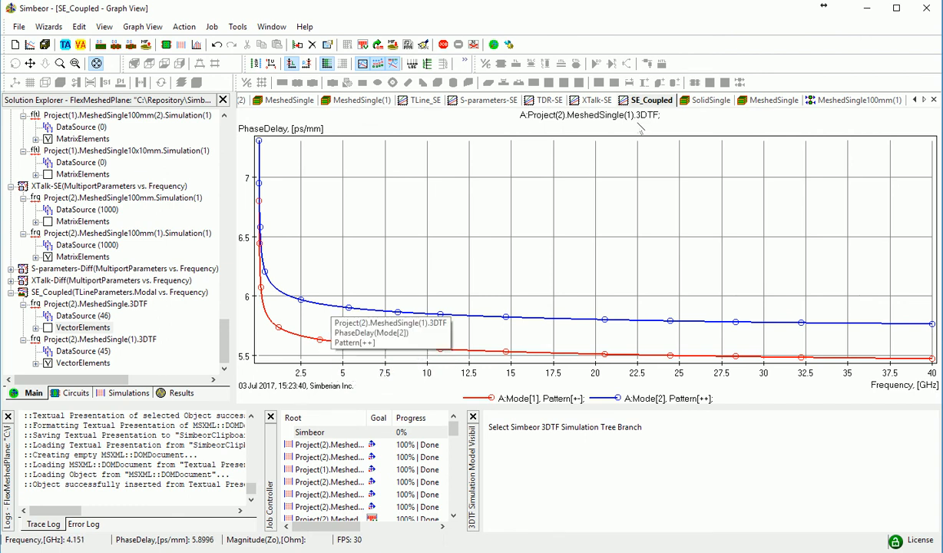
click(596, 99)
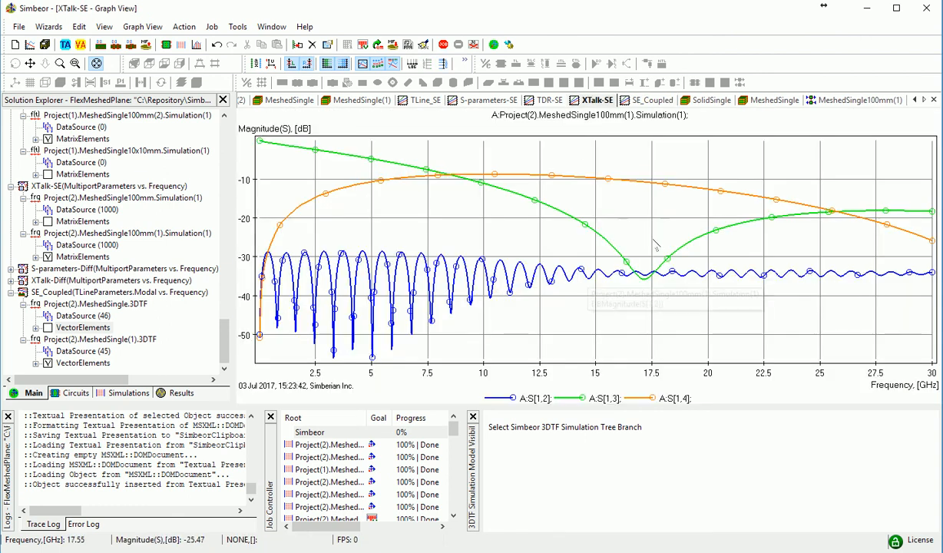
- Check MatrixElements for Project(2).MeshedSingle100mm.Simulation(1) to overlay its S[1,2], S[1,3], S[1,4] curves
click(646, 272)
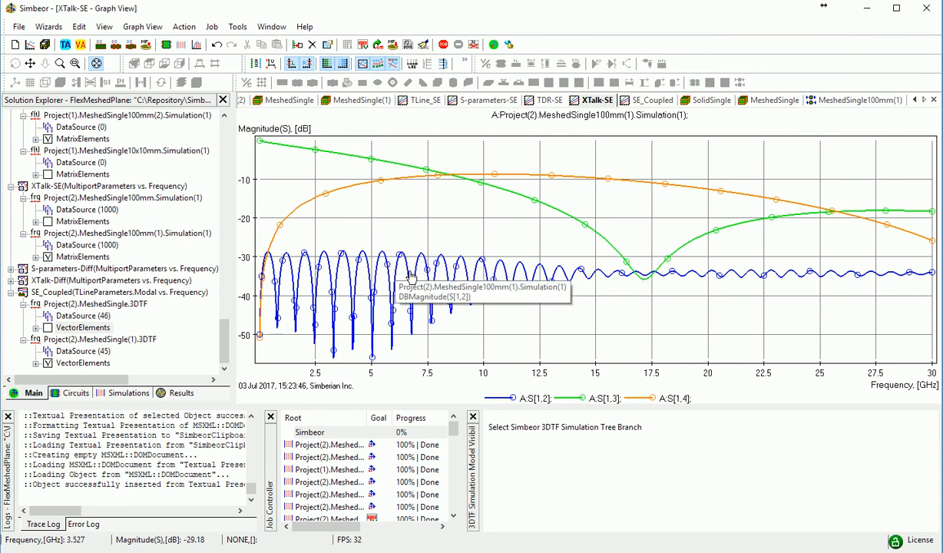
mouse_move(267, 341)
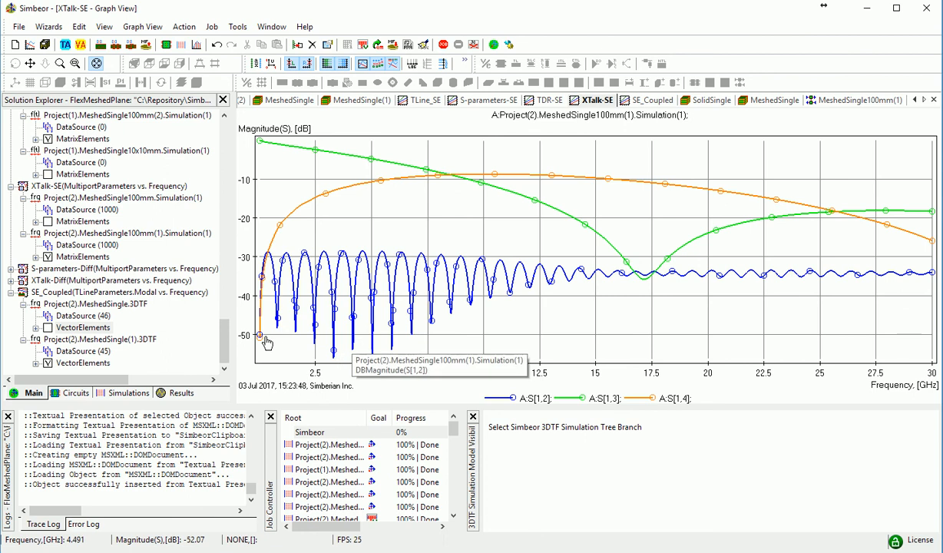
click(108, 186)
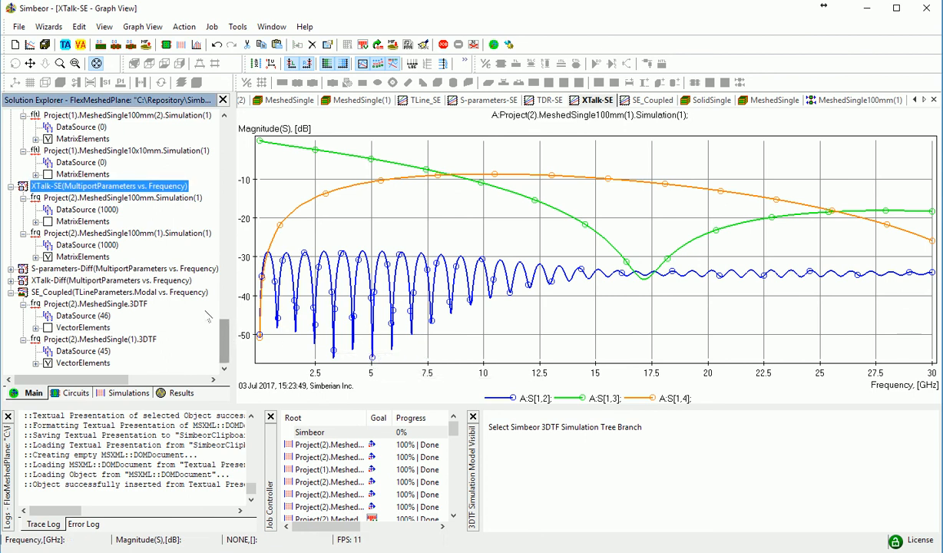
click(83, 221)
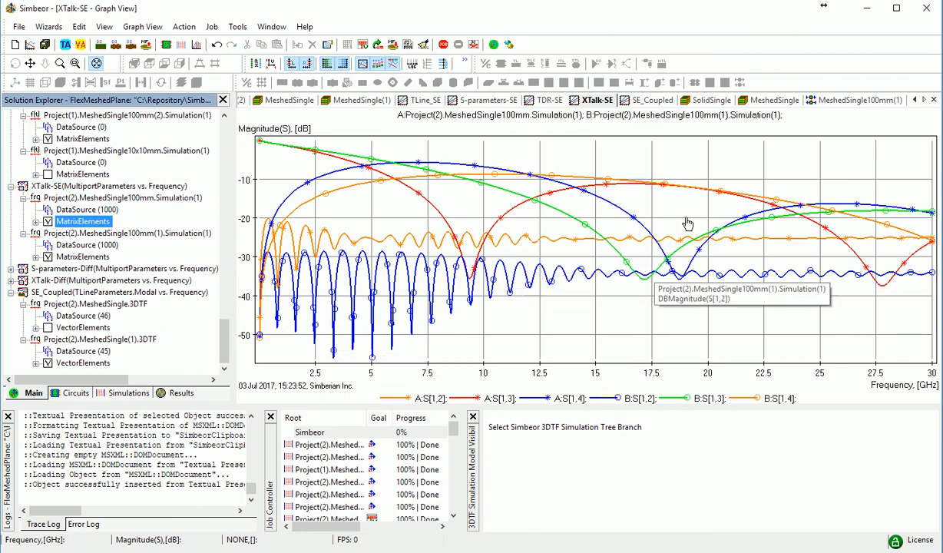